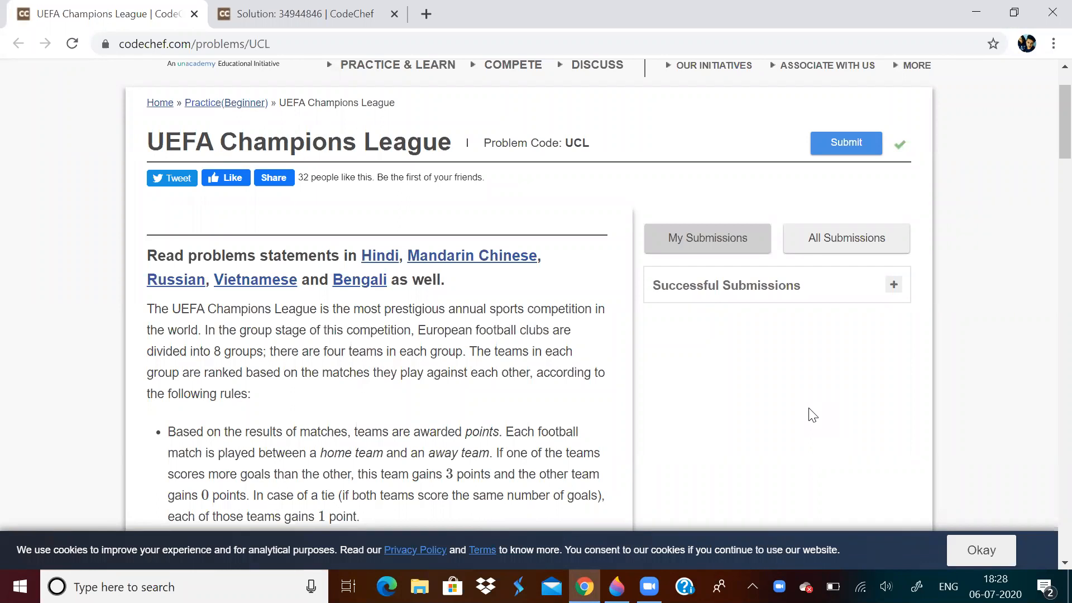
Step: Read through the problem statement and highlight the definition of goal difference
scroll(down, 3)
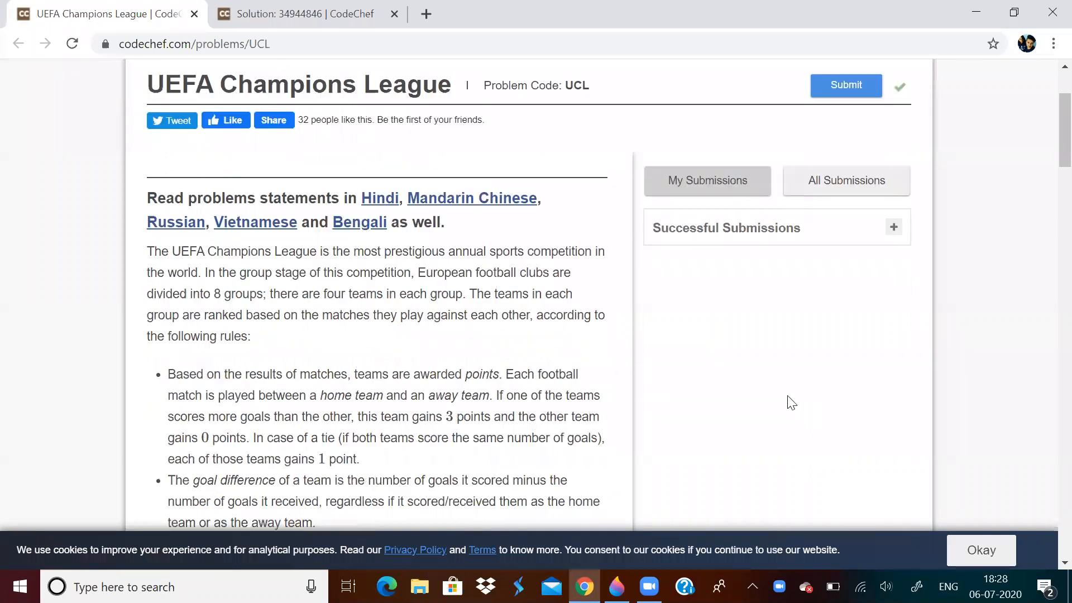
scroll(down, 3)
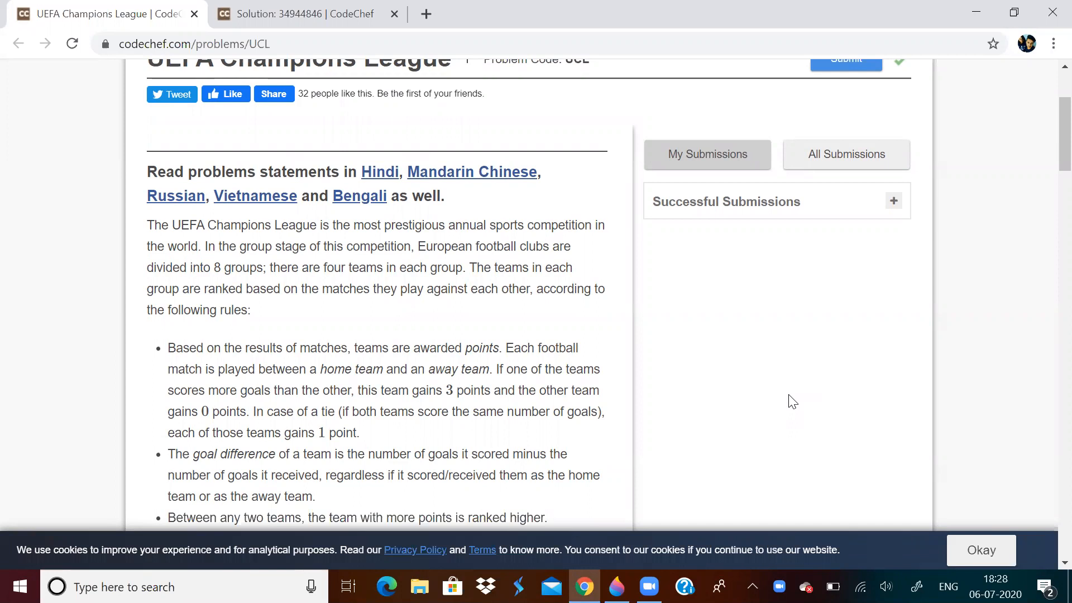
scroll(down, 3)
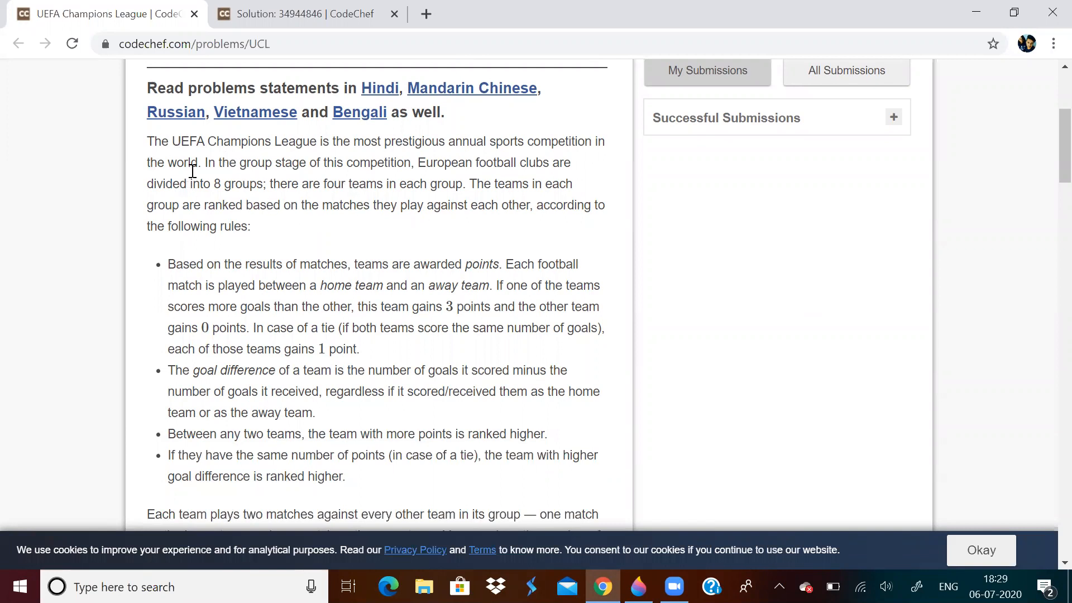
mouse_move(366, 258)
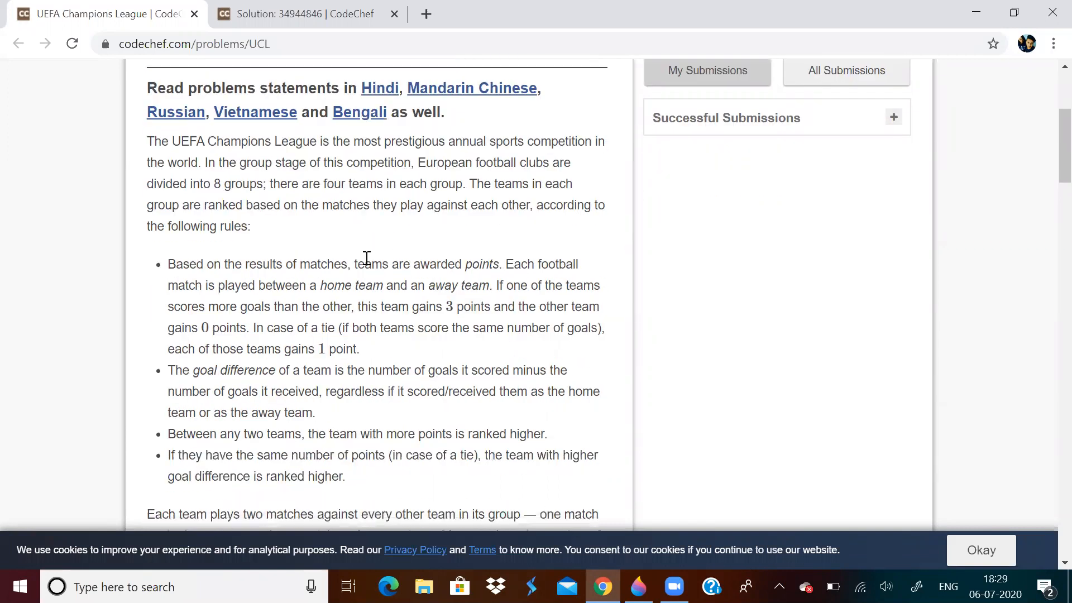
mouse_move(362, 304)
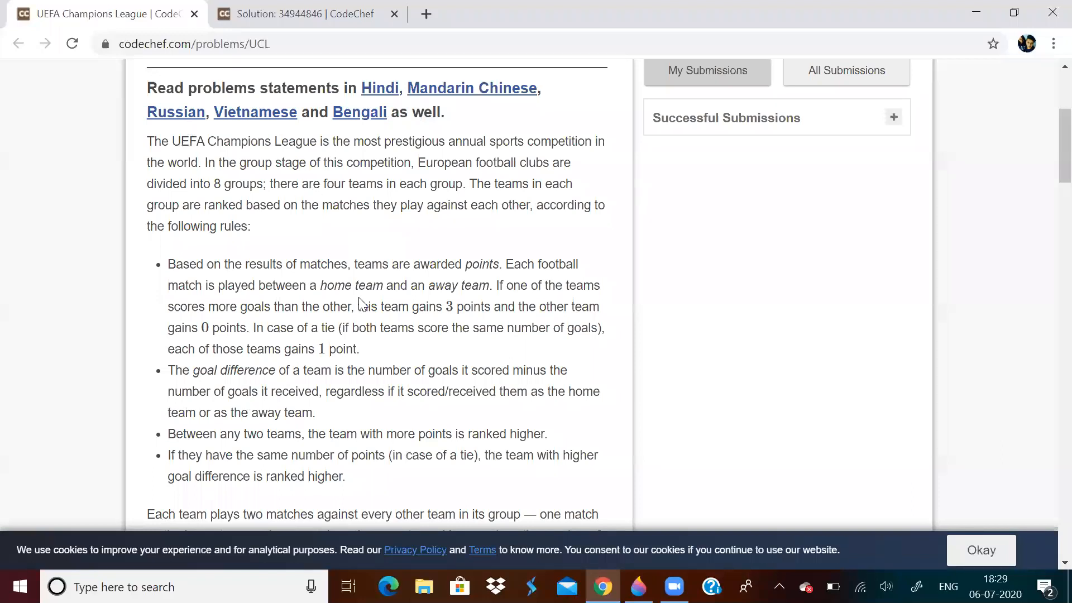
scroll(down, 3)
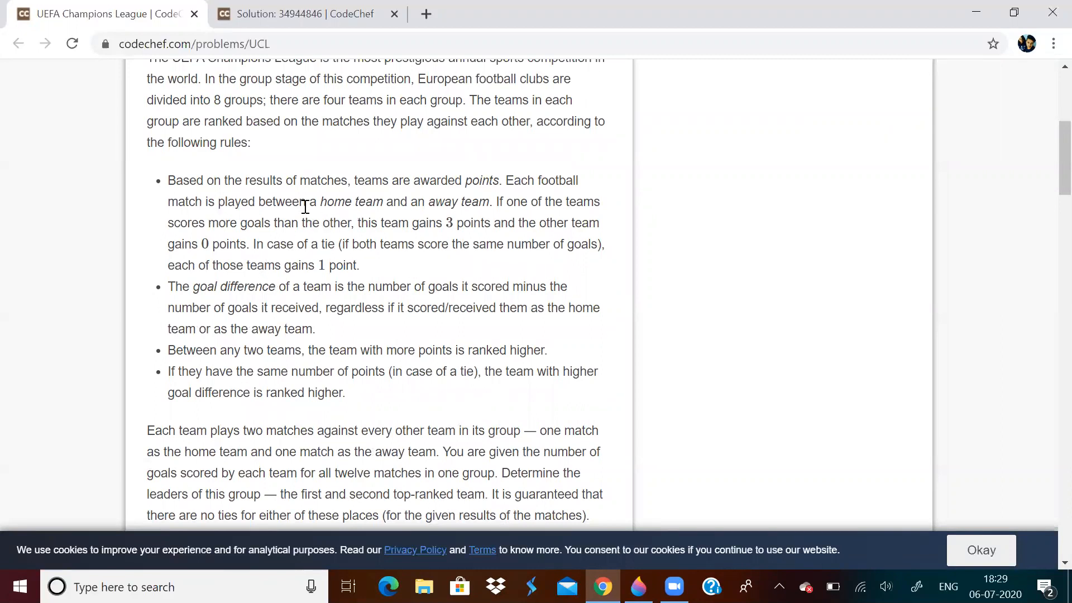
mouse_move(449, 203)
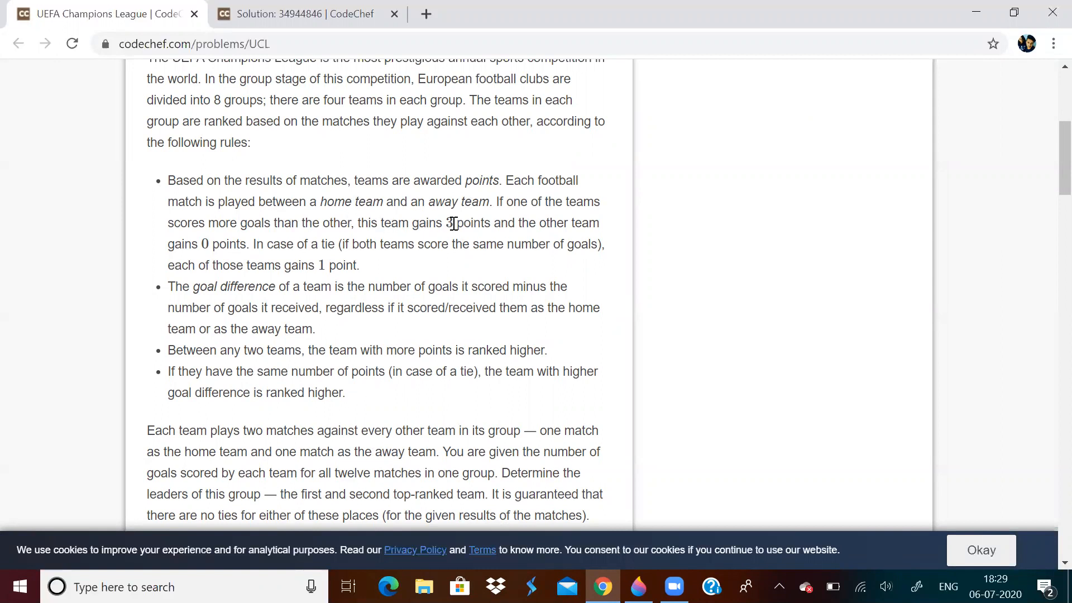
mouse_move(181, 246)
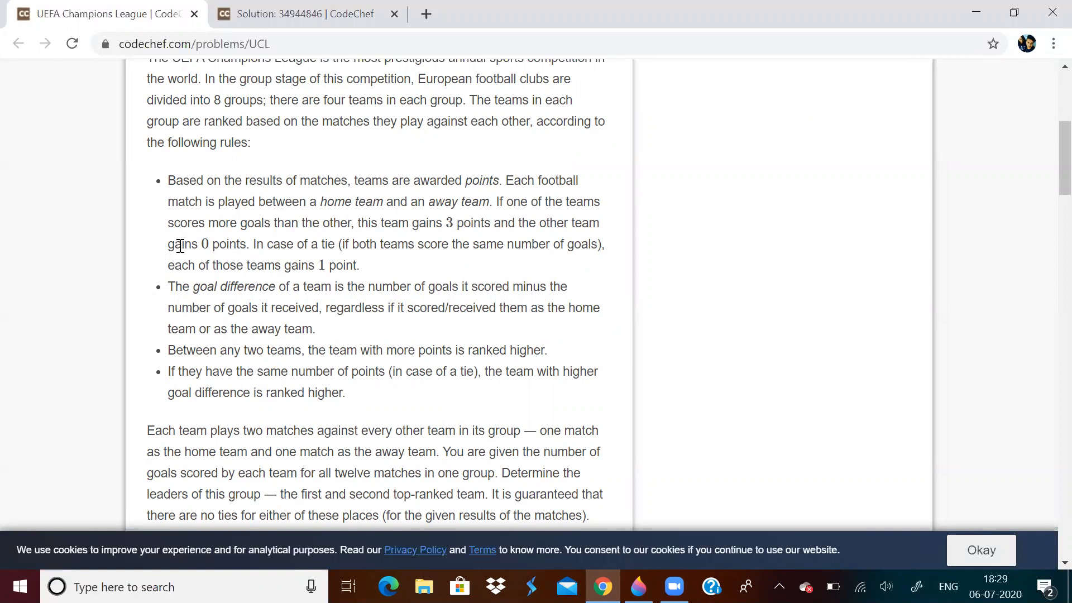
mouse_move(200, 244)
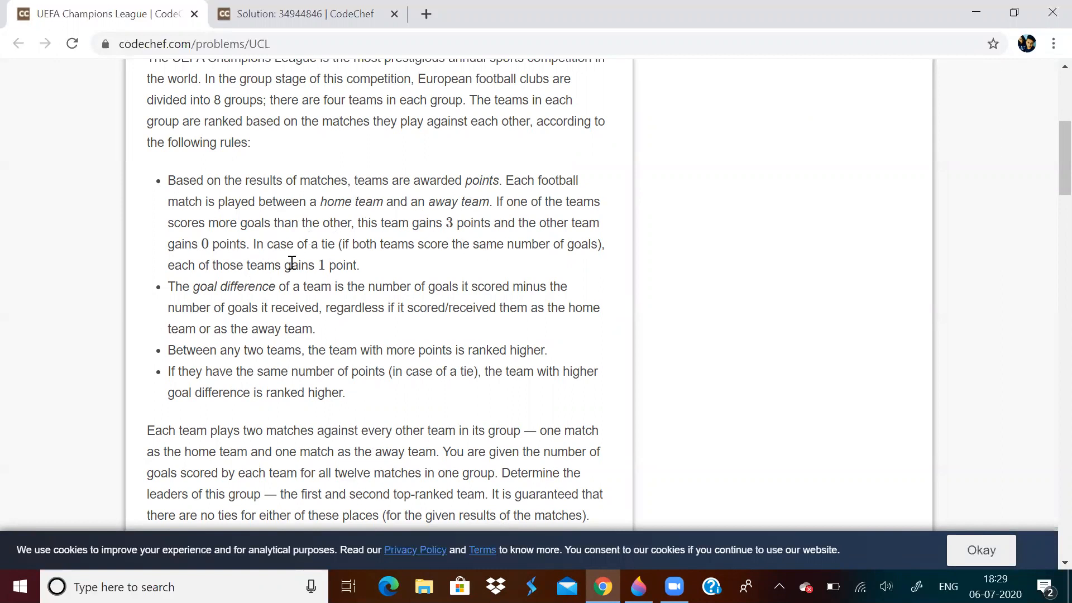
mouse_move(399, 243)
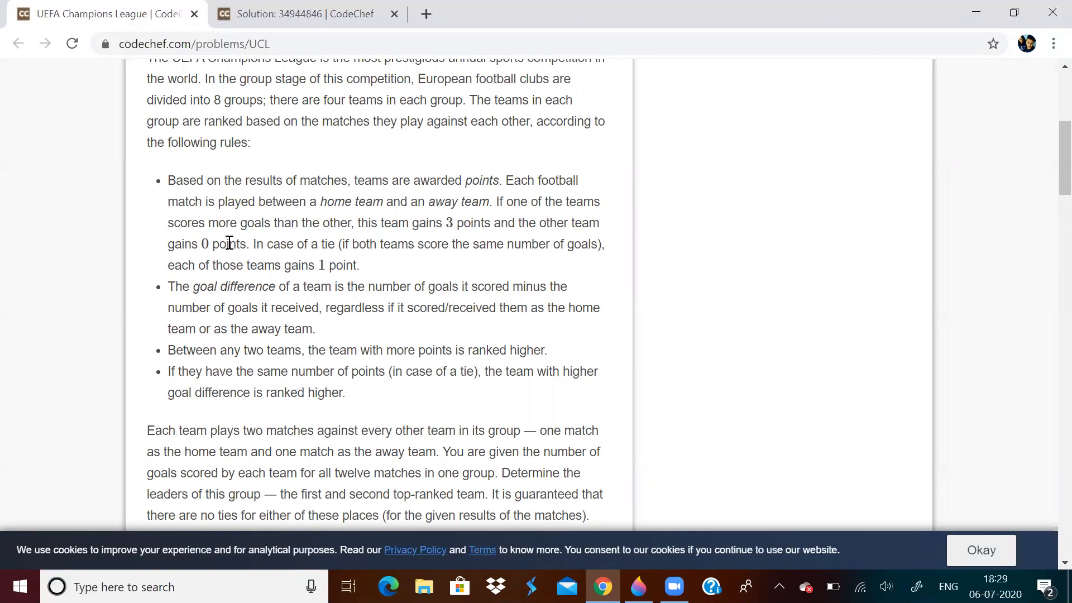
mouse_move(372, 240)
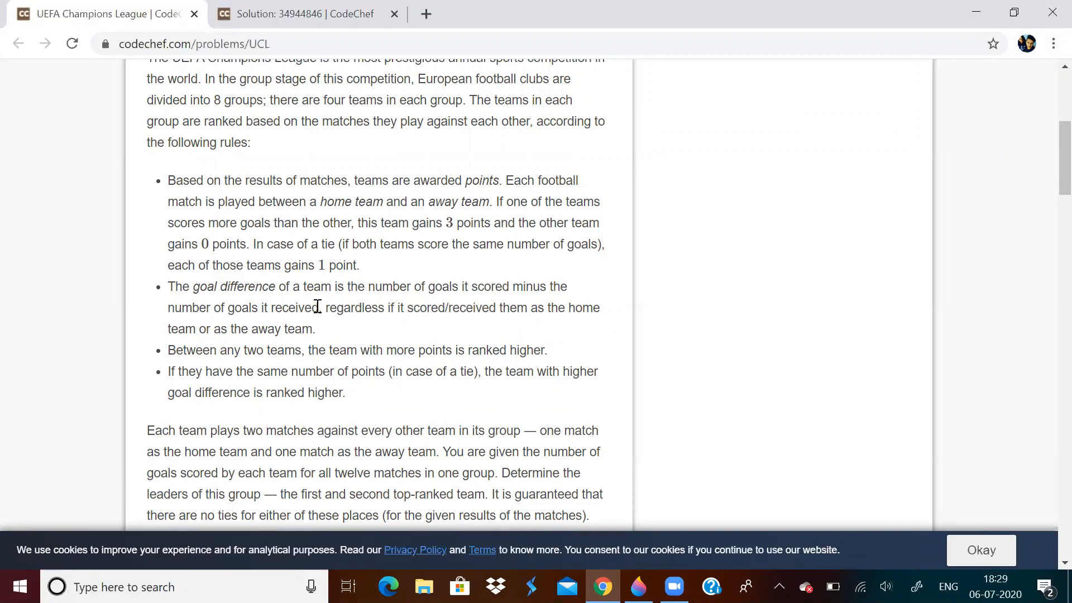
drag(192, 287, 314, 308)
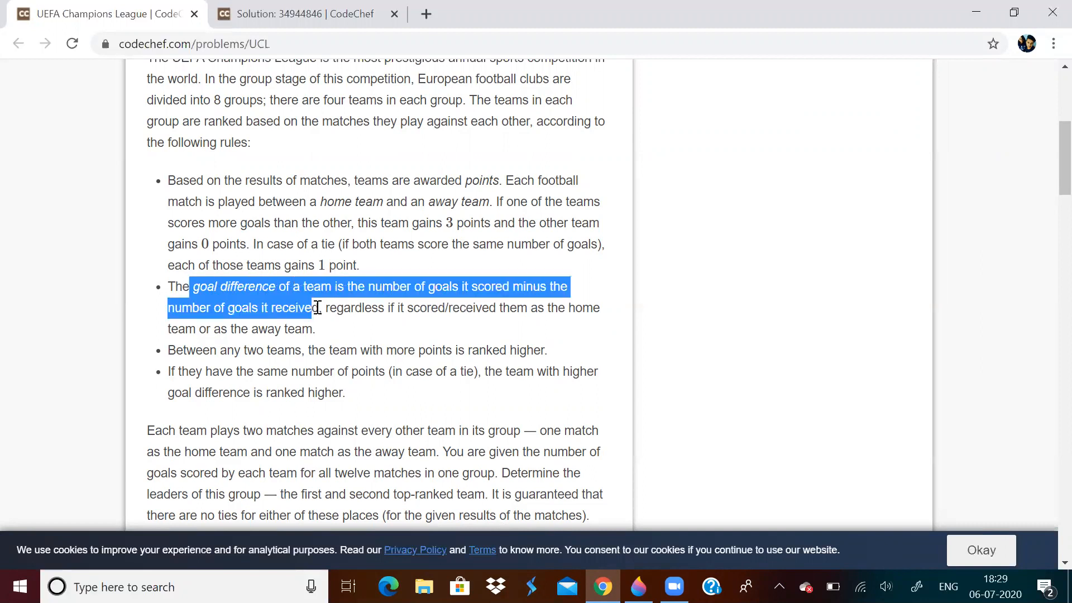
click(318, 322)
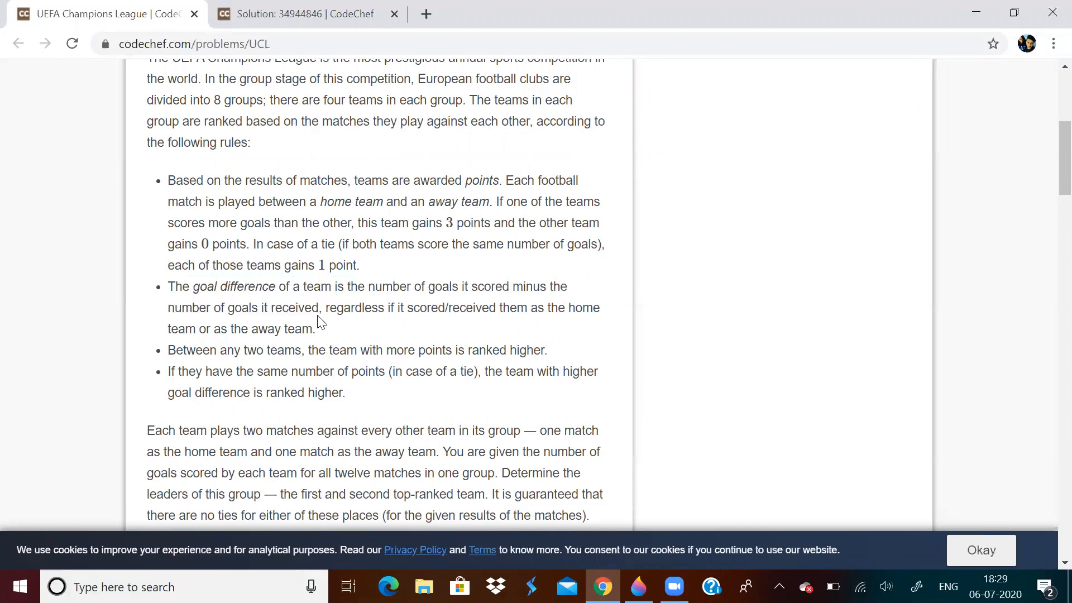
mouse_move(512, 330)
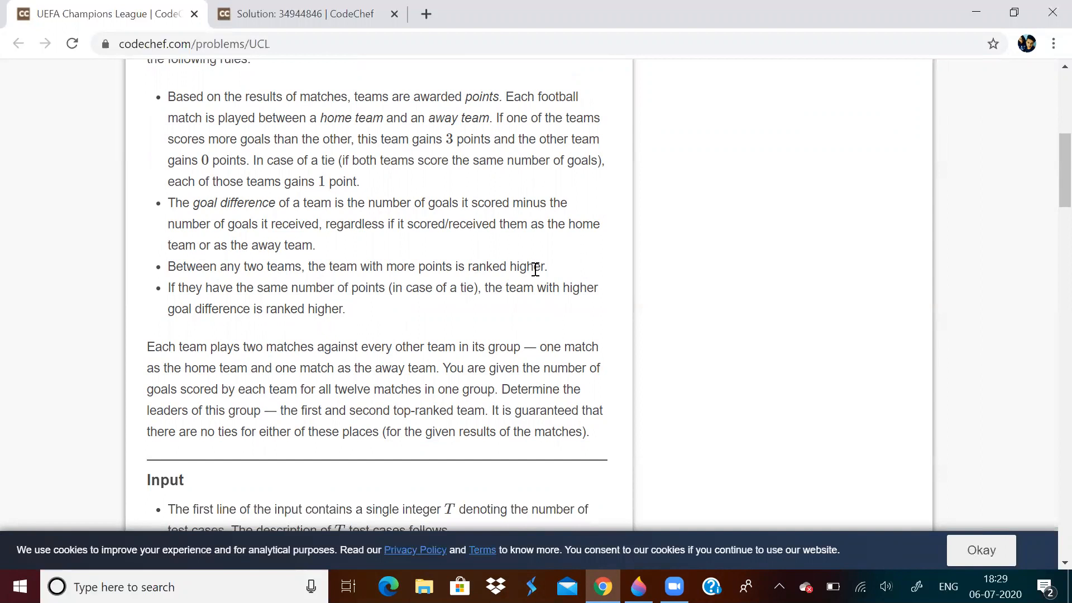
mouse_move(639, 272)
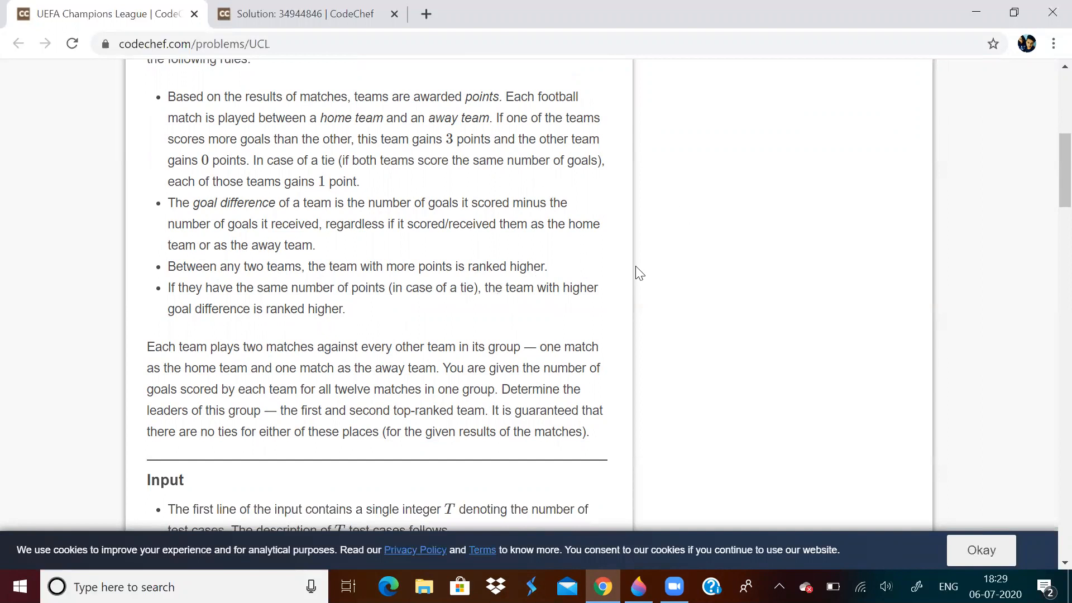
mouse_move(638, 245)
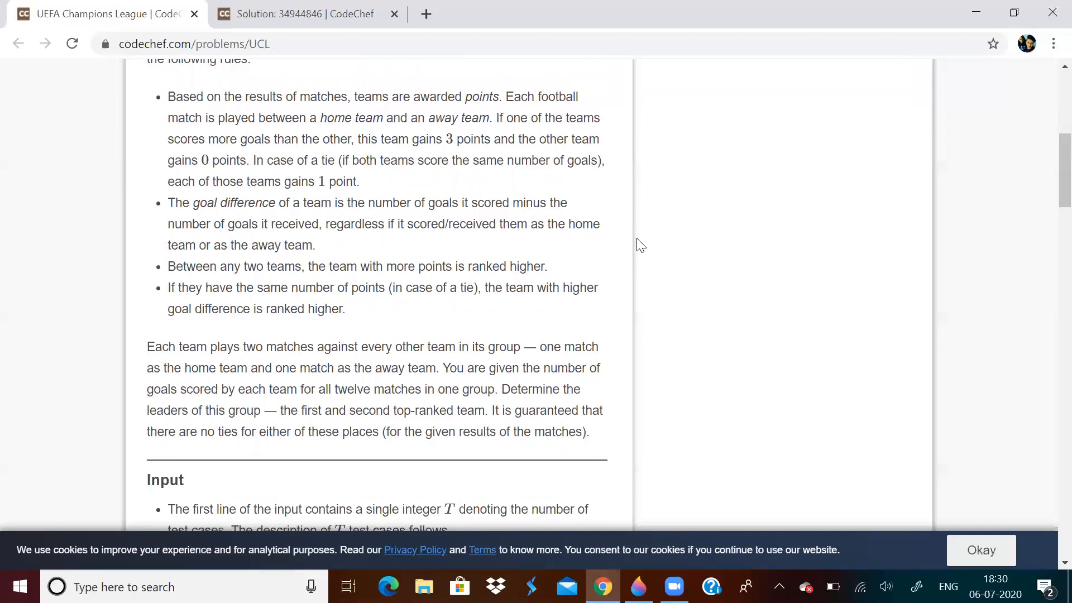
mouse_move(641, 547)
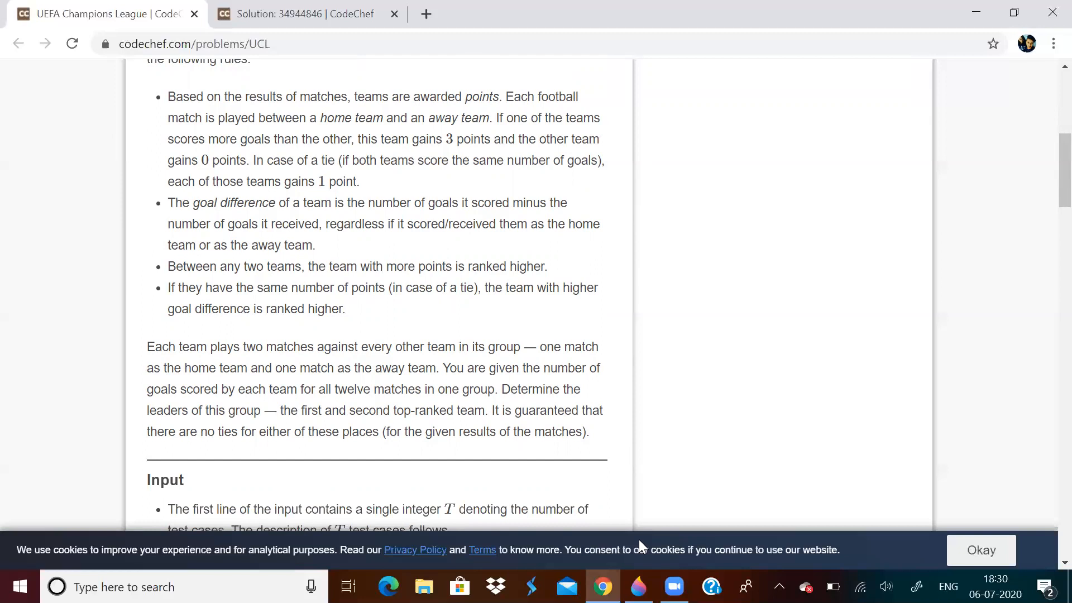
Step: Handwrite the column headings Team, points and G.D along the top of the canvas
click(637, 586)
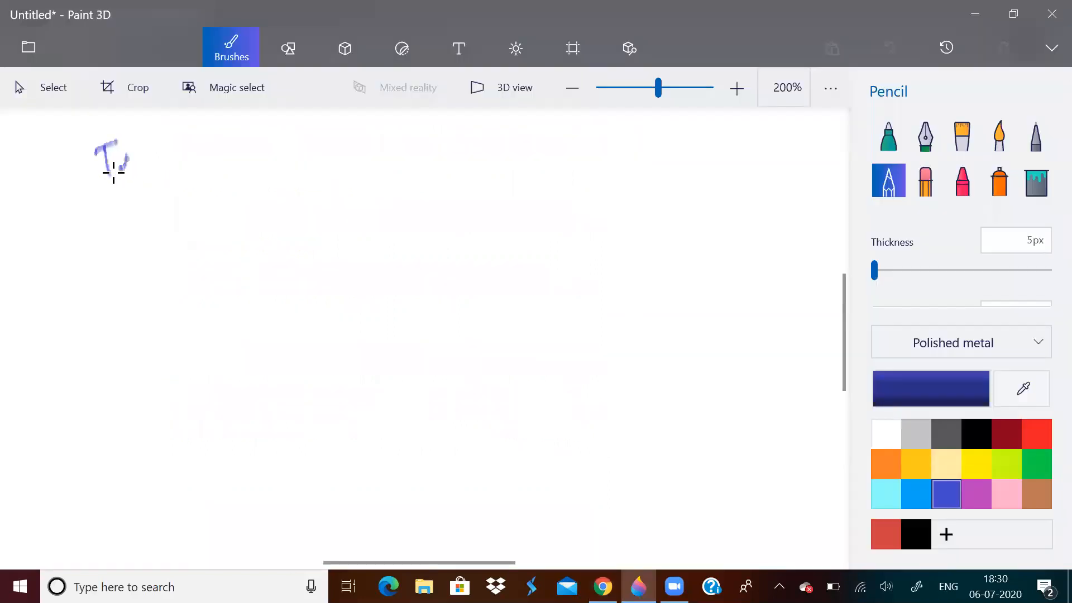
drag(110, 164, 171, 170)
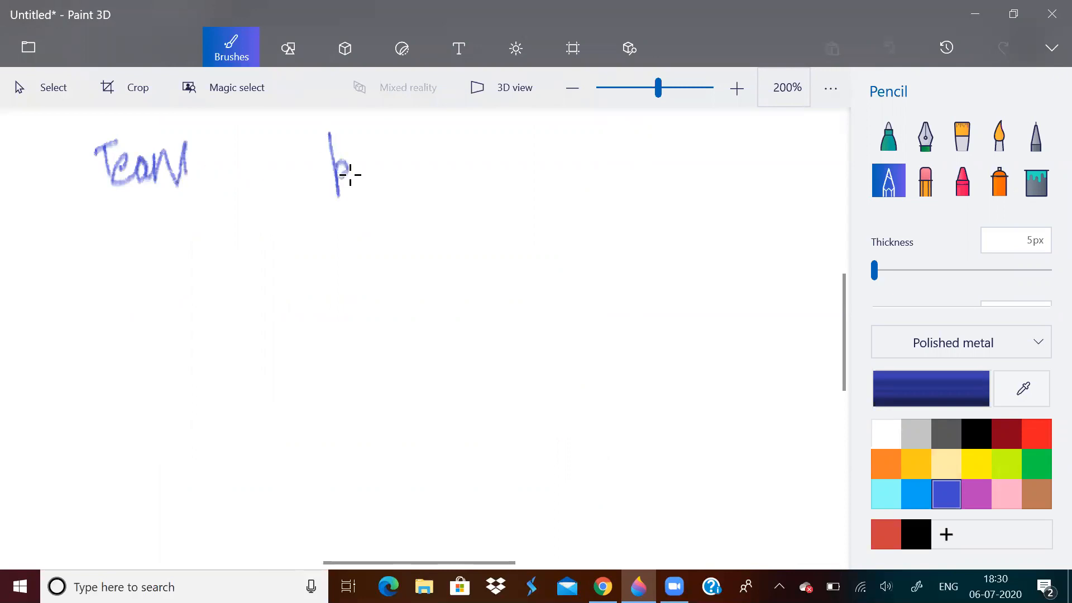
drag(349, 171, 403, 168)
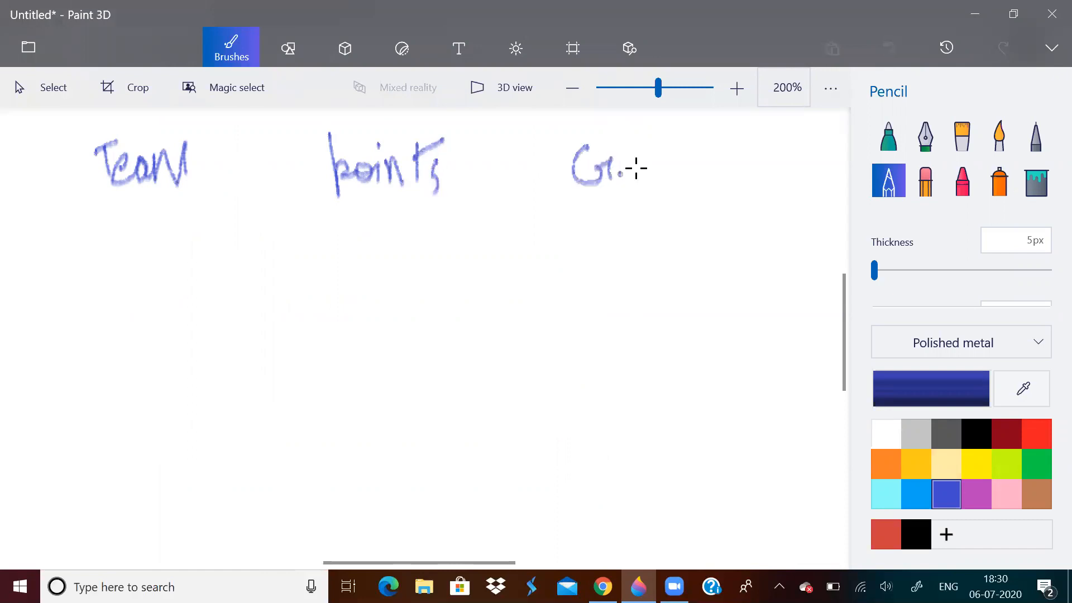
drag(632, 144, 643, 181)
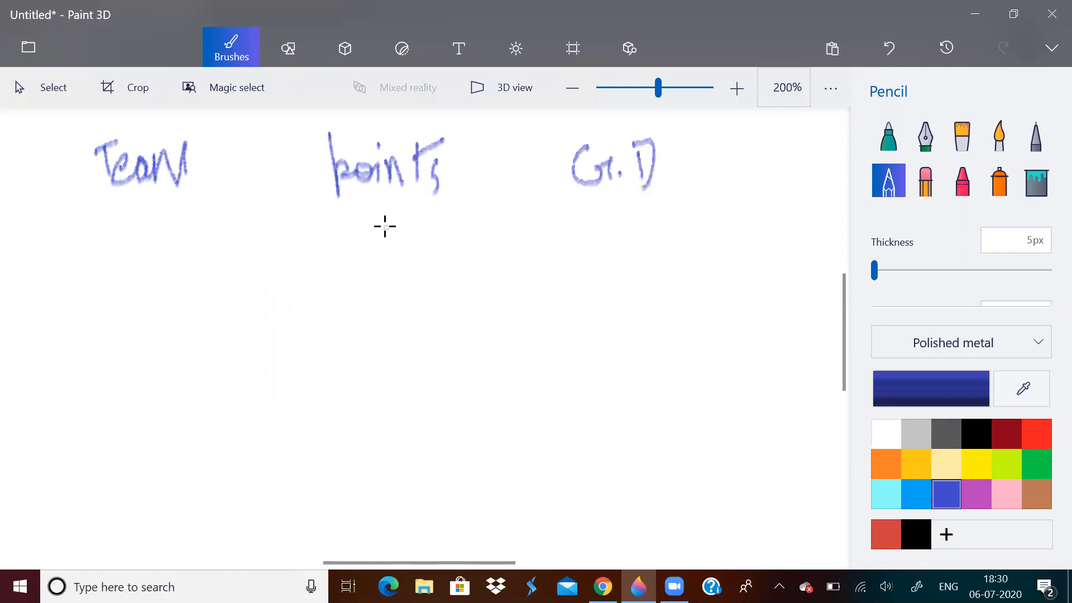
mouse_move(400, 231)
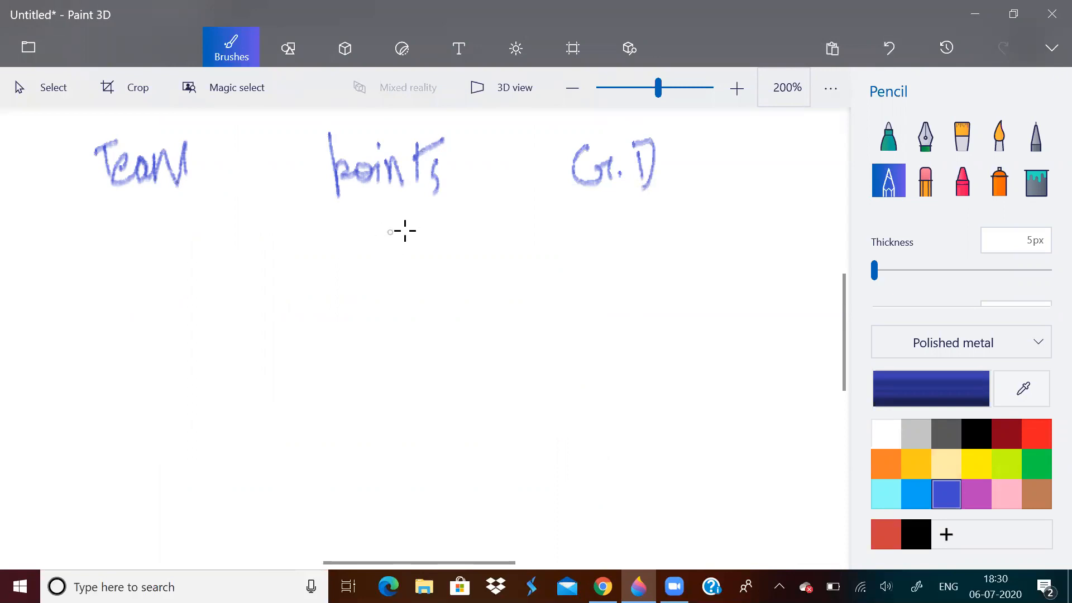
mouse_move(458, 524)
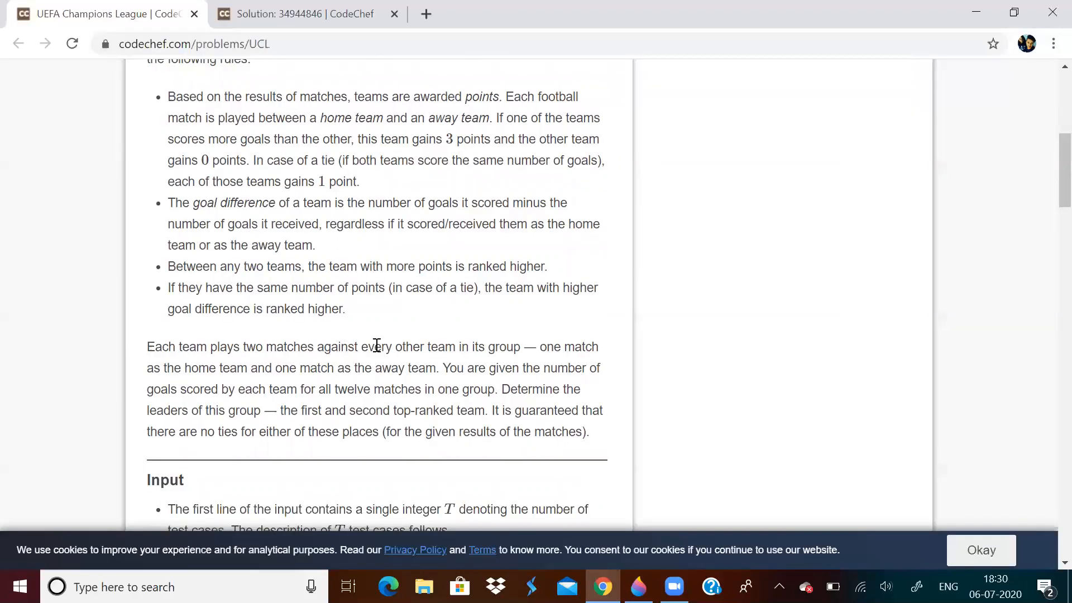
mouse_move(170, 293)
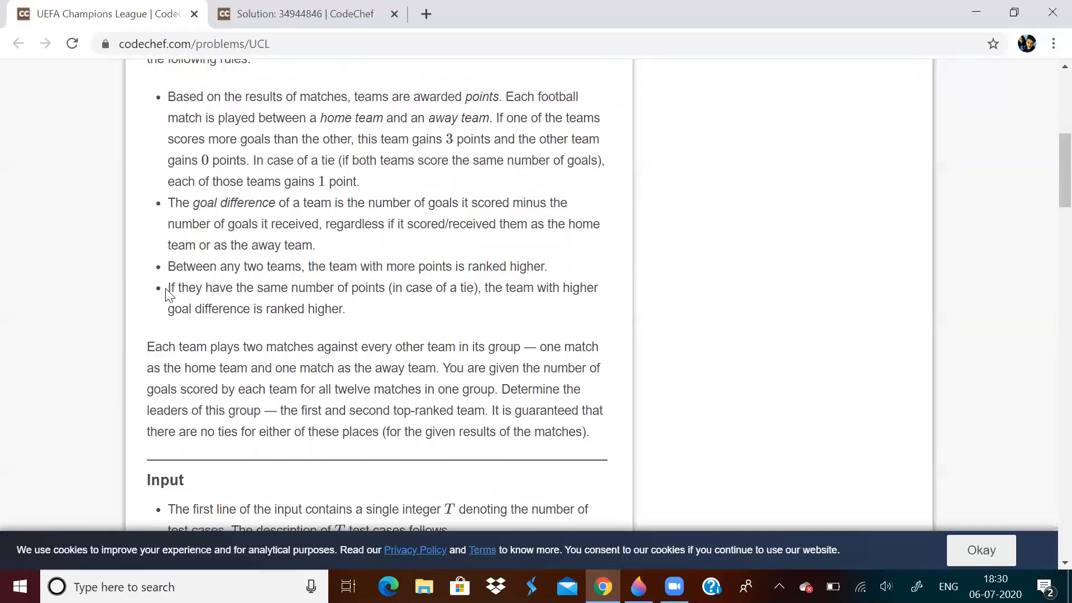
mouse_move(271, 301)
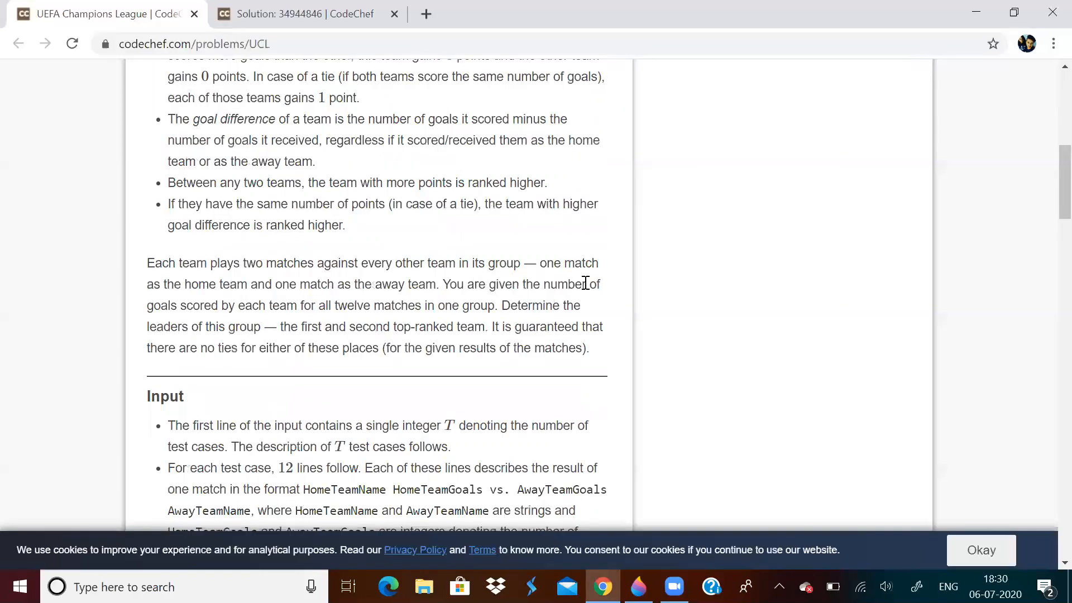
mouse_move(516, 299)
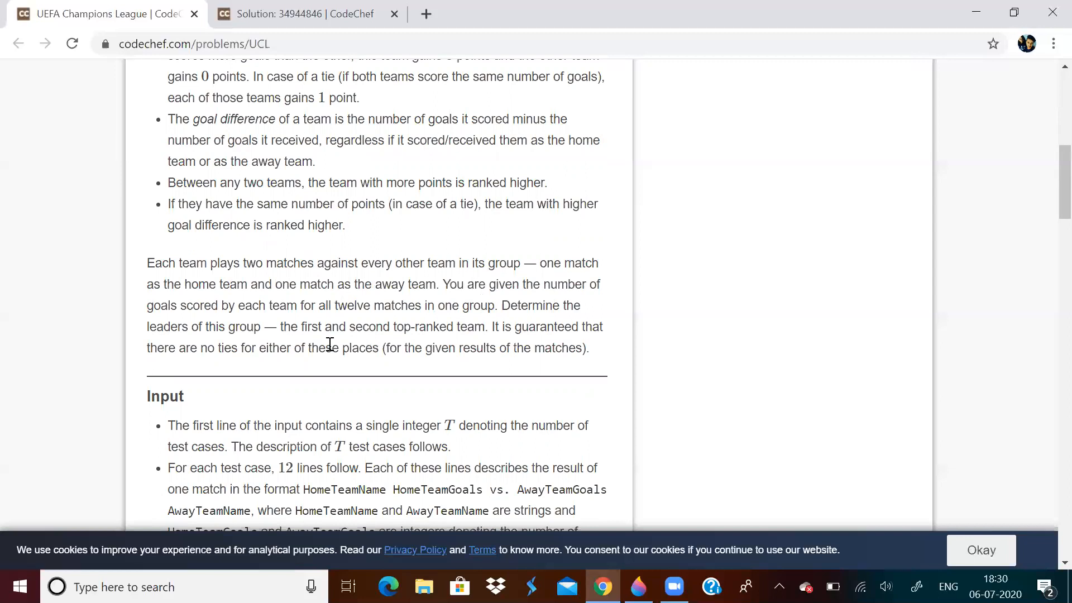
mouse_move(332, 304)
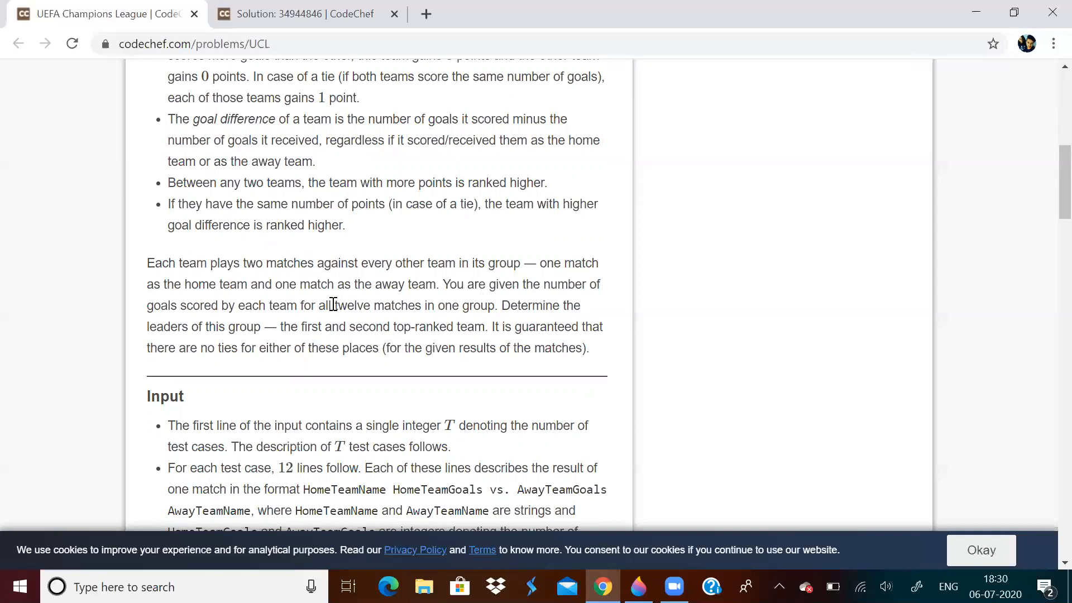
Step: Highlight the phrase 'first and second top-ranked team' in the task description
double_click(376, 306)
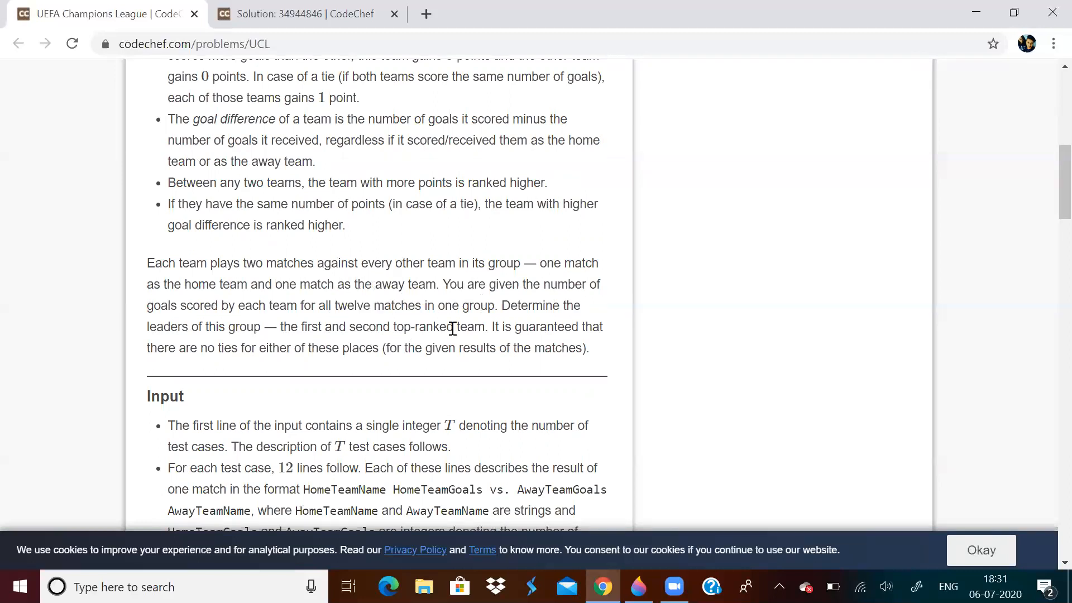
drag(297, 327, 484, 327)
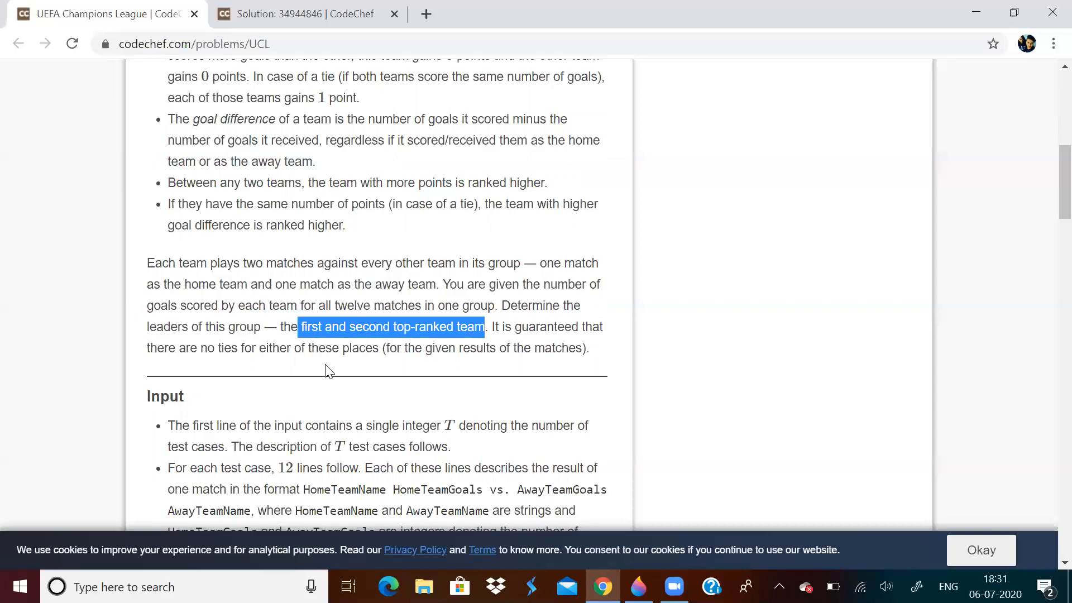
mouse_move(334, 321)
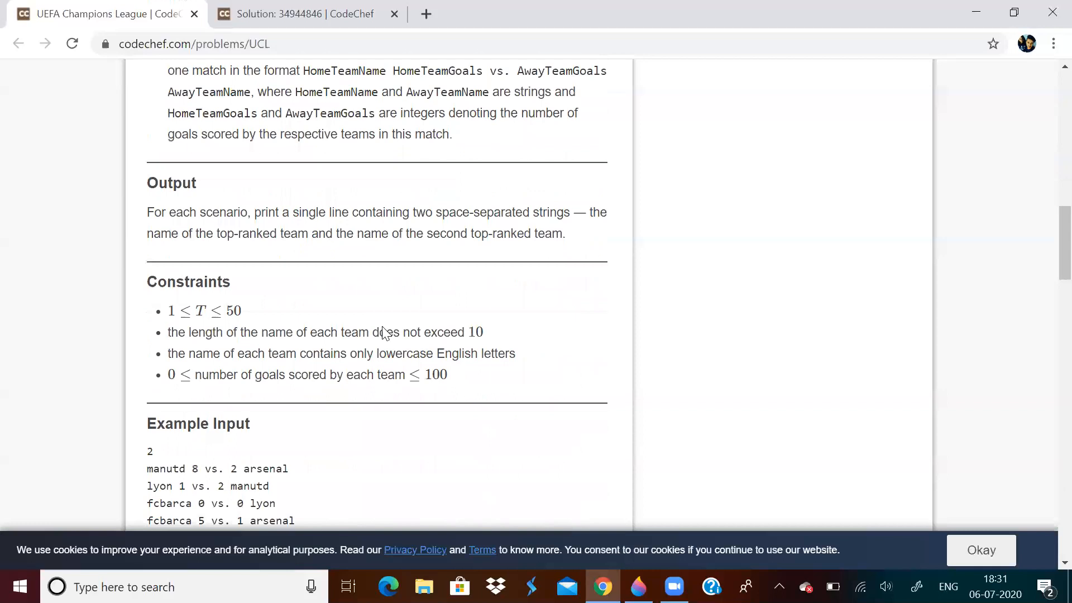
Step: Highlight the first test case's twelve match lines and check the example output
scroll(down, 3)
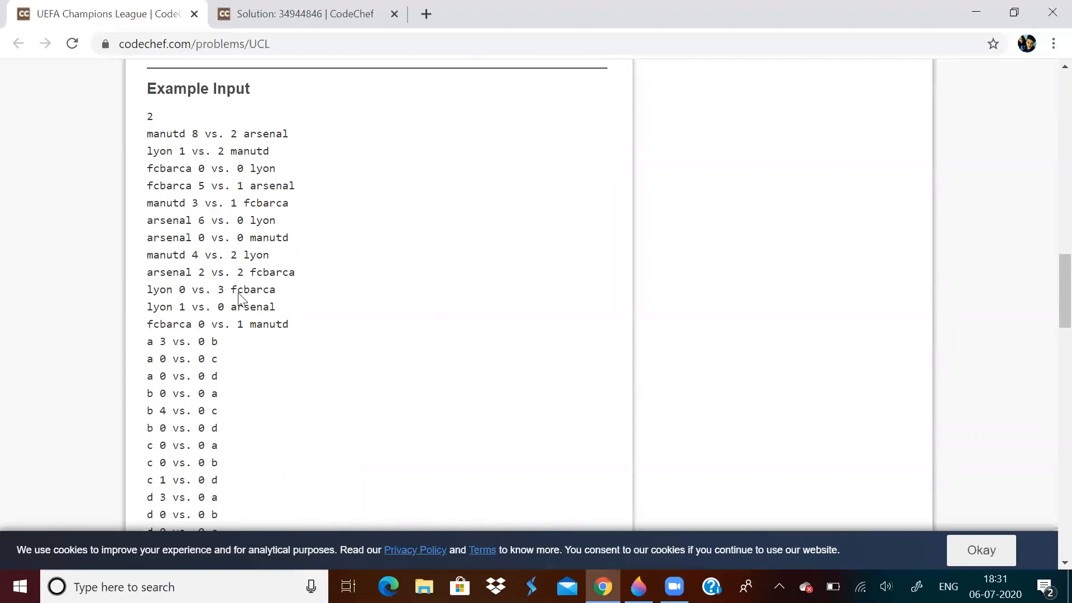
mouse_move(177, 136)
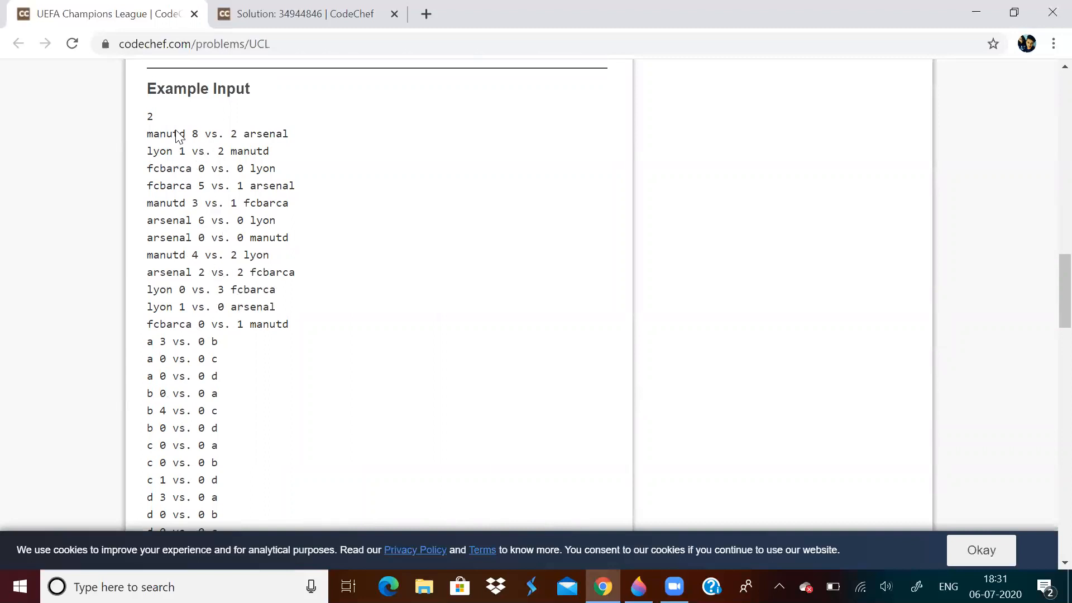
mouse_move(208, 139)
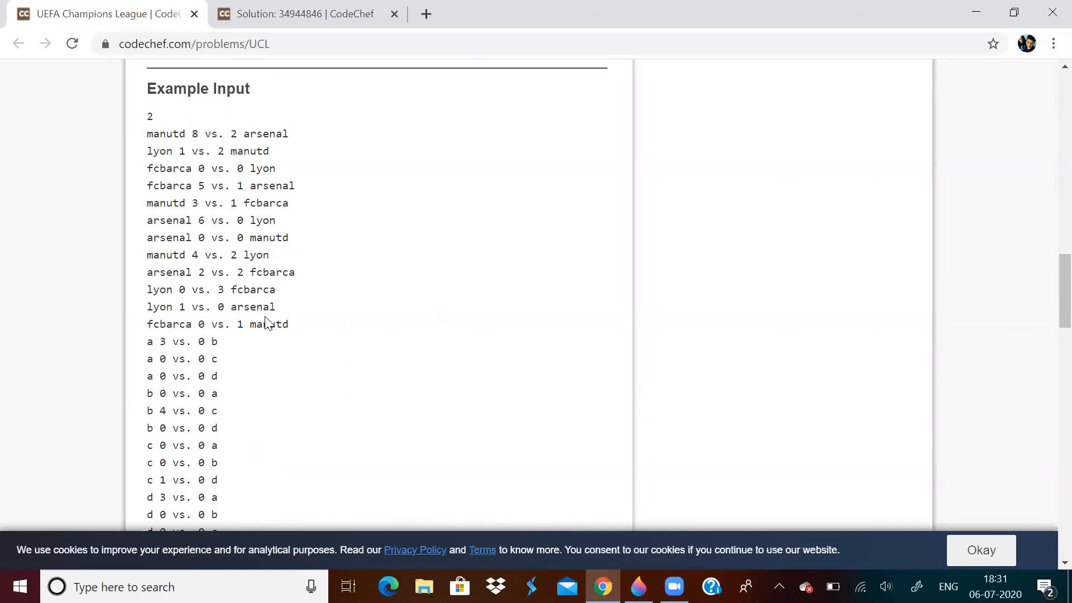
drag(232, 220, 287, 324)
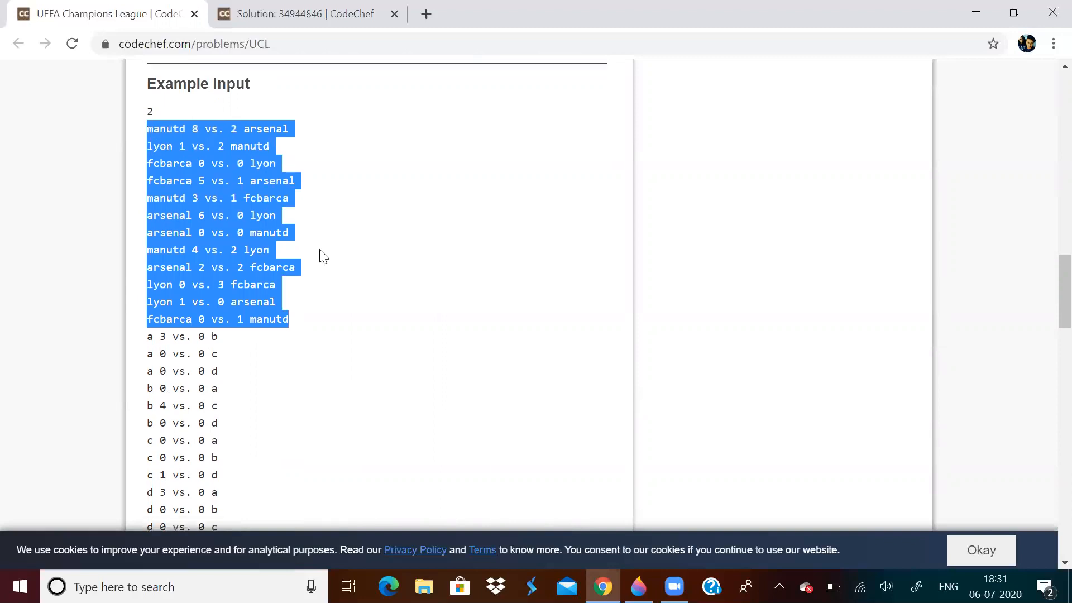
scroll(down, 3)
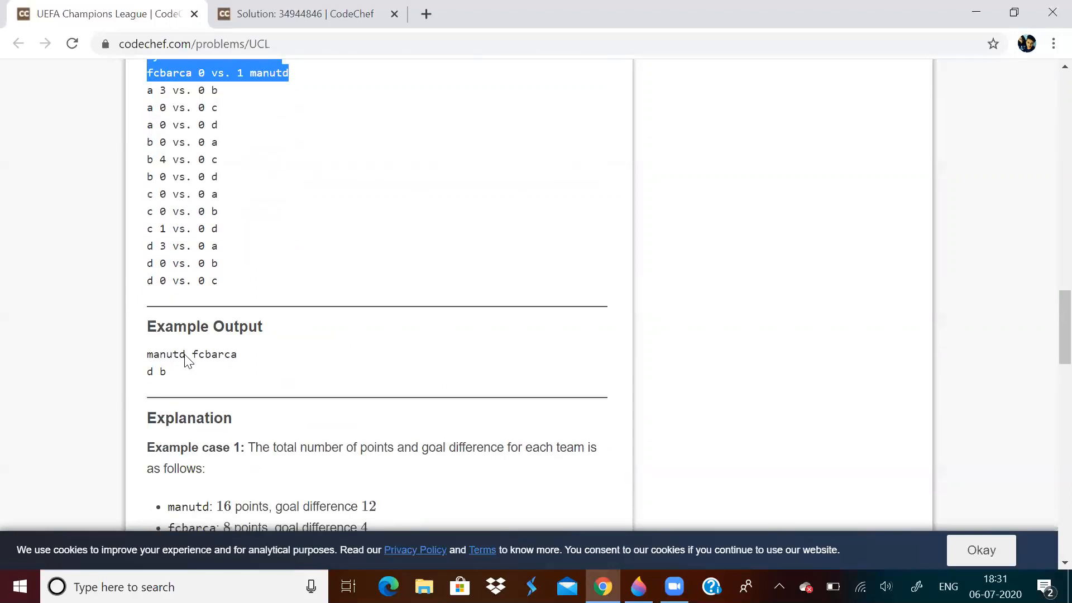
mouse_move(245, 362)
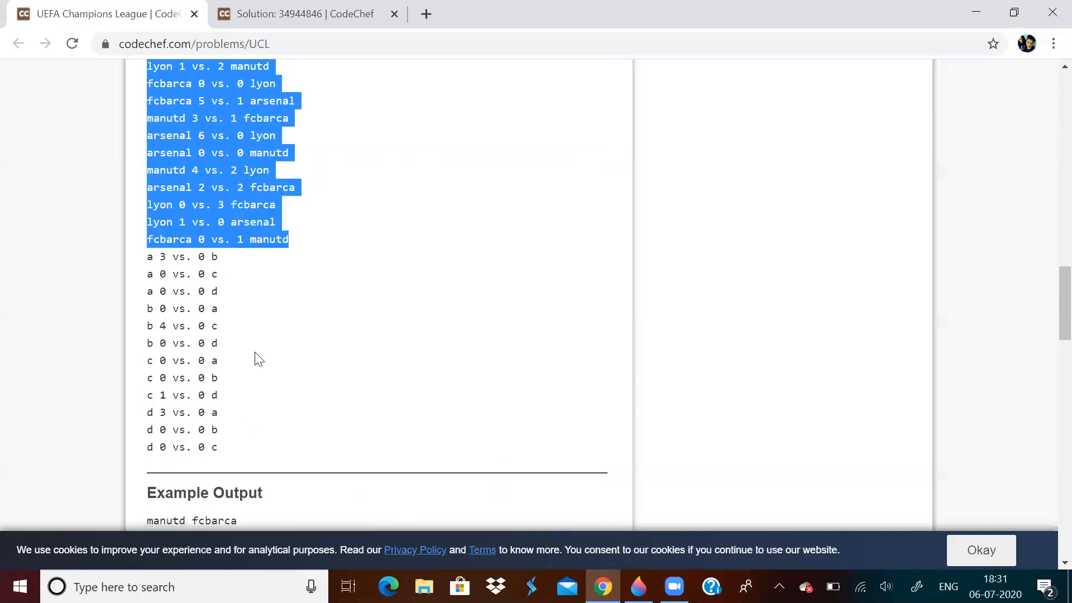
scroll(down, 3)
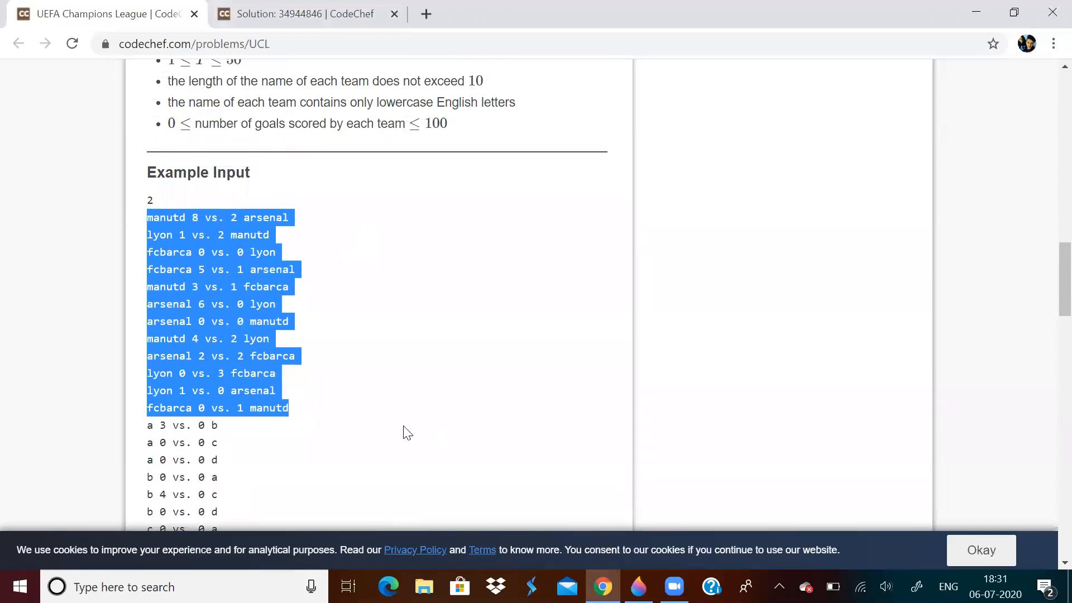
mouse_move(619, 545)
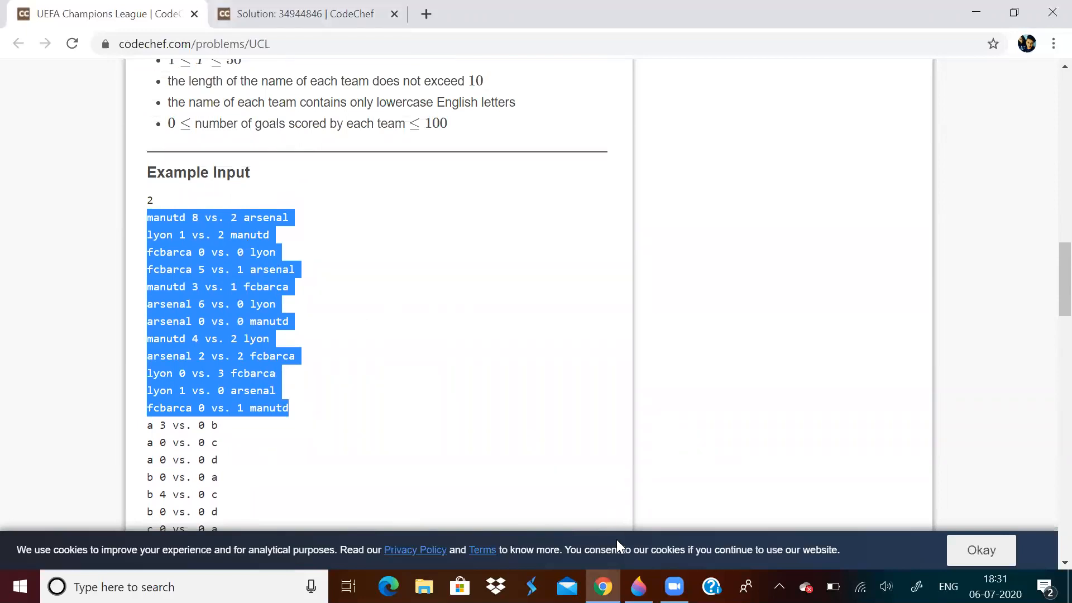
Step: Show the hand-drawn table briefly, then return to the solution code
click(636, 586)
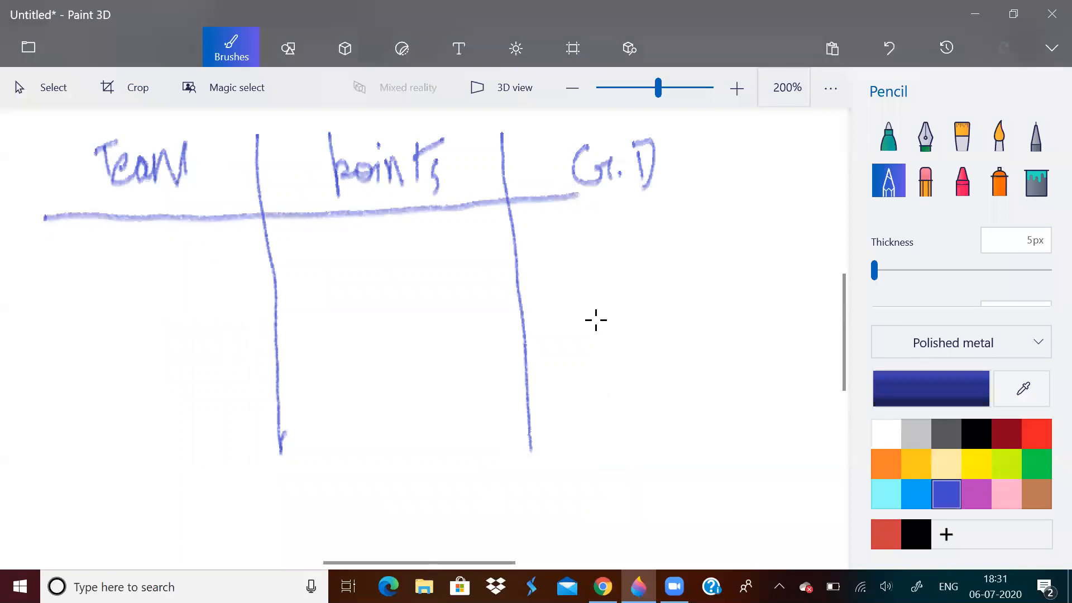
mouse_move(631, 520)
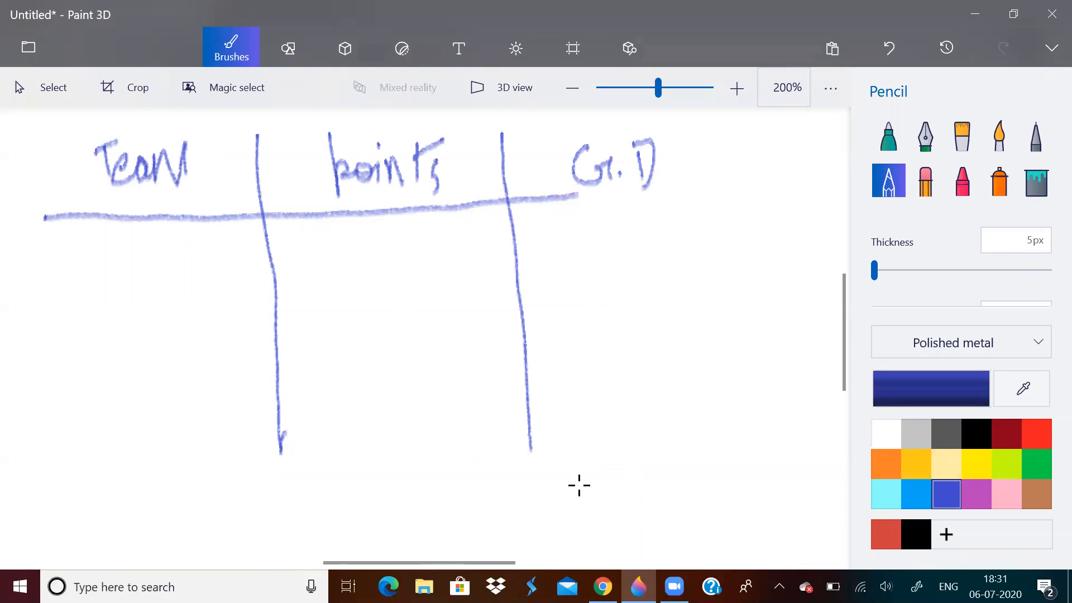
click(600, 586)
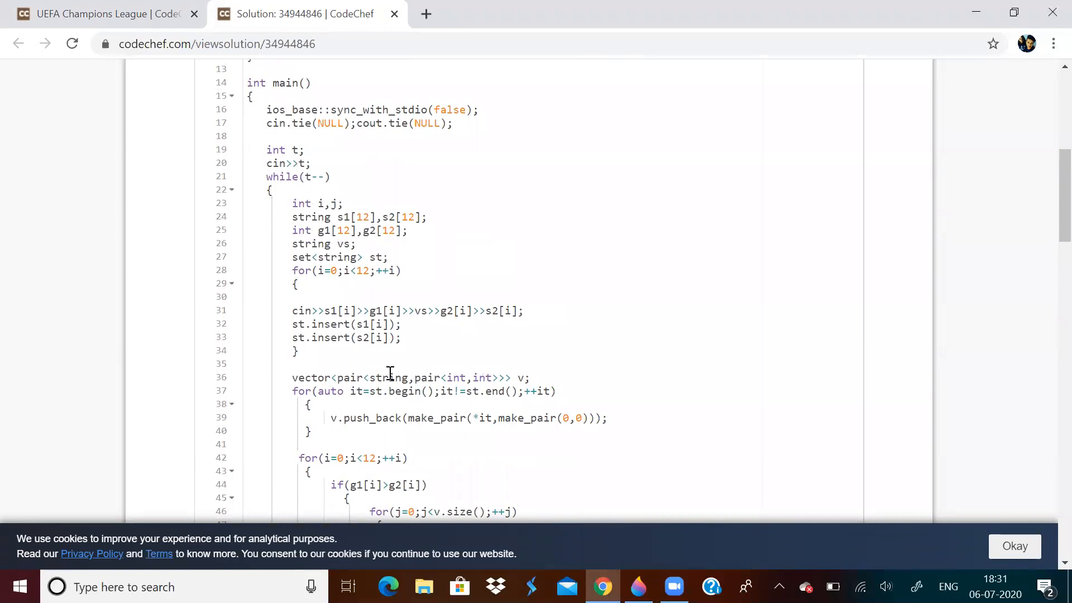
mouse_move(400, 309)
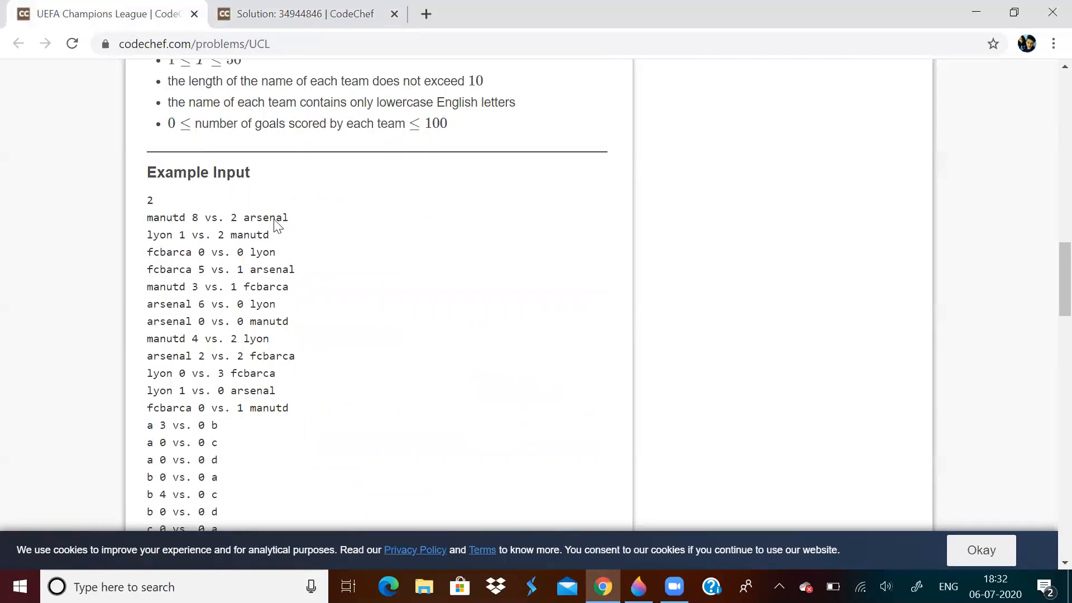
Step: Compare the solution's match-reading line with the example input, highlighting 'vs.' in the first match
click(304, 14)
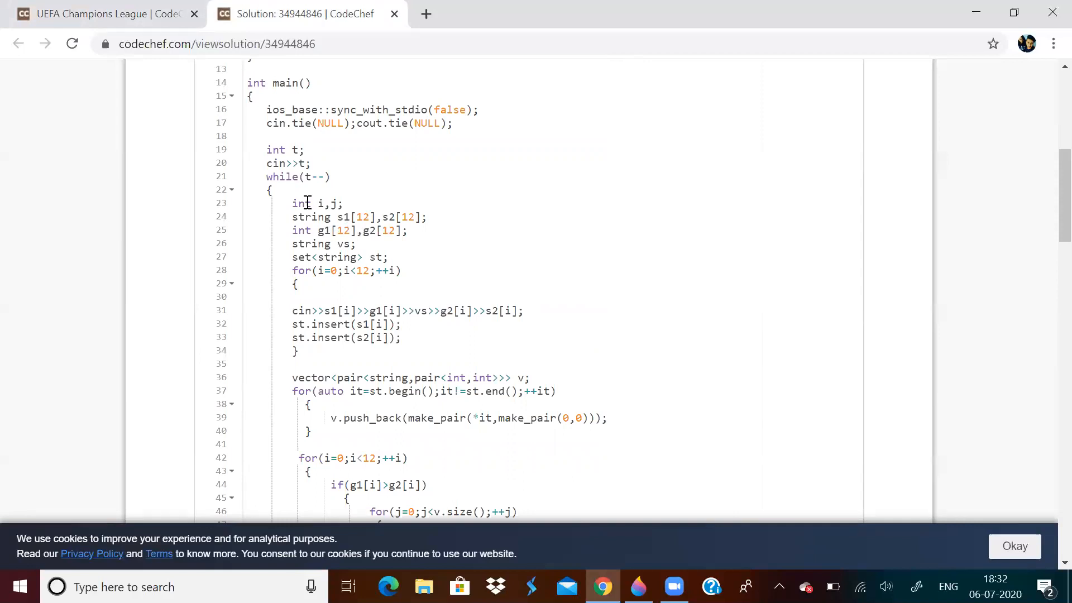
click(103, 13)
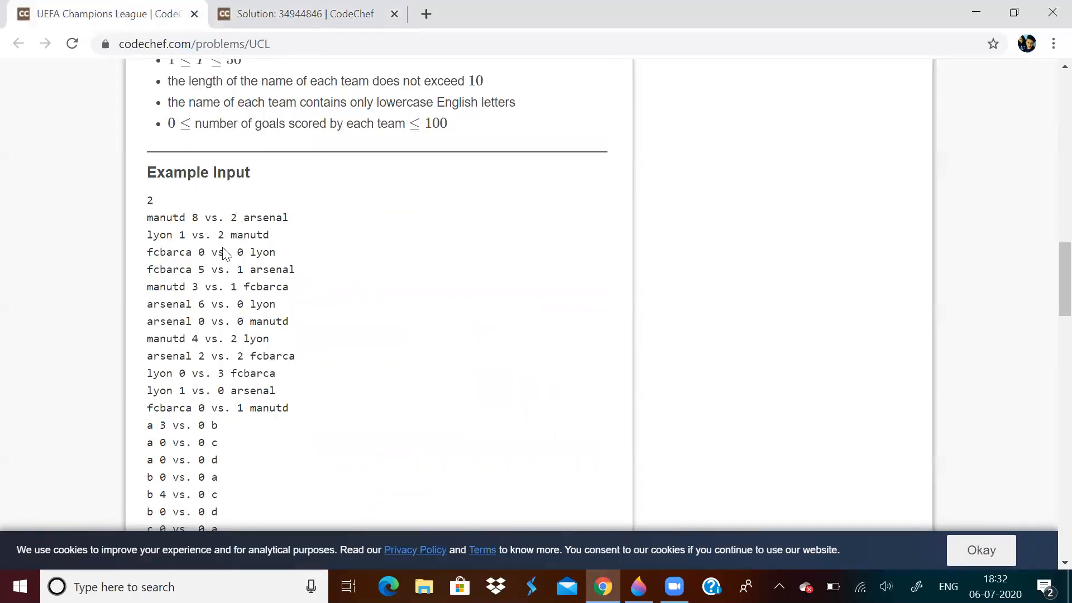
mouse_move(196, 214)
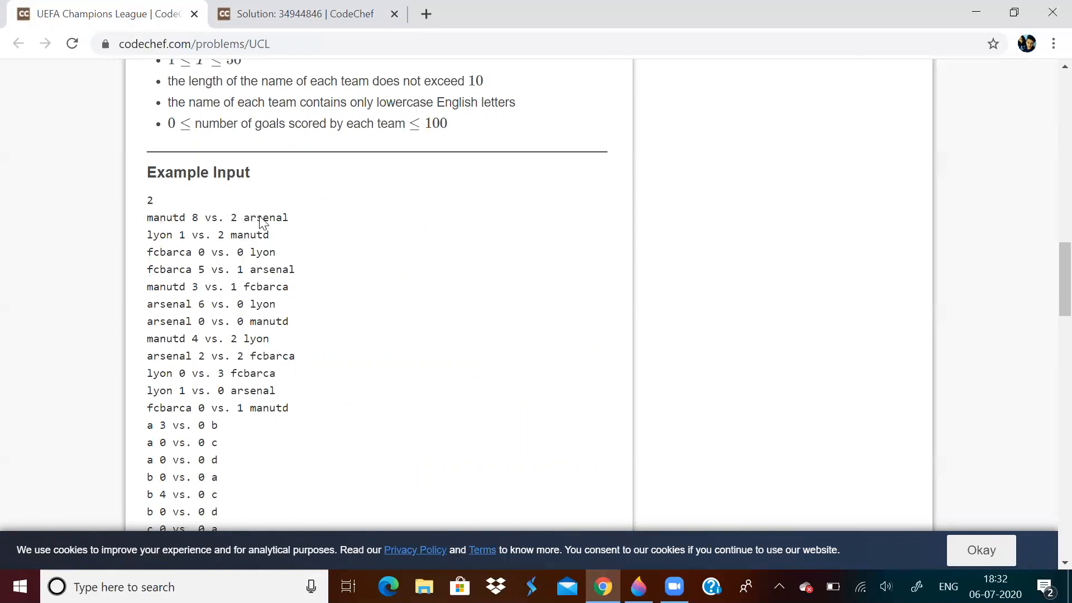
click(300, 14)
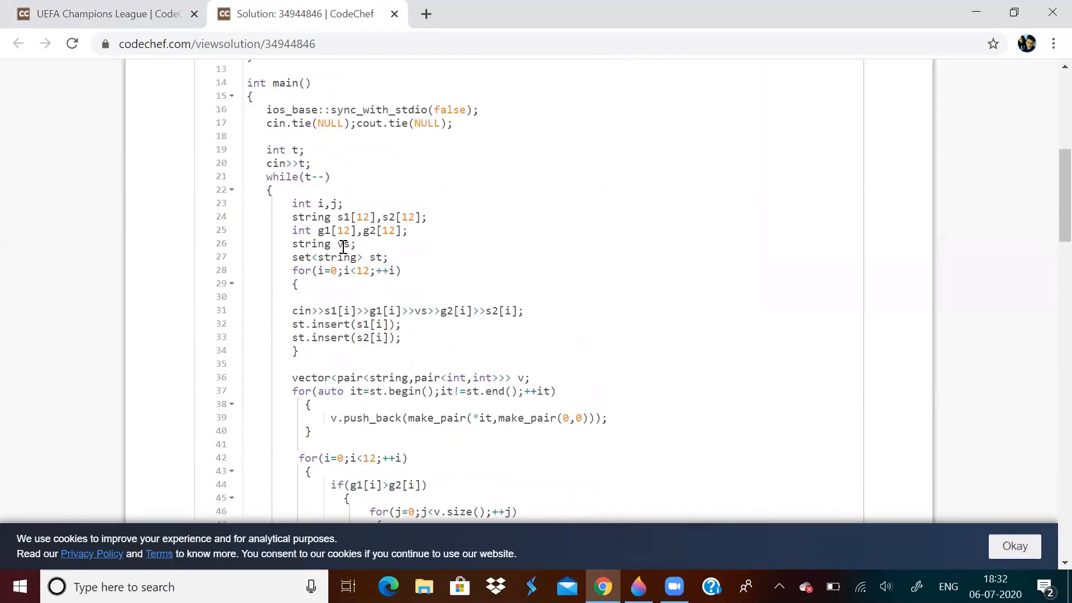
click(103, 13)
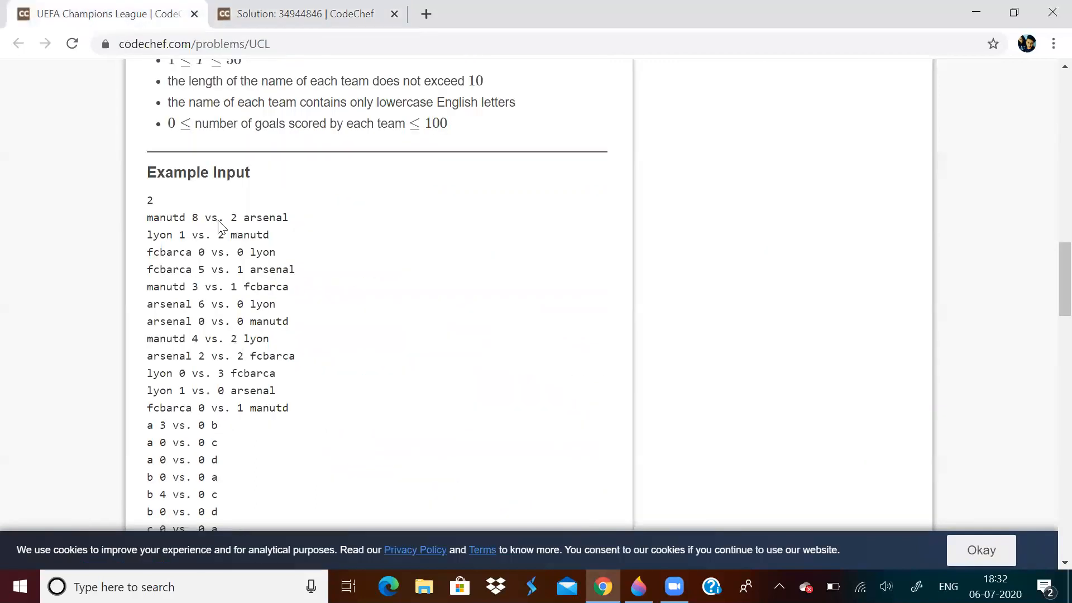
double_click(212, 218)
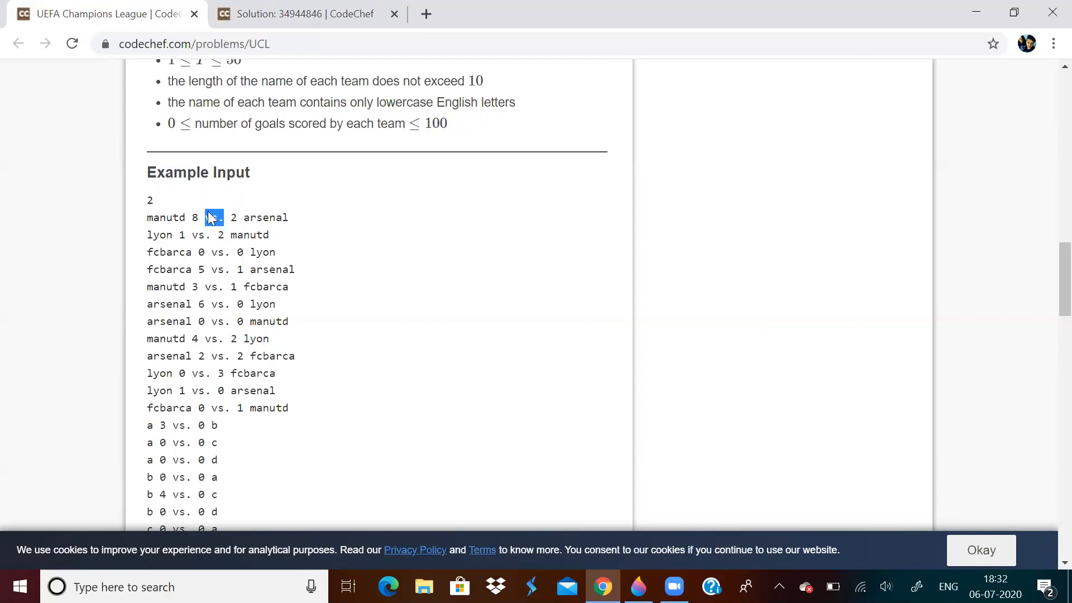
double_click(212, 217)
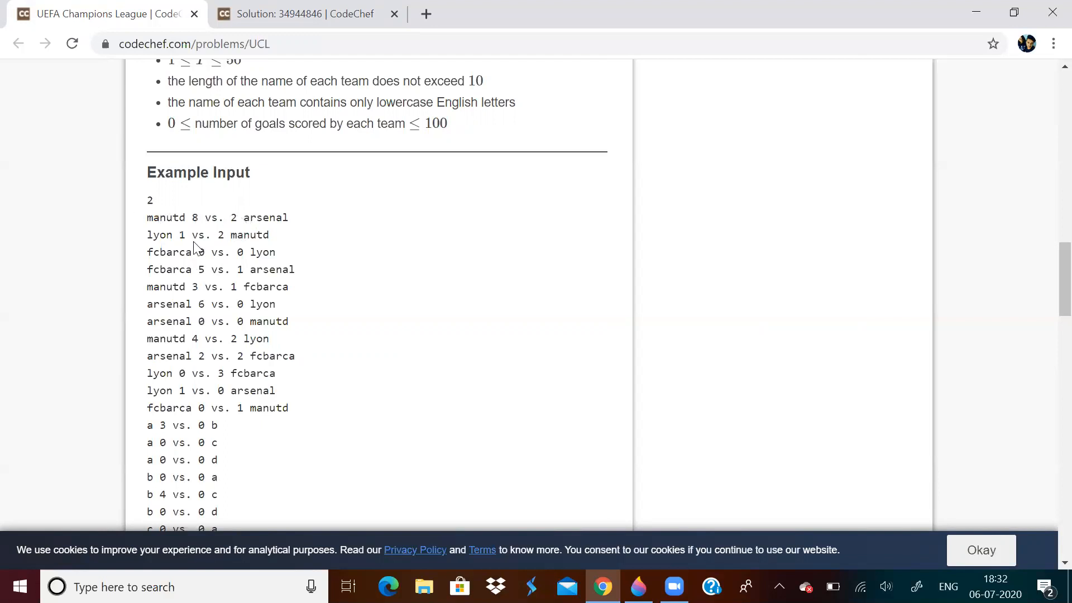
mouse_move(233, 223)
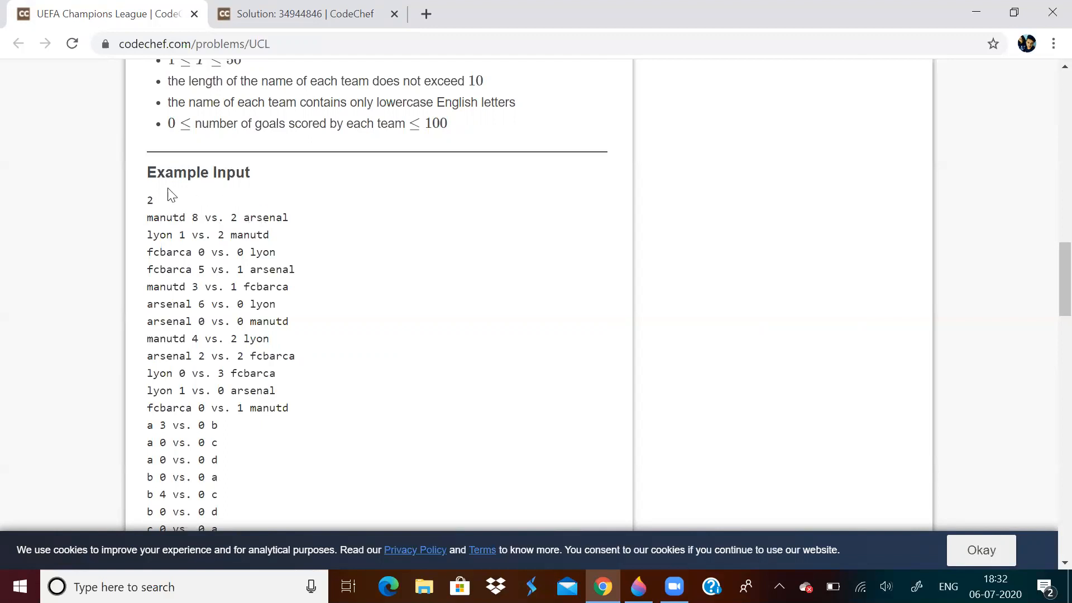
mouse_move(215, 229)
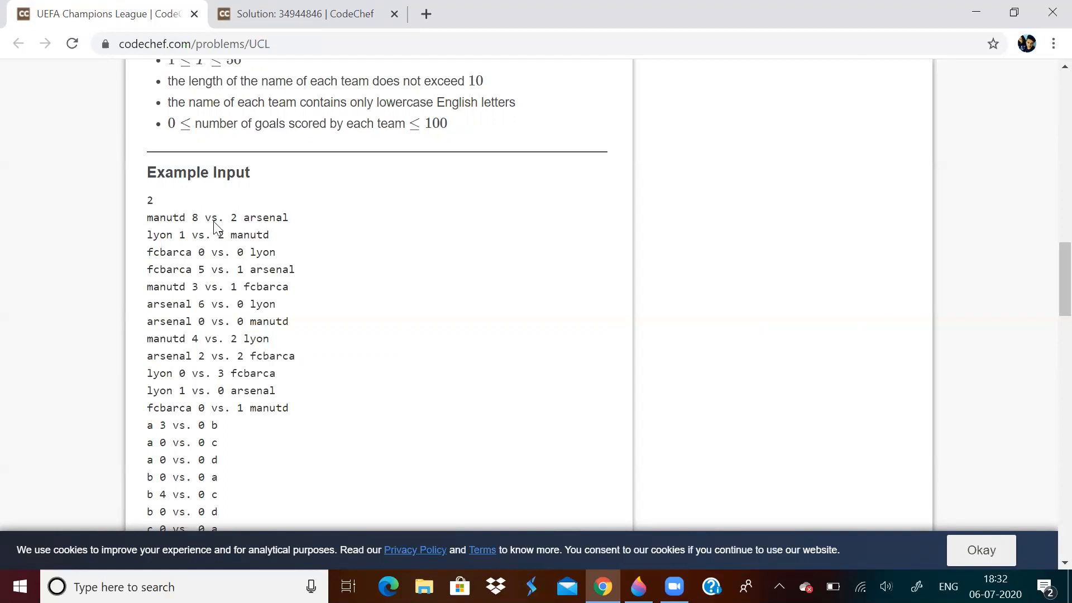
mouse_move(212, 228)
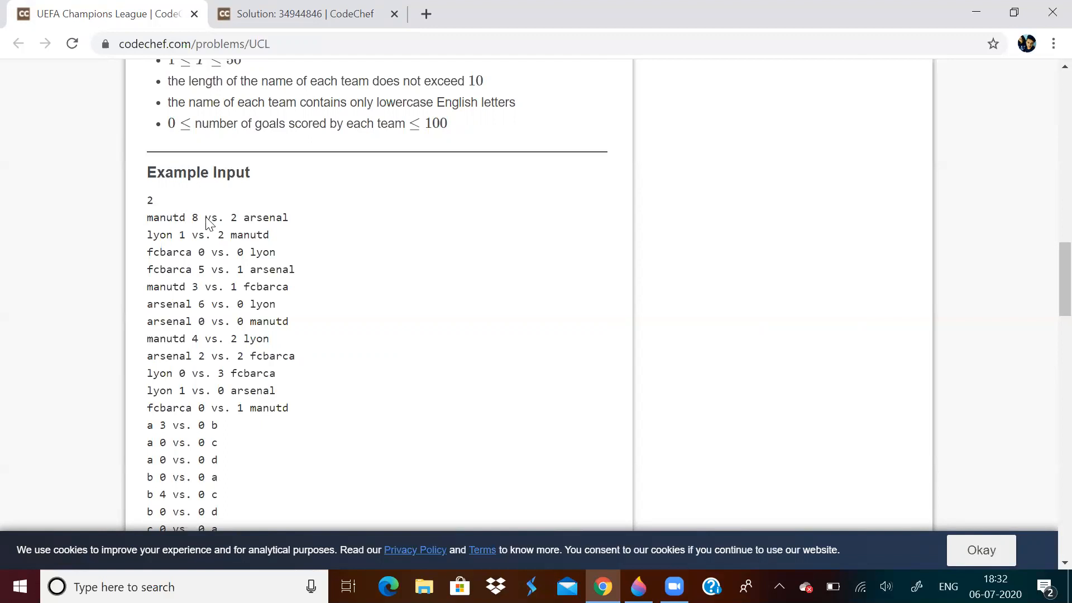
mouse_move(199, 223)
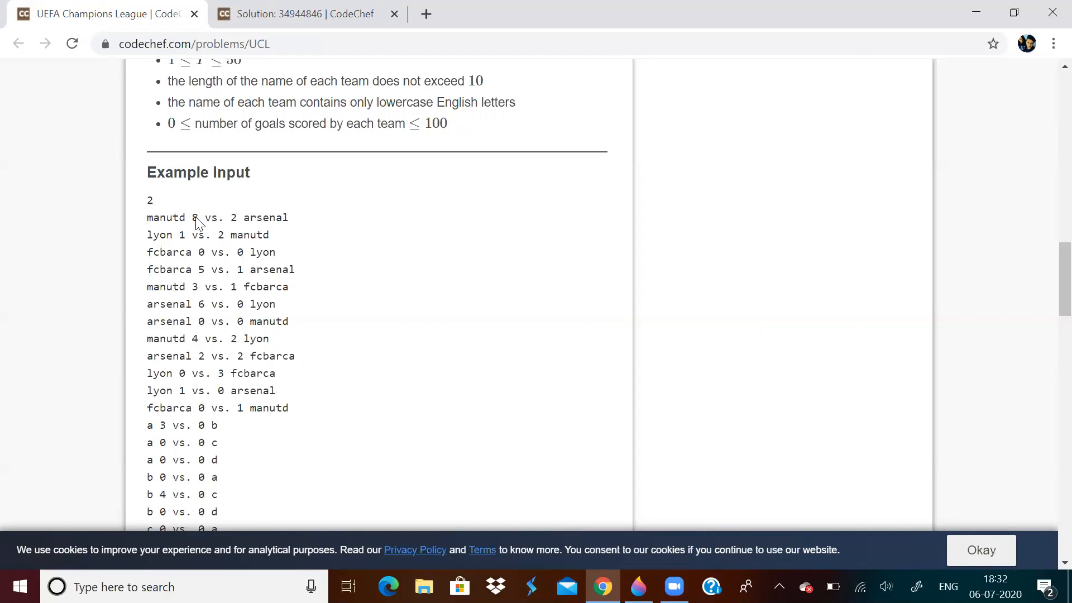
mouse_move(299, 8)
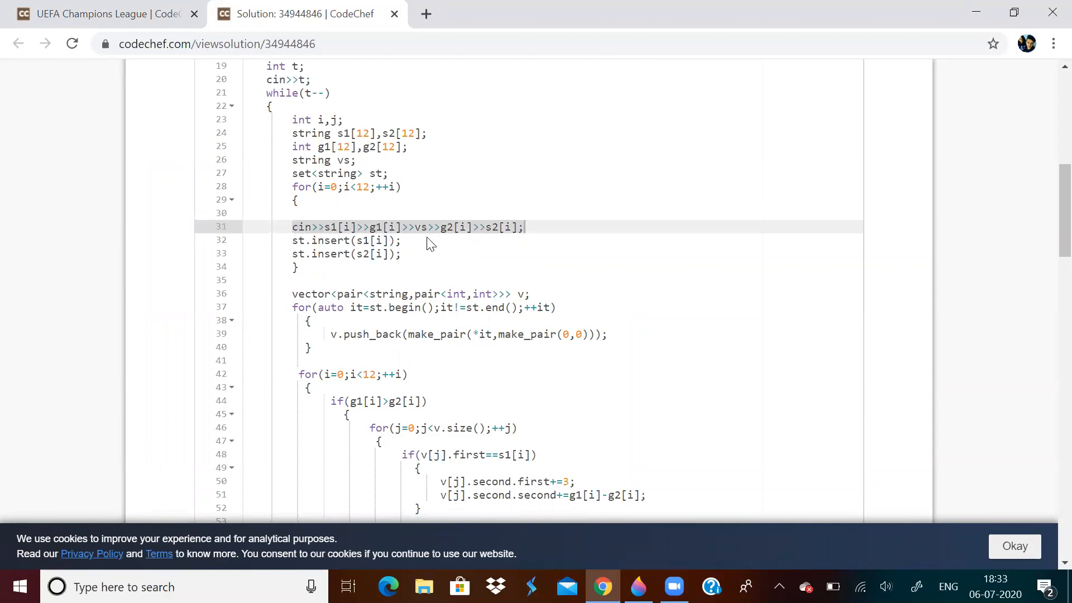
mouse_move(504, 236)
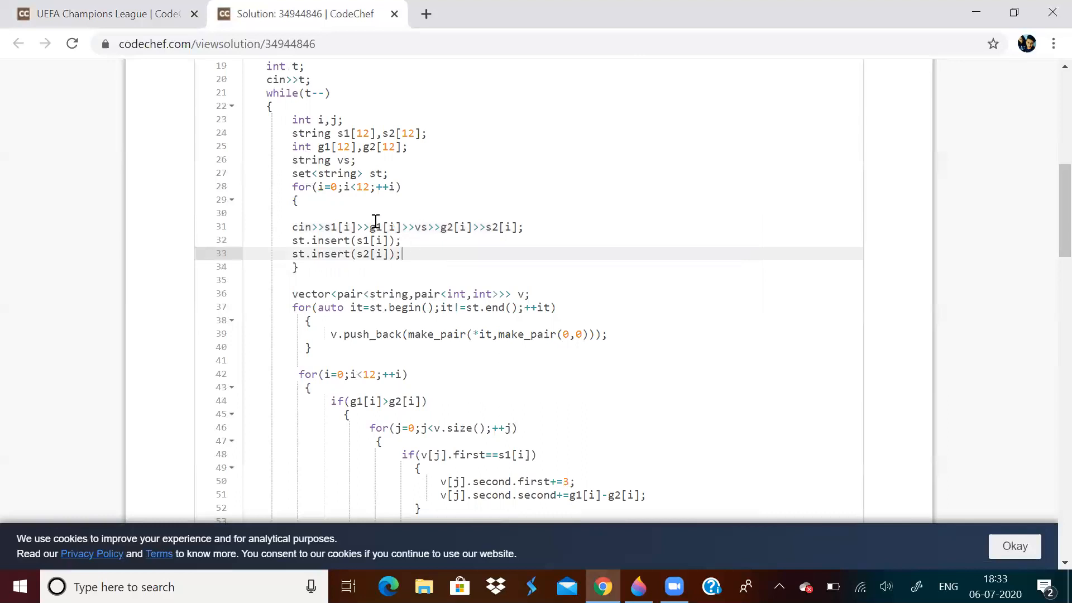
mouse_move(349, 173)
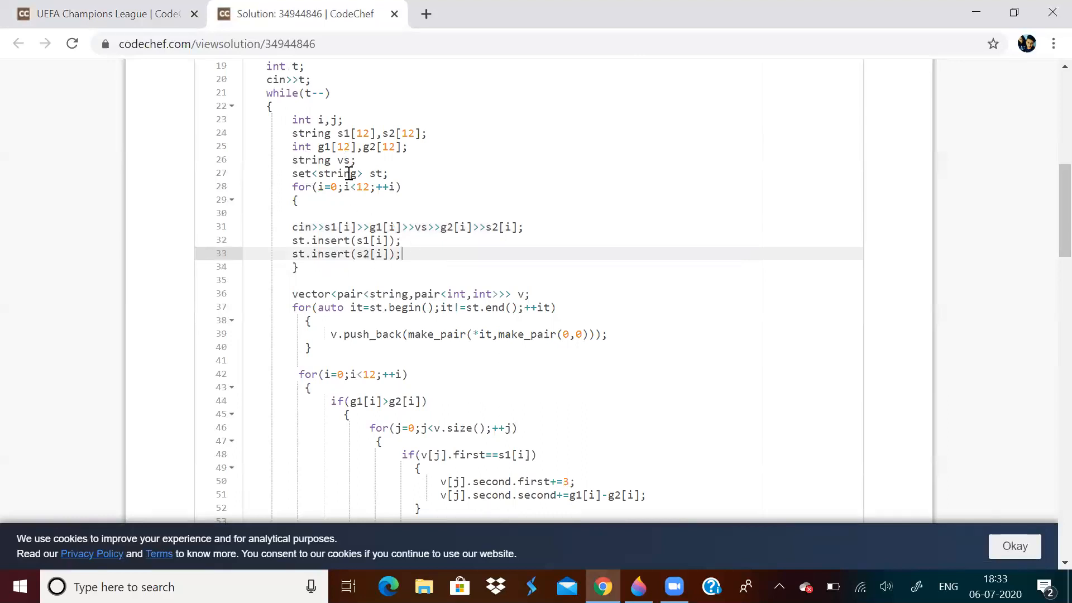
mouse_move(364, 241)
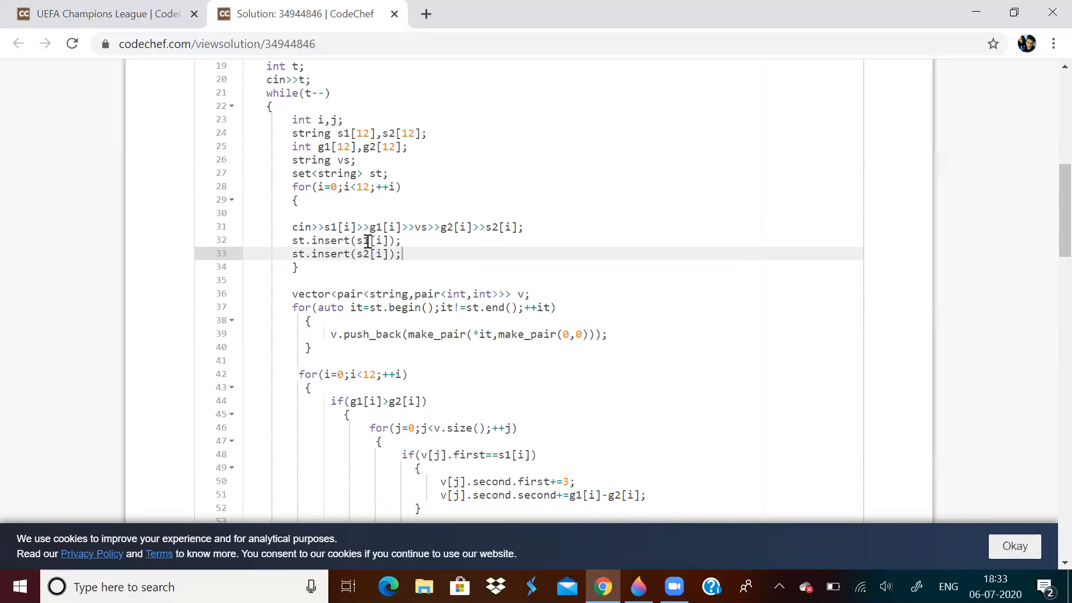
Step: Write 'unique' under the Team heading and draw arrows under the points and Gr. D columns
click(638, 586)
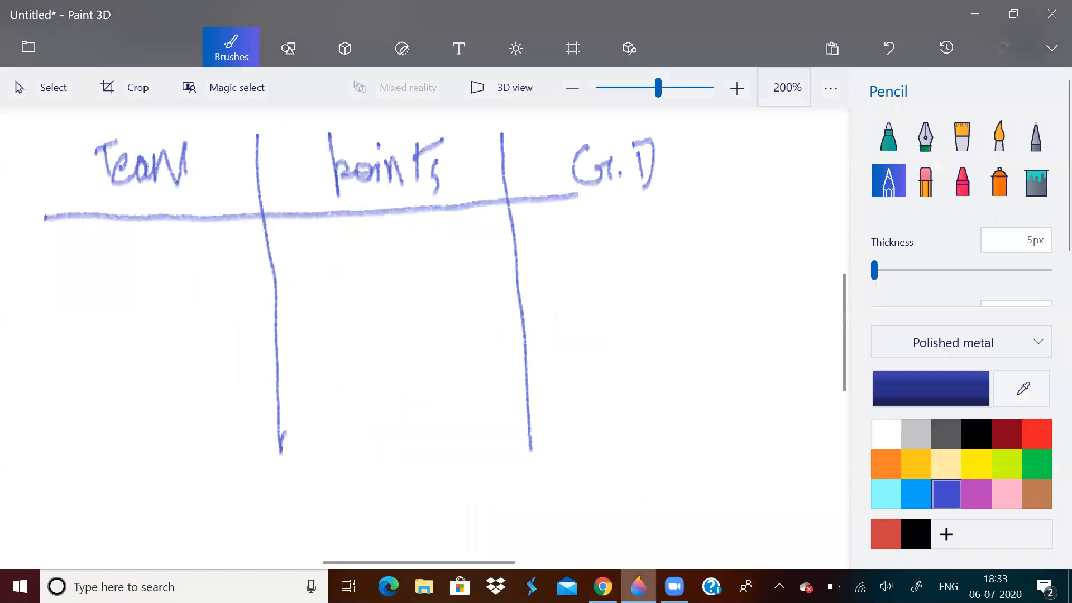
drag(55, 251, 90, 256)
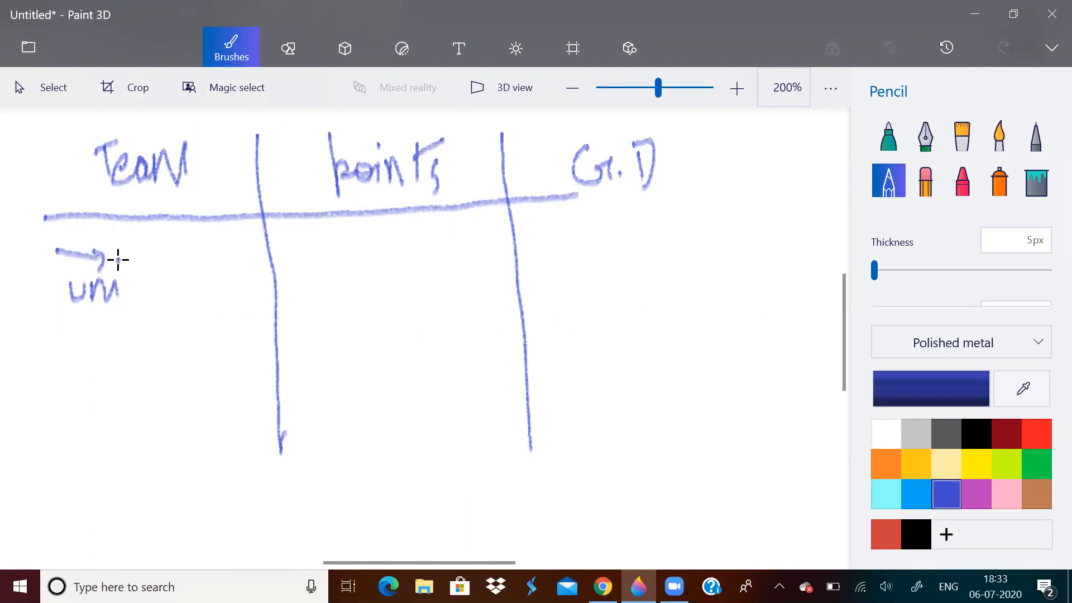
drag(113, 281, 194, 281)
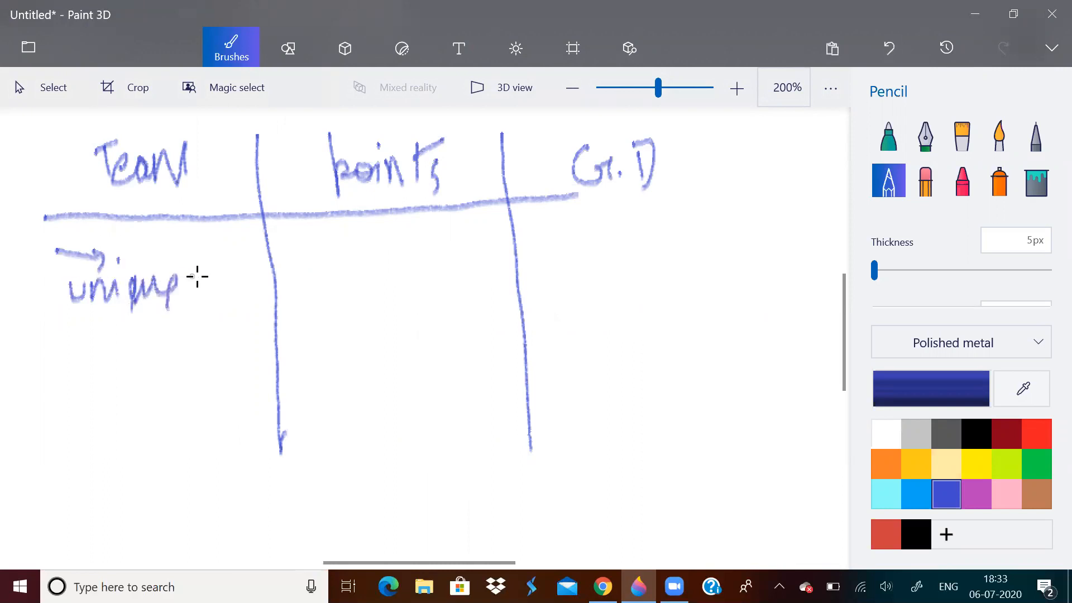
mouse_move(298, 255)
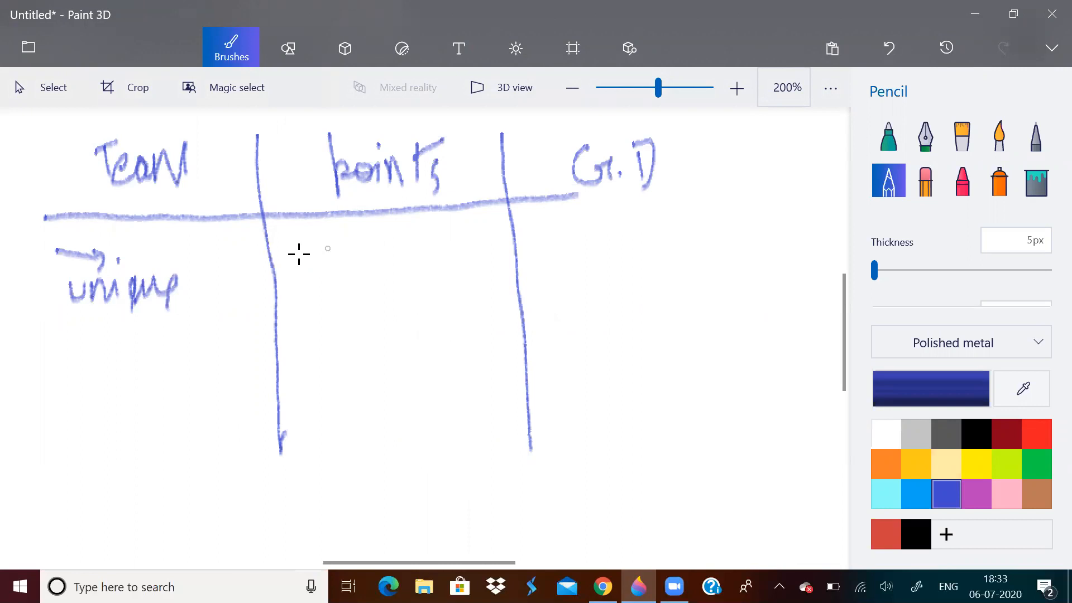
drag(297, 255, 338, 258)
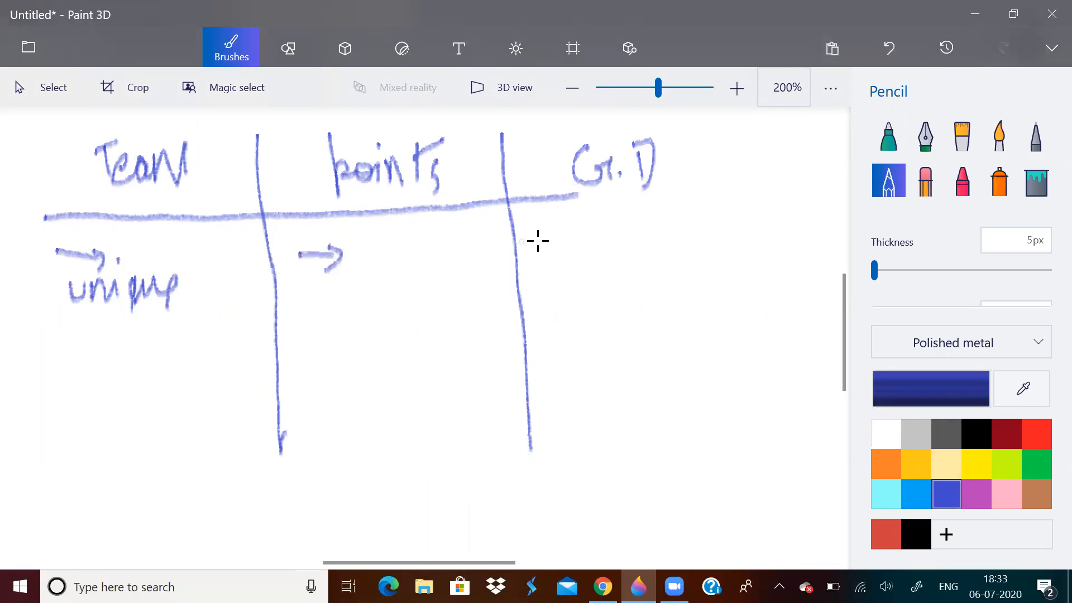
drag(547, 226, 544, 264)
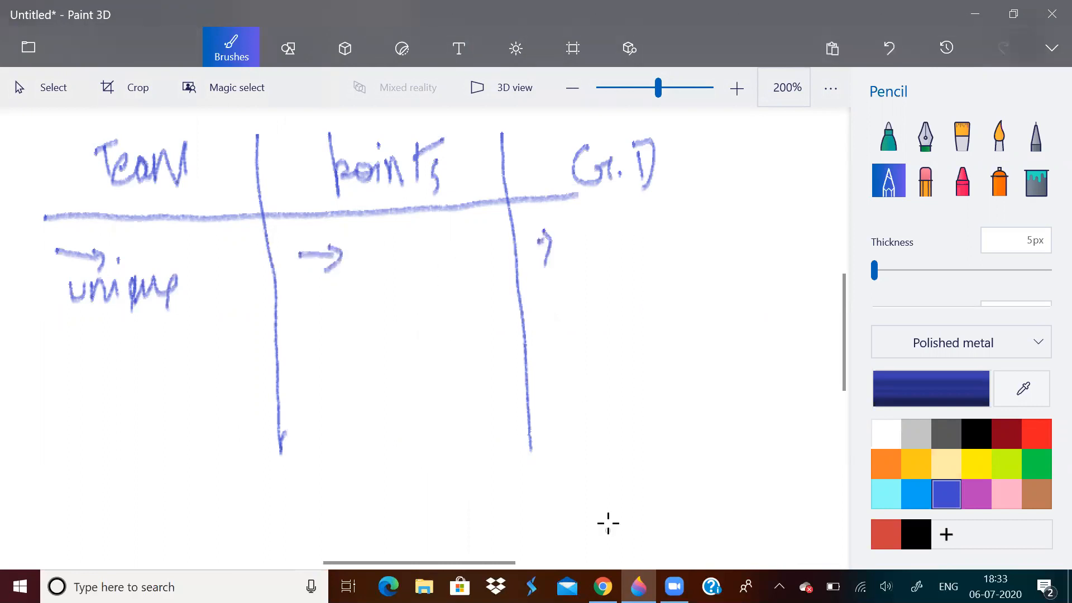
mouse_move(392, 281)
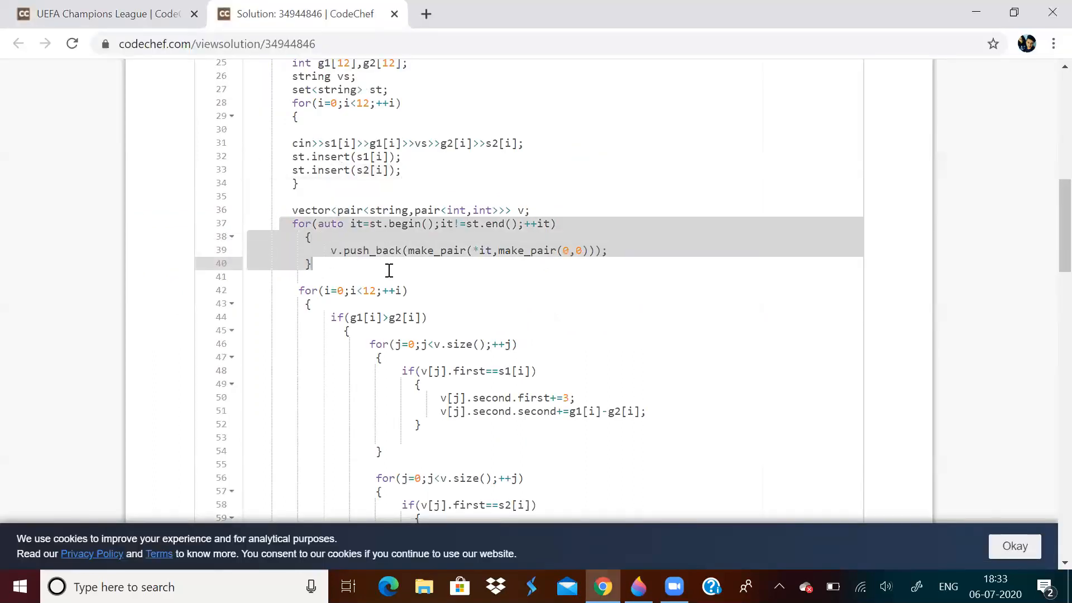
mouse_move(527, 257)
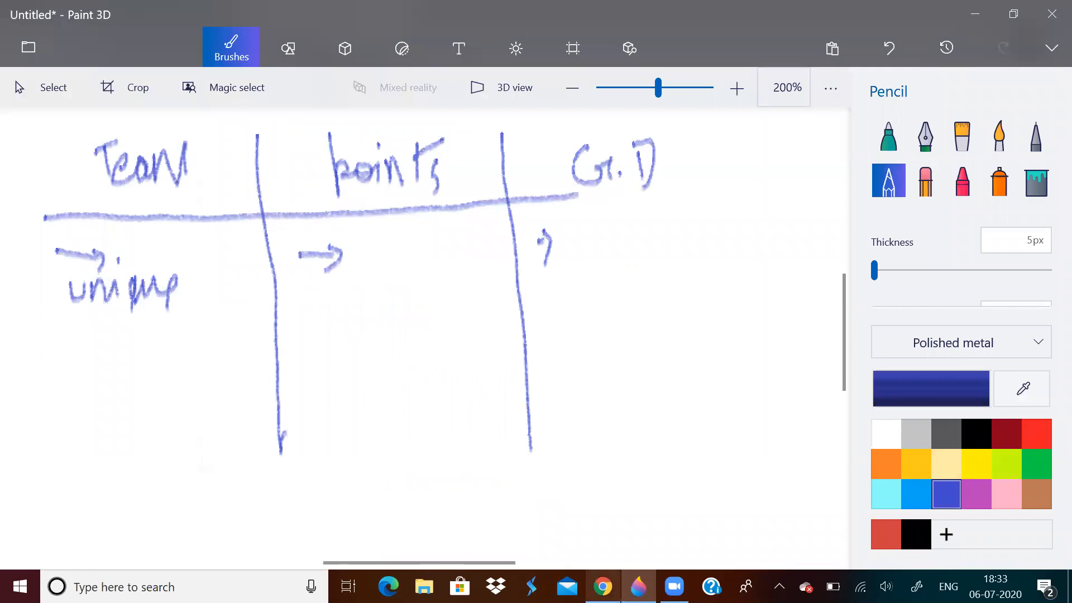
click(602, 586)
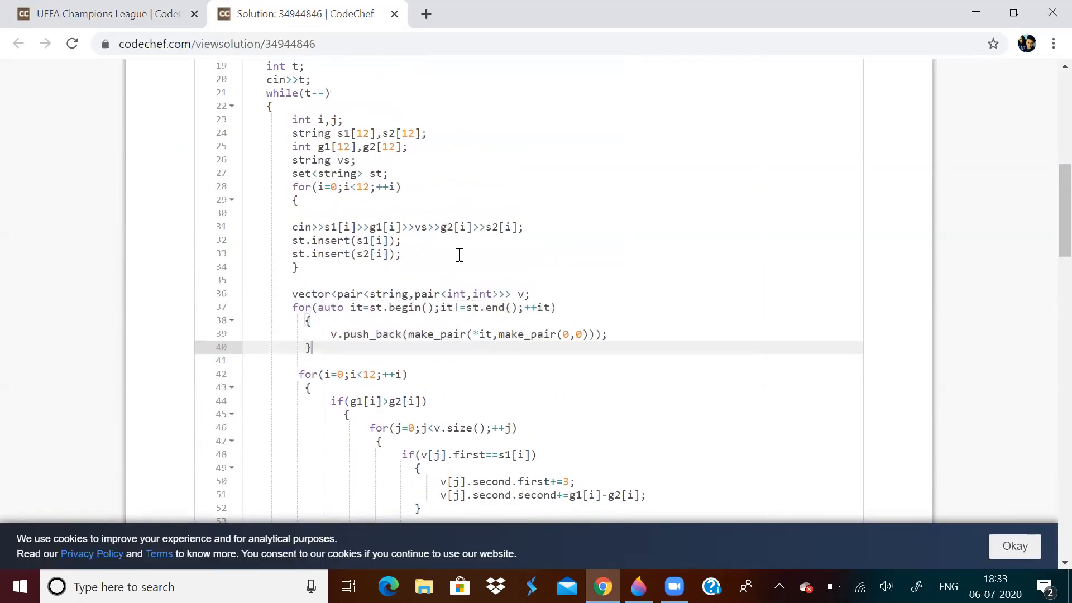
mouse_move(389, 307)
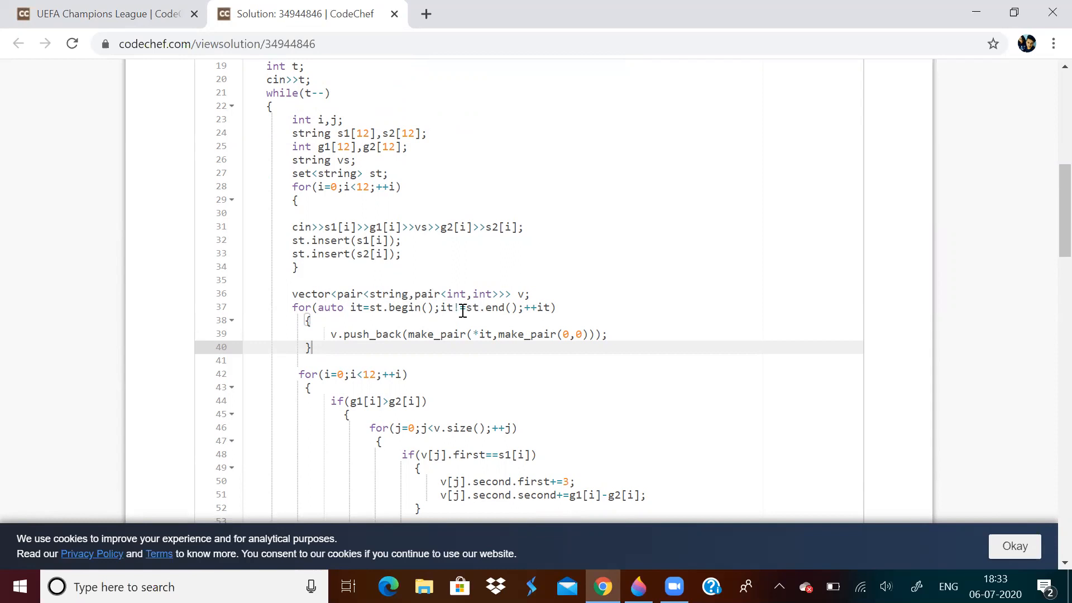
mouse_move(571, 334)
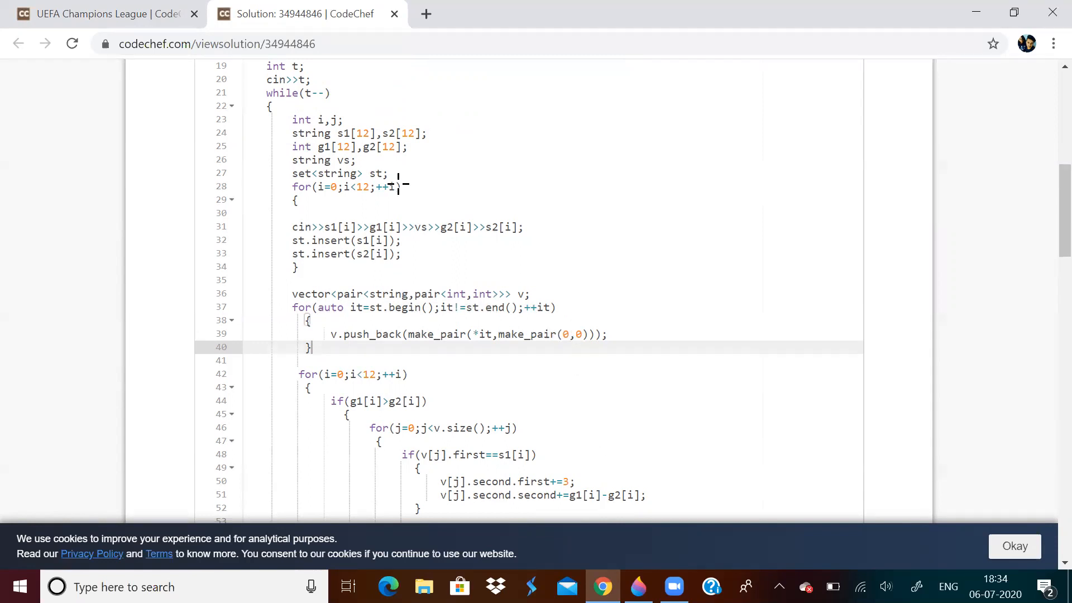
click(637, 586)
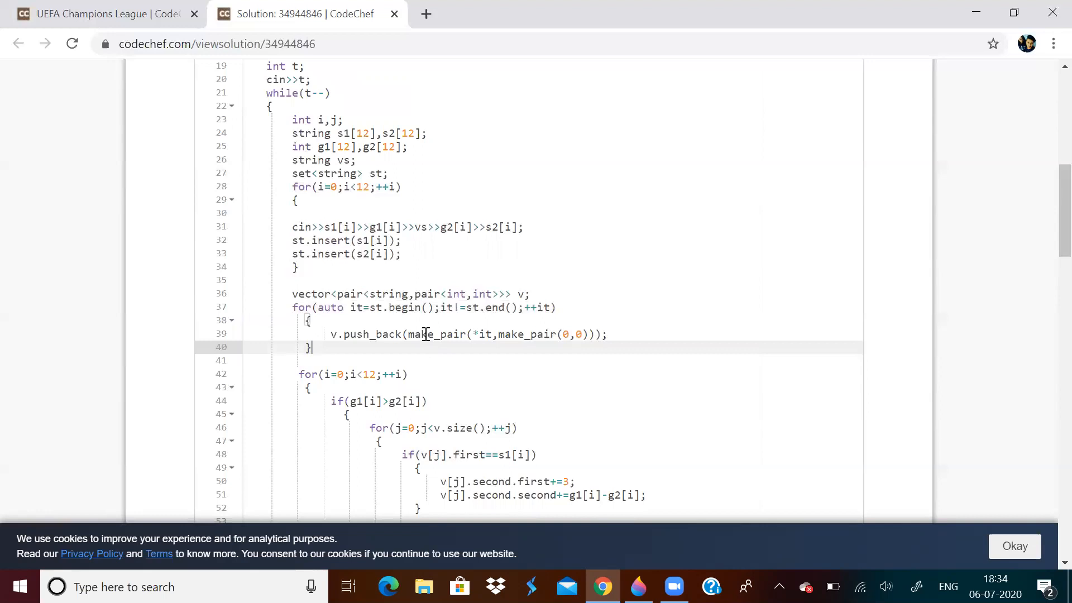
mouse_move(454, 299)
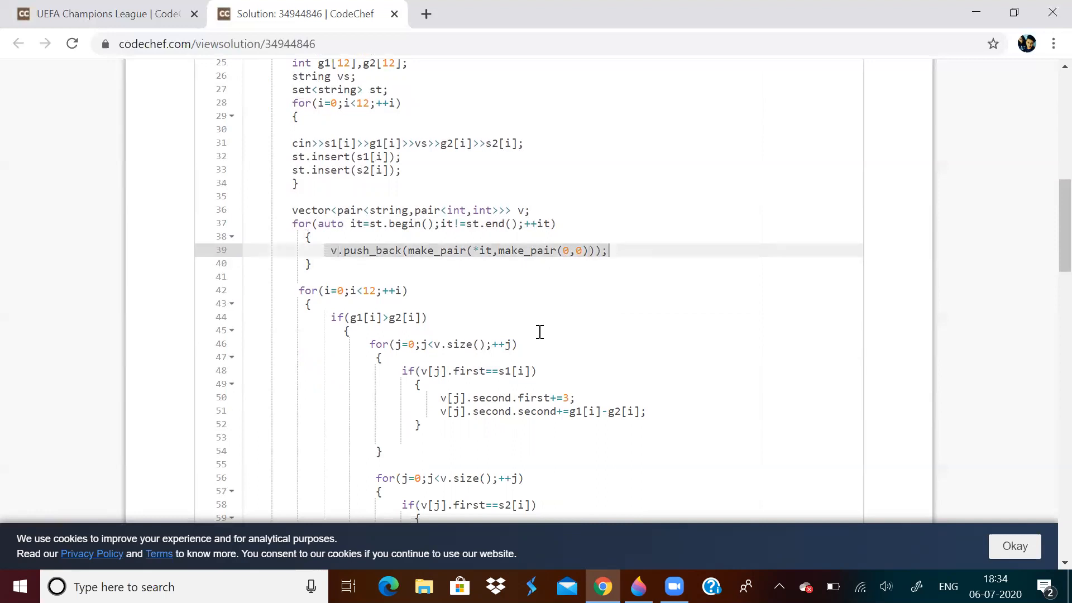
scroll(down, 3)
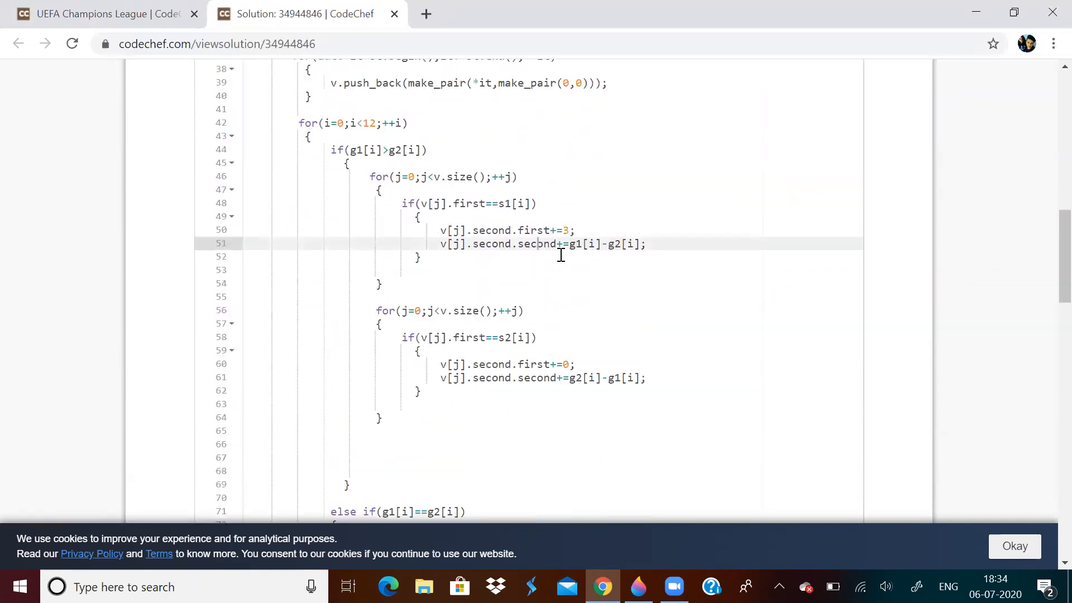
Step: Alternate between the example input and the win-scoring loop of the solution code
click(100, 14)
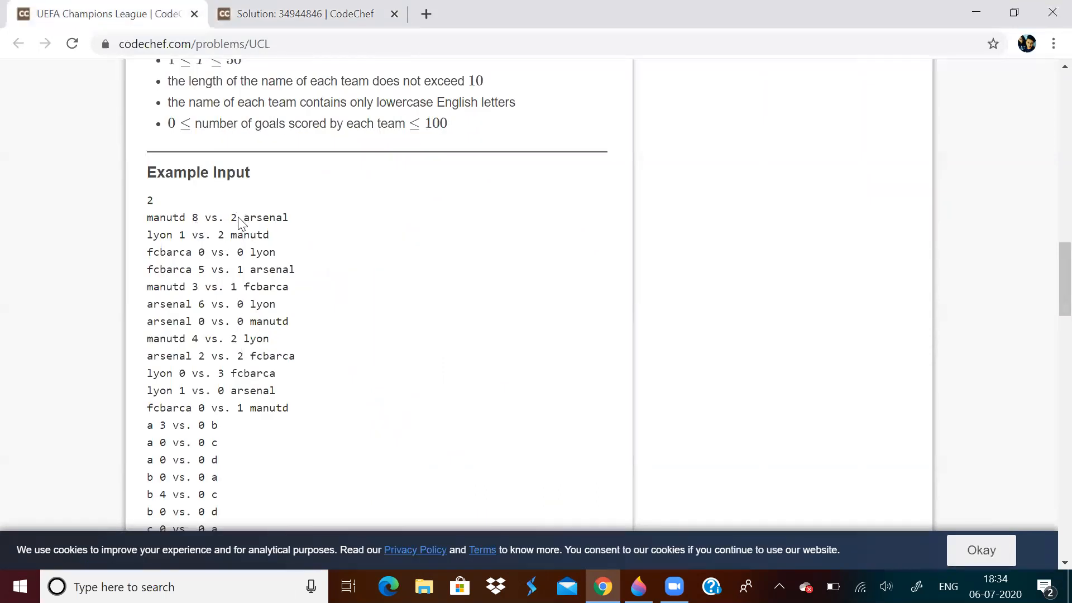
mouse_move(196, 220)
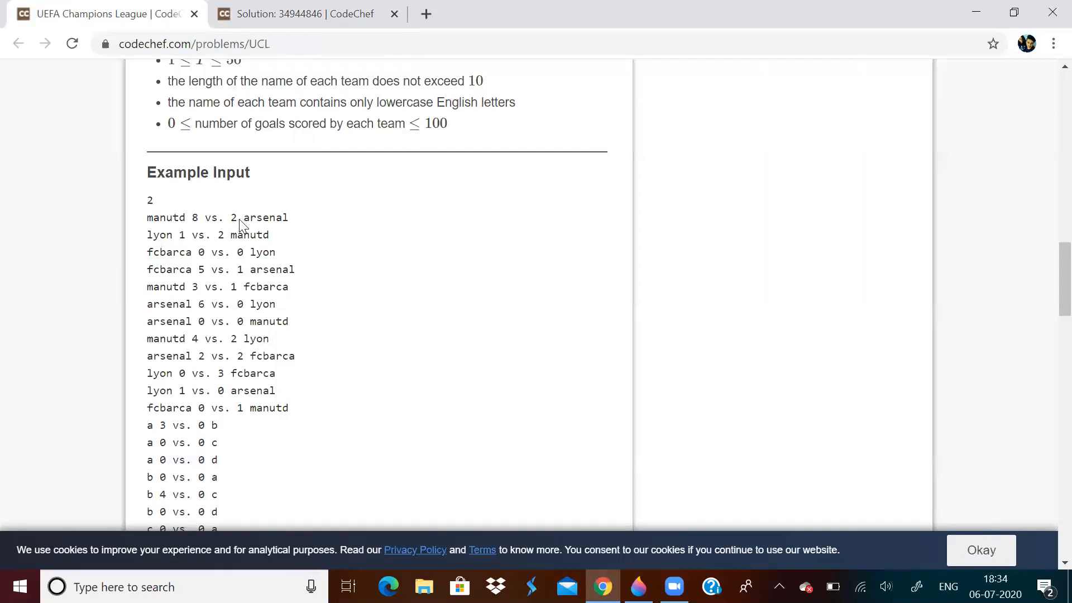
click(304, 13)
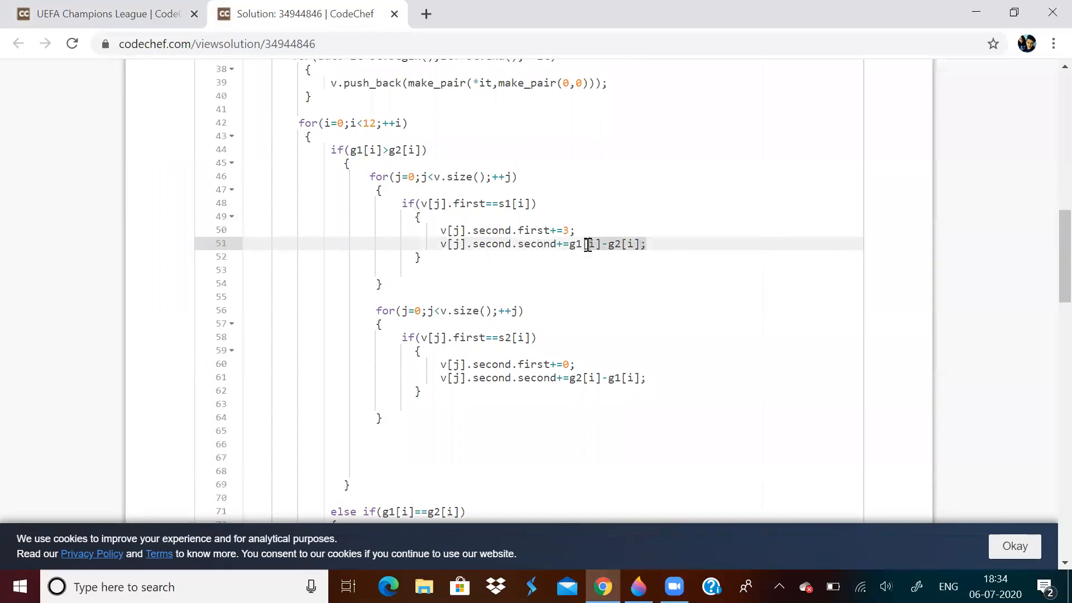
click(103, 13)
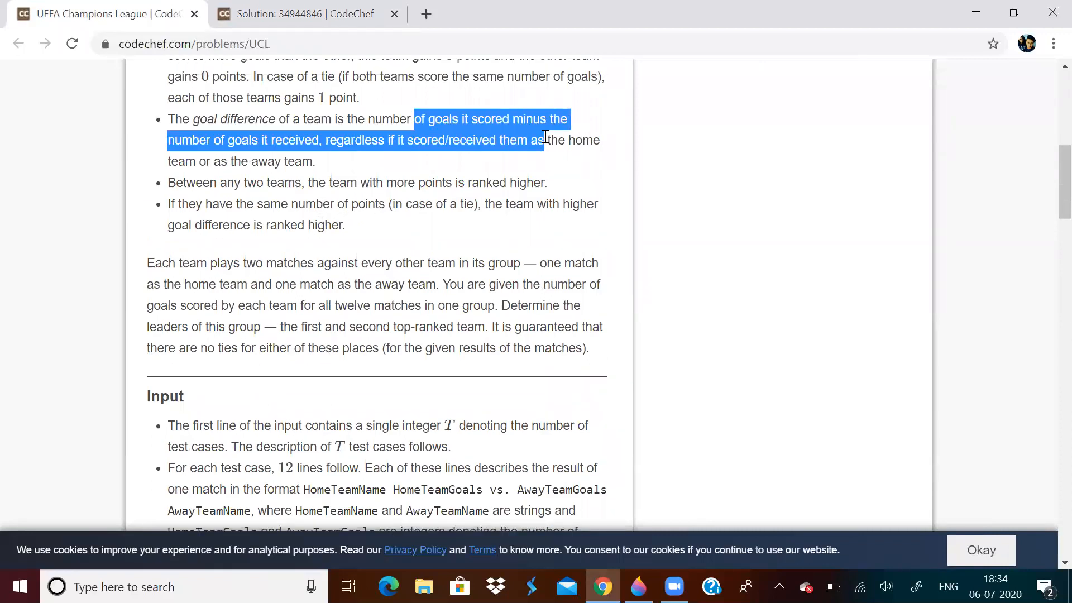
Step: Scroll past Output and Constraints down to the Example Input
scroll(down, 3)
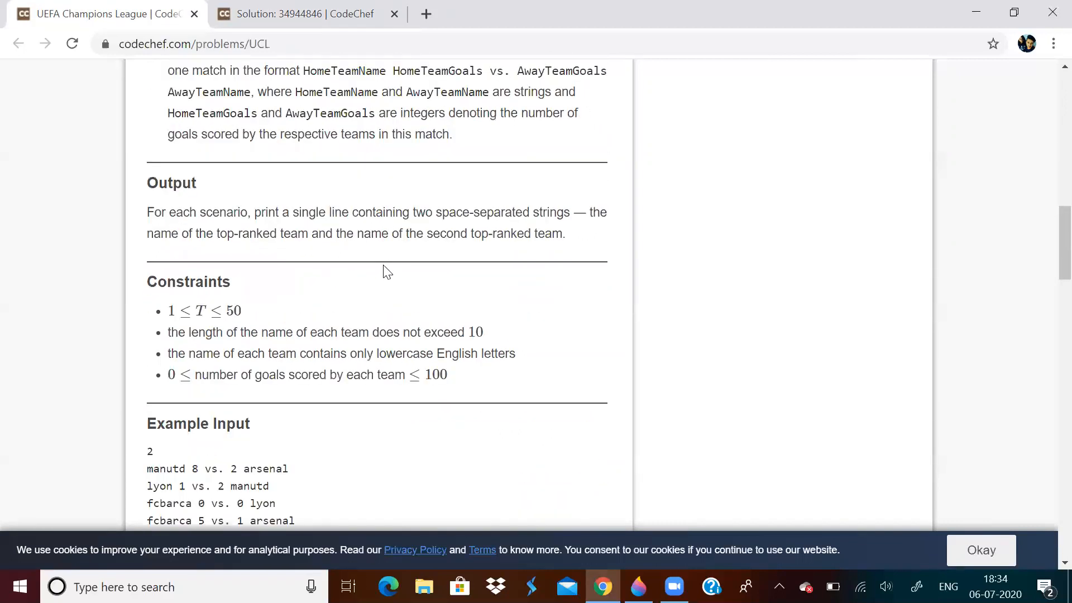
scroll(down, 3)
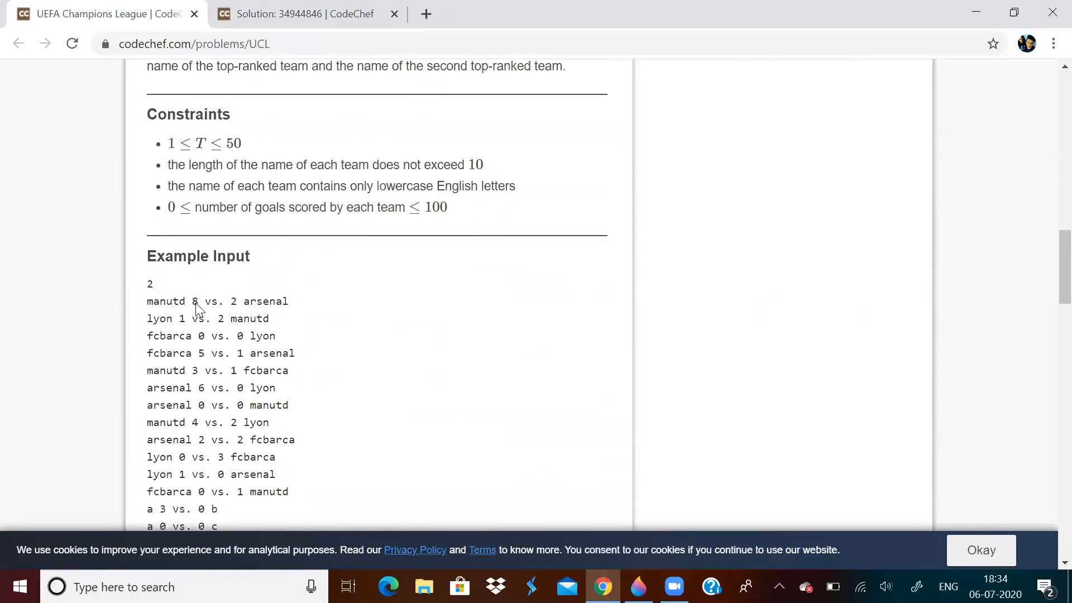
mouse_move(230, 311)
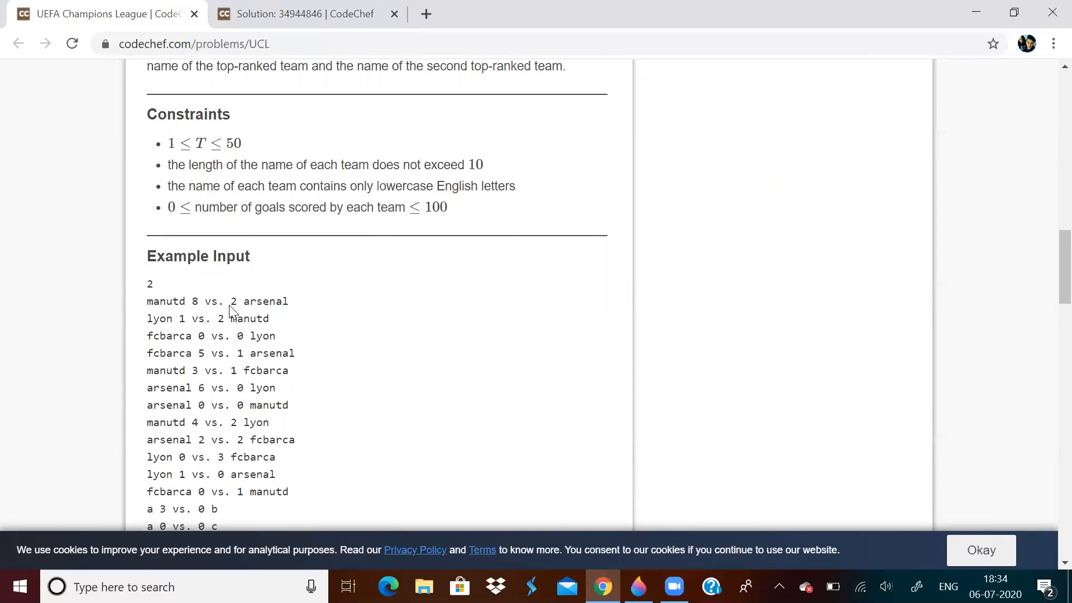
mouse_move(238, 313)
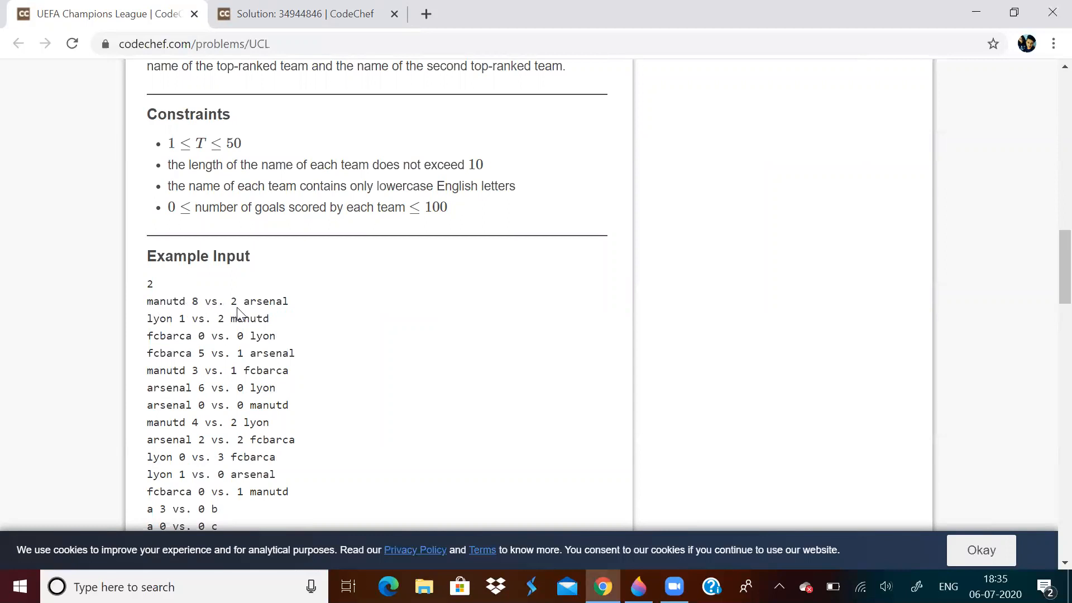
mouse_move(206, 284)
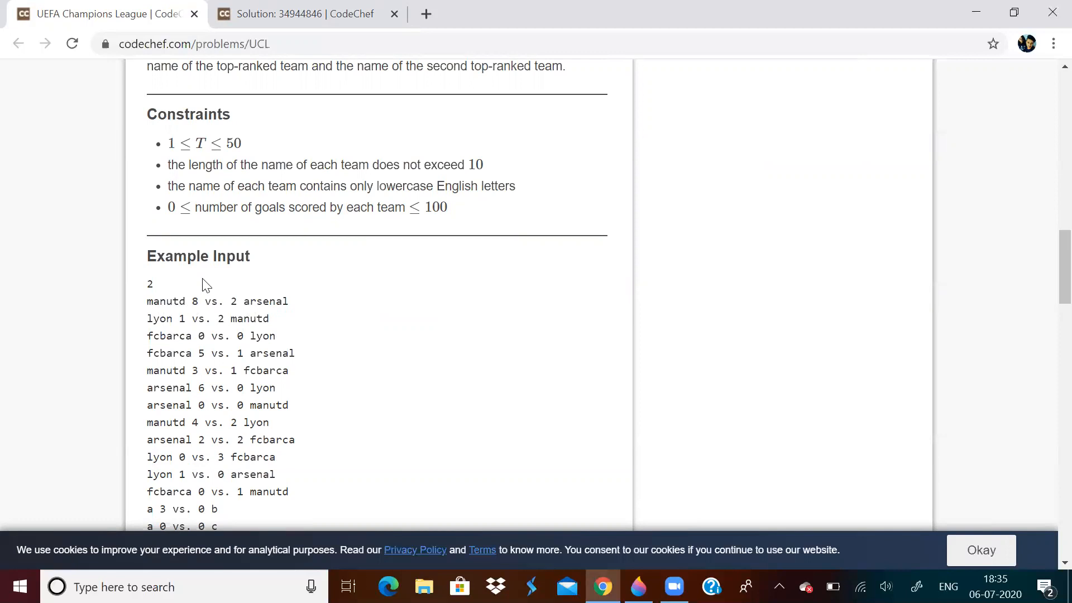
Step: Return to the solution code, then mark out the area around the hand-drawn table
click(304, 13)
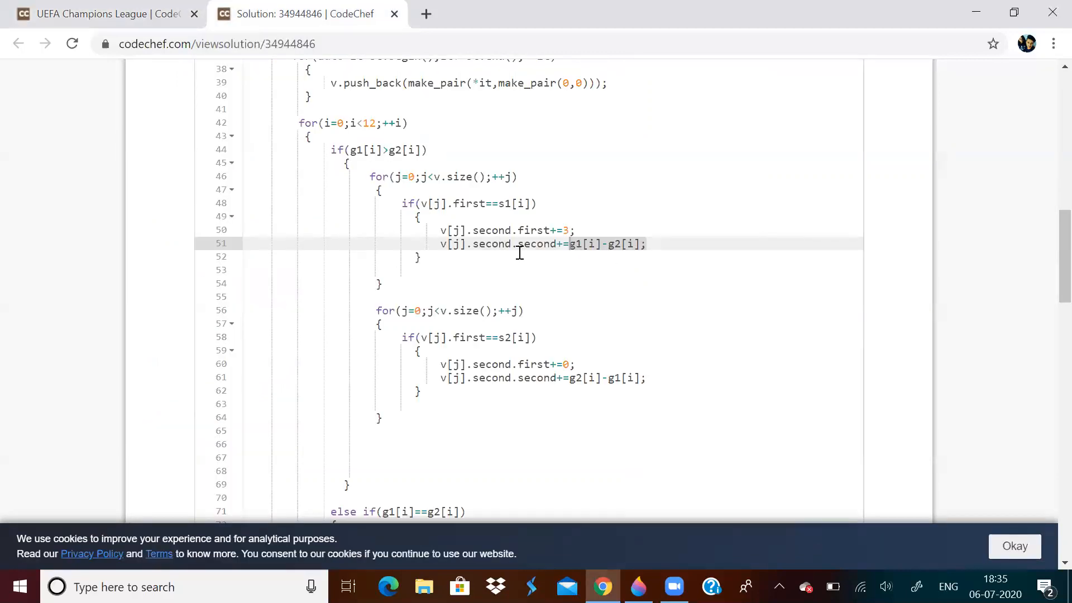
mouse_move(482, 246)
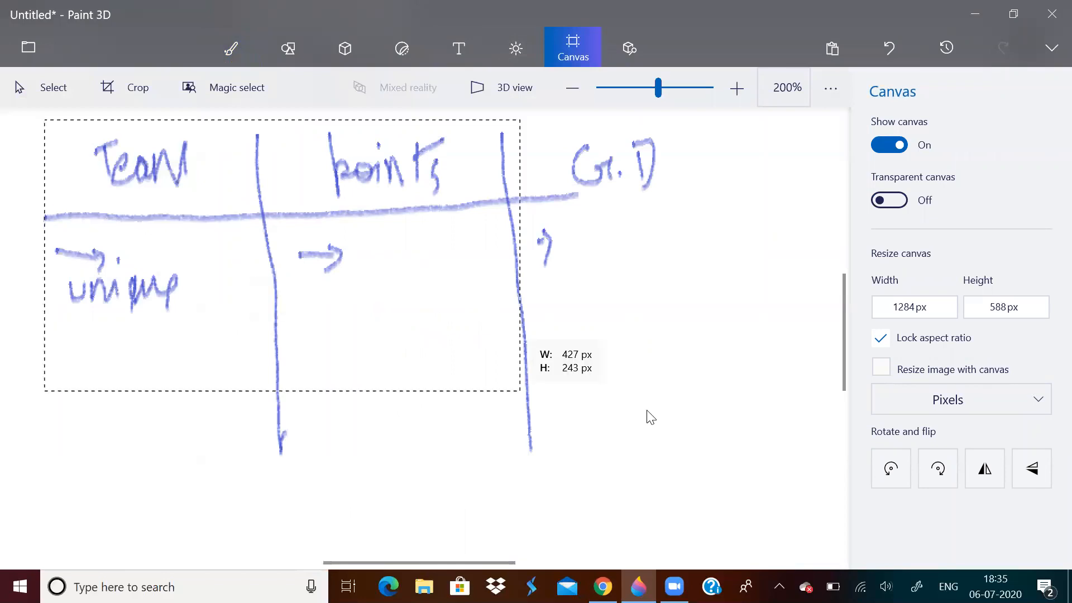
drag(519, 392, 807, 499)
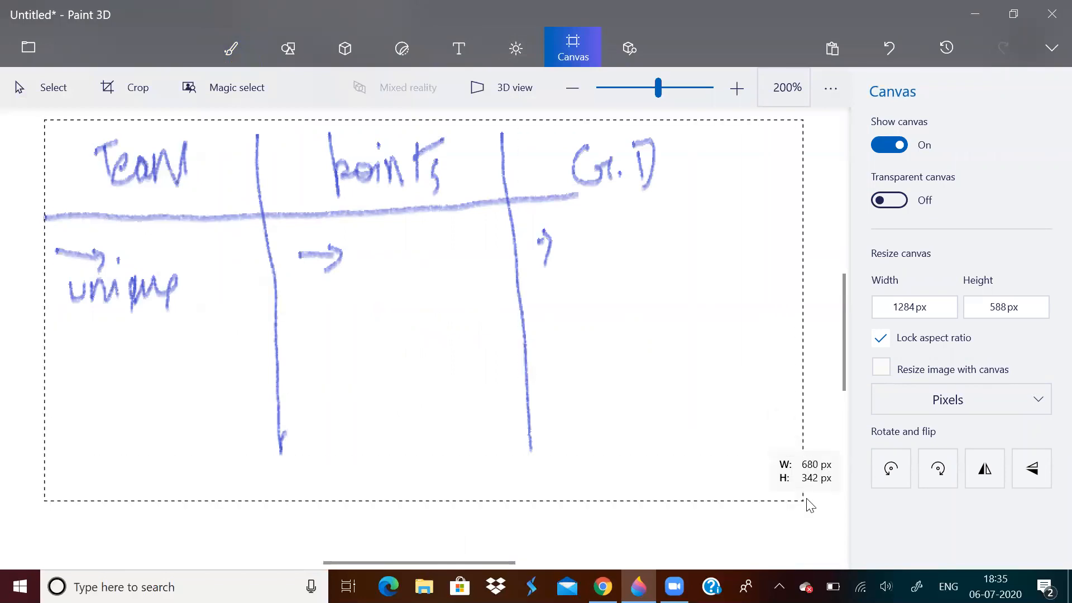
click(232, 48)
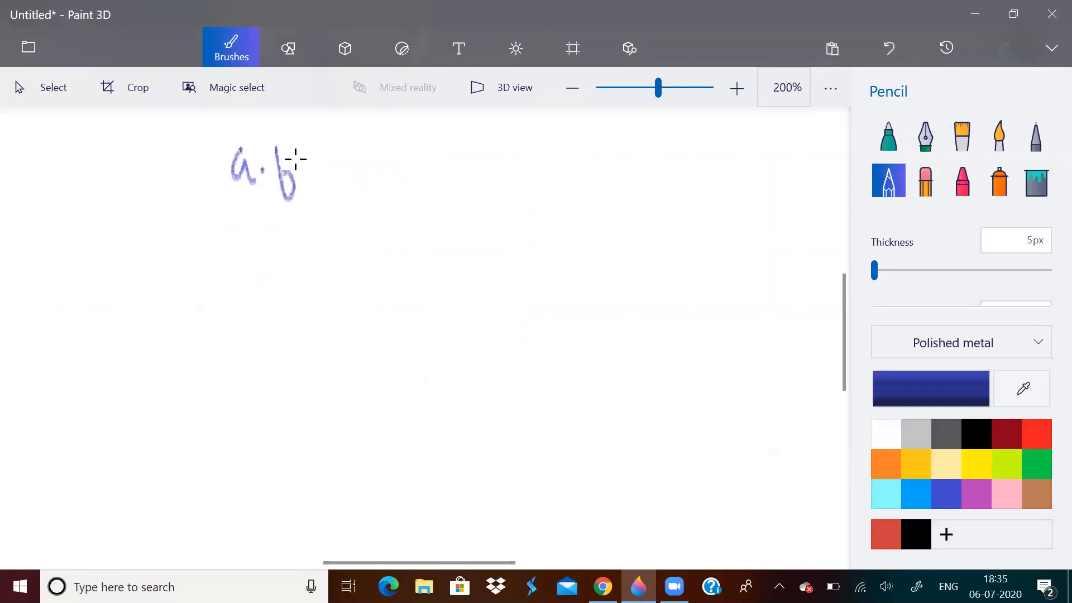
Step: Write a.first and a.second, noting String under a.first
drag(293, 167, 345, 175)
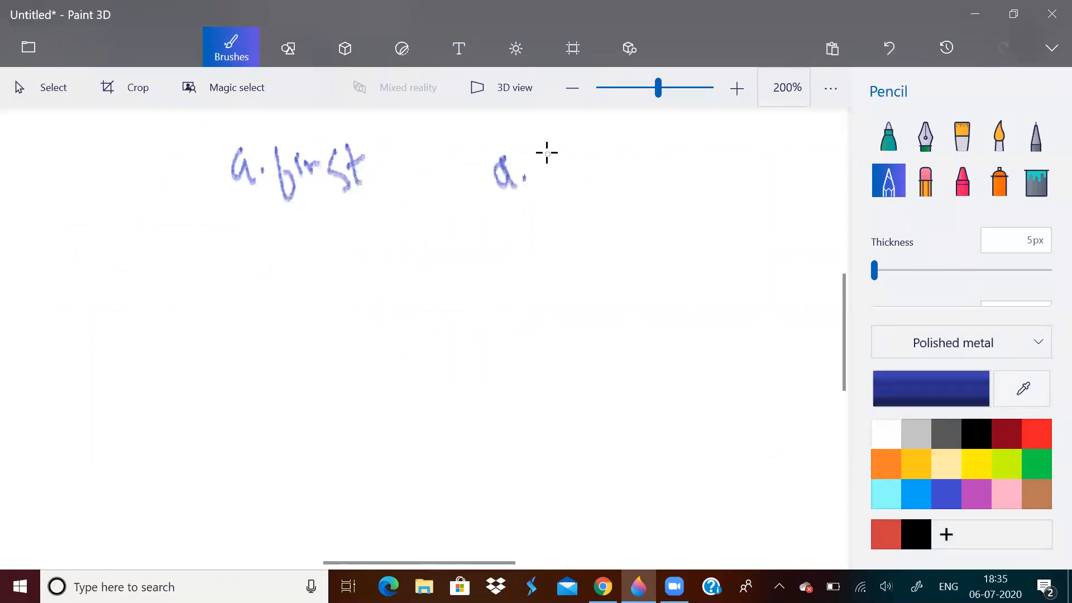
drag(541, 157, 616, 184)
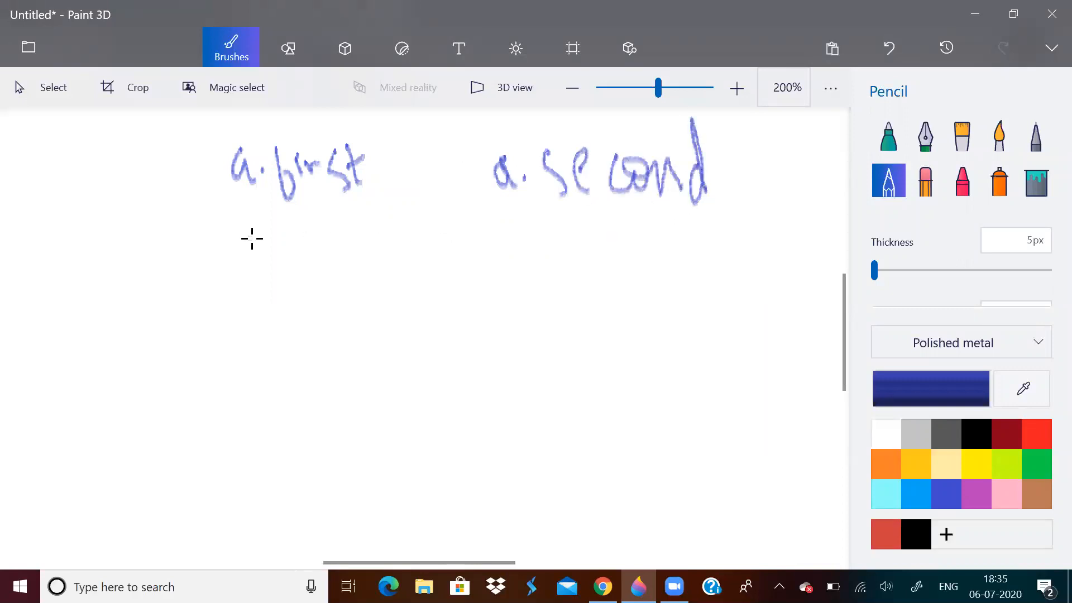
drag(242, 233, 301, 287)
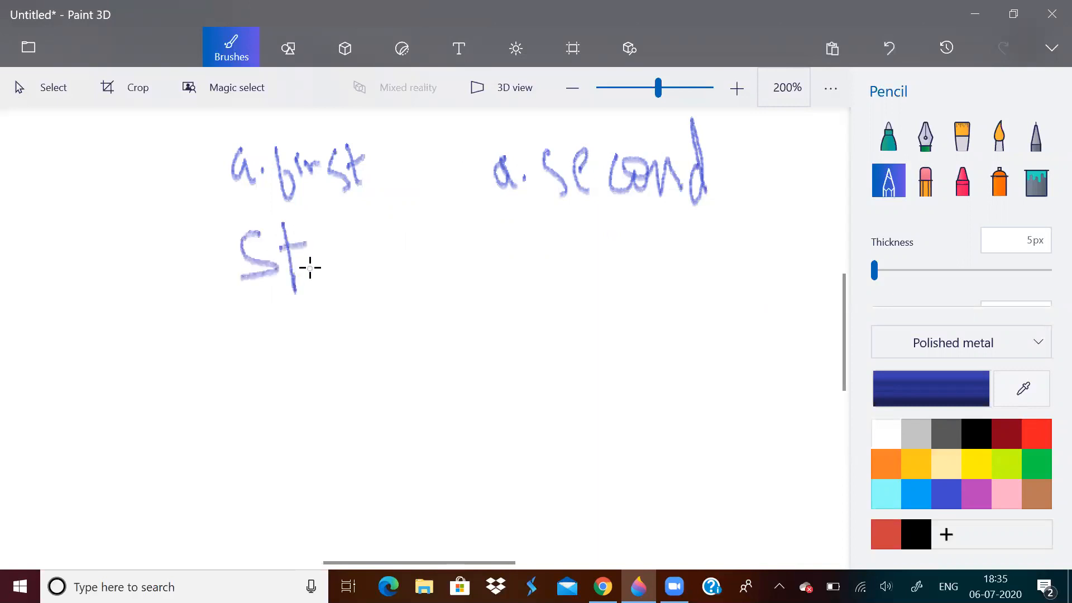
drag(309, 267, 406, 274)
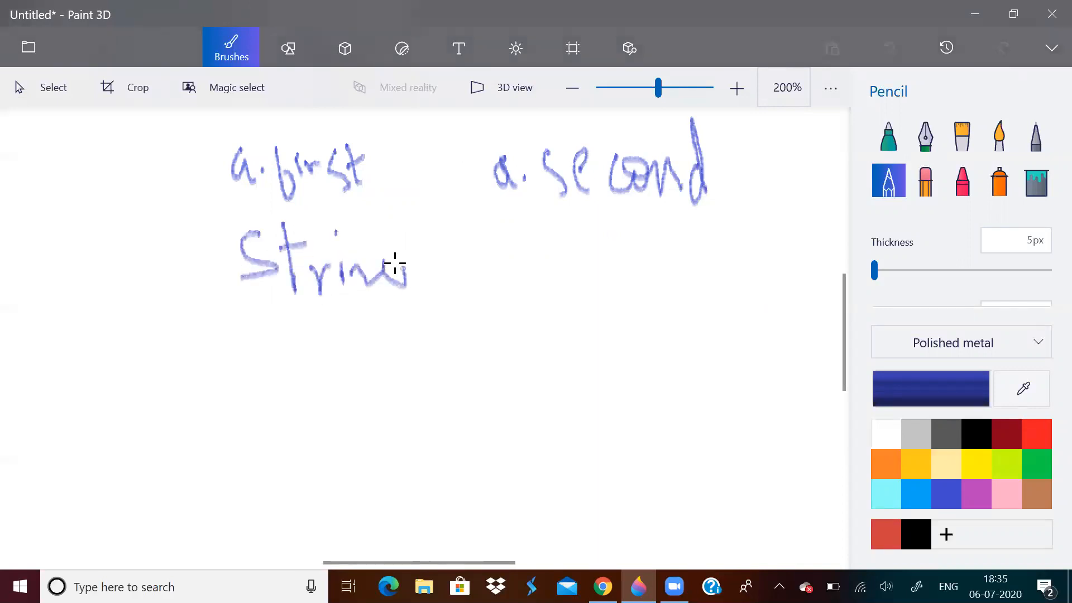
drag(393, 264, 393, 322)
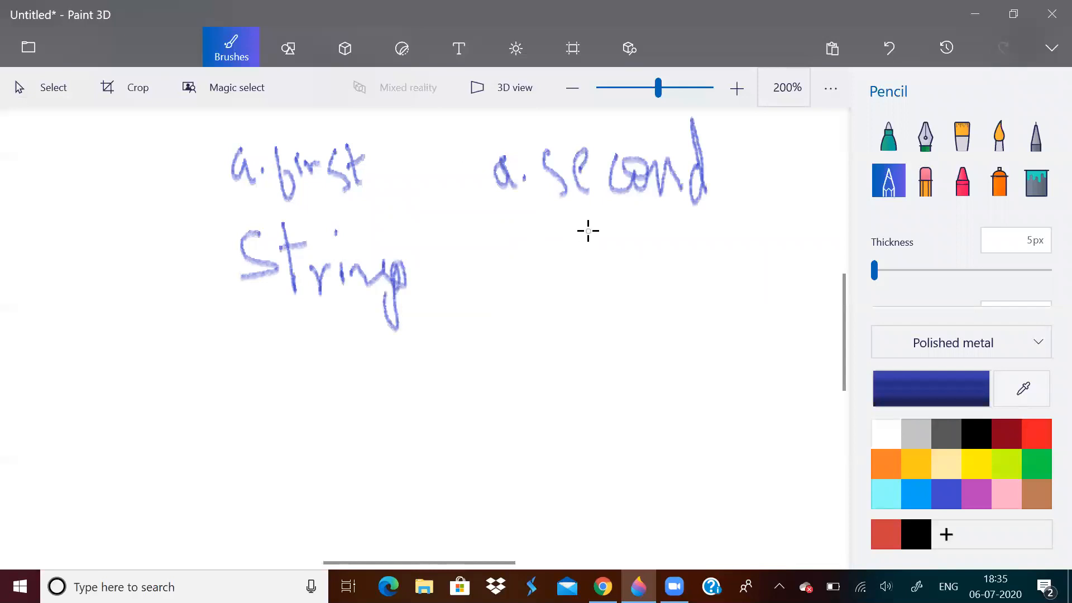
Step: Note <int, int> under a.second, wrapped in angle brackets
drag(592, 229, 625, 260)
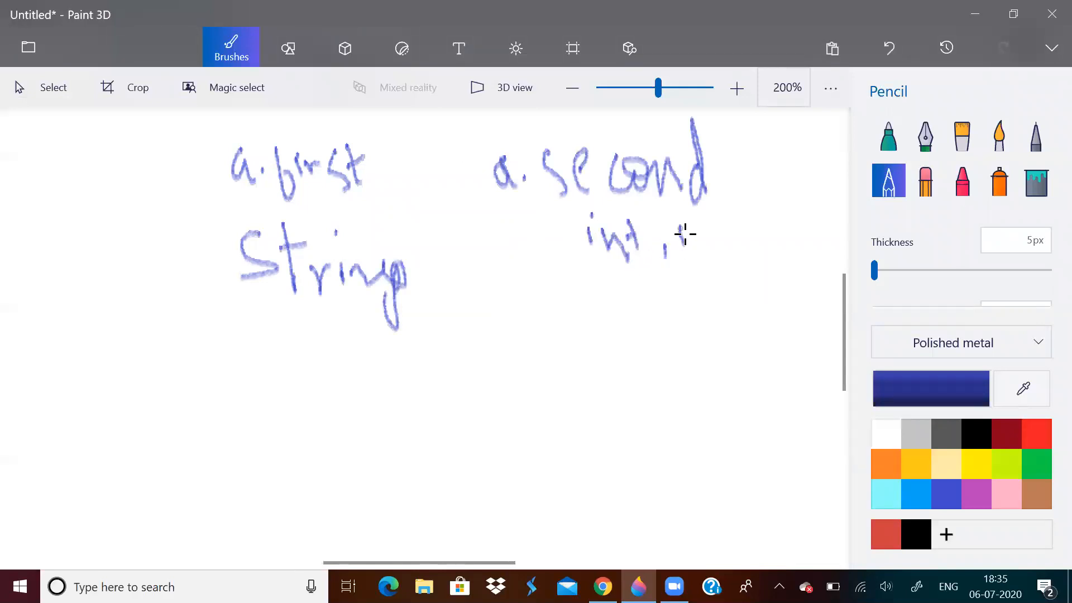
drag(683, 232, 725, 253)
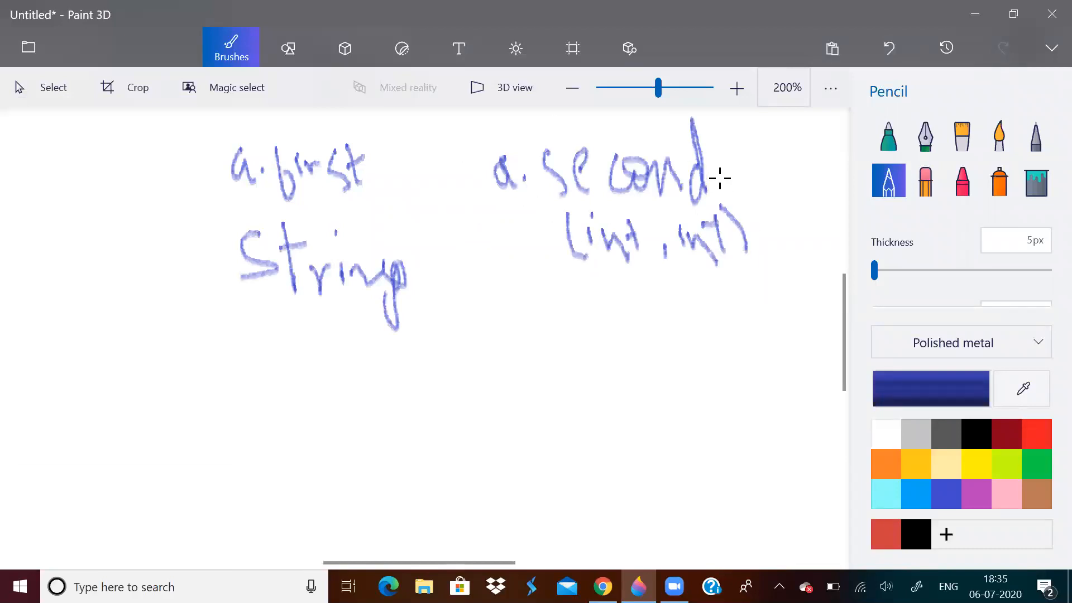
mouse_move(492, 319)
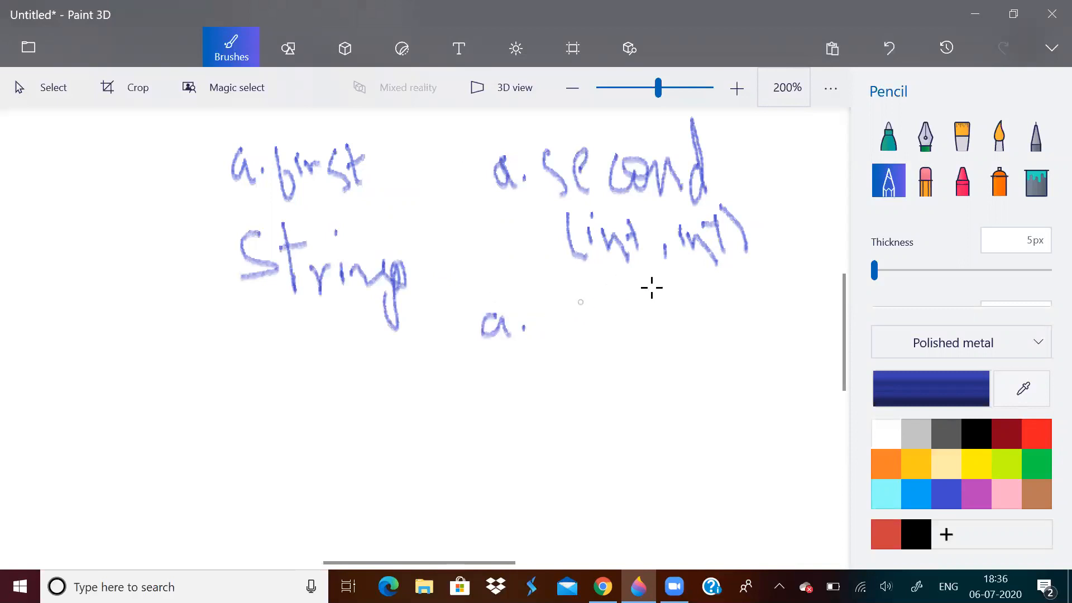
mouse_move(625, 516)
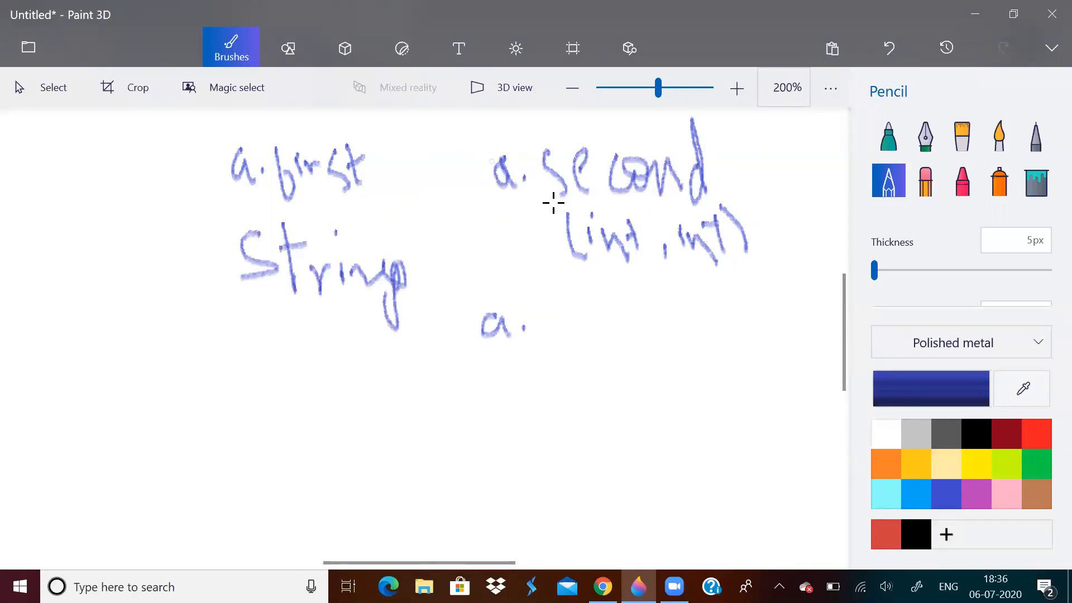
drag(554, 202, 608, 294)
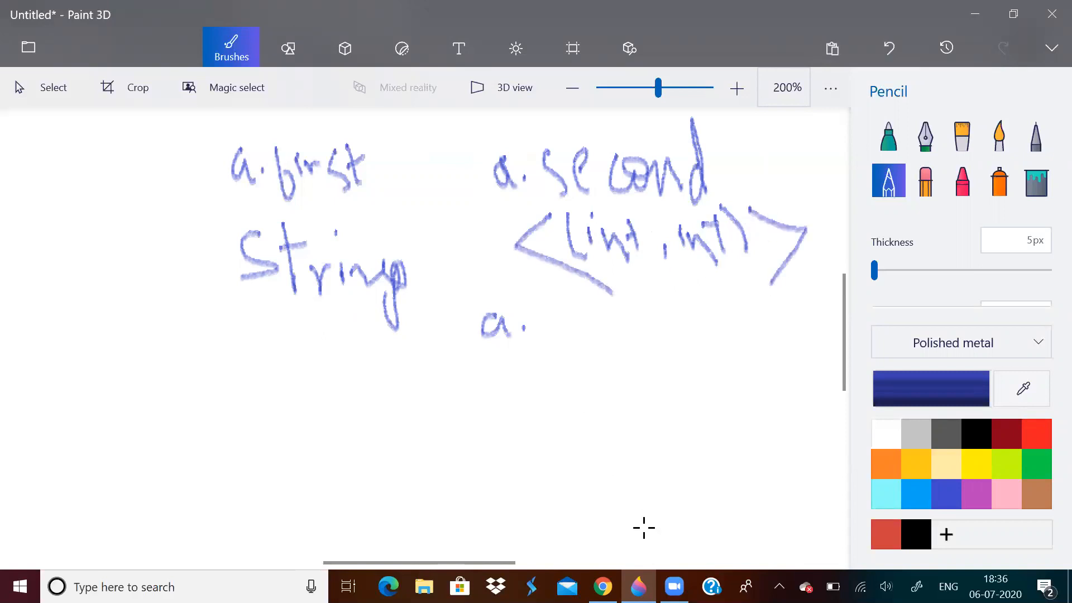
Step: Review the points and goal-difference update loops down to the sort-with-compare and top-two cout lines
click(601, 587)
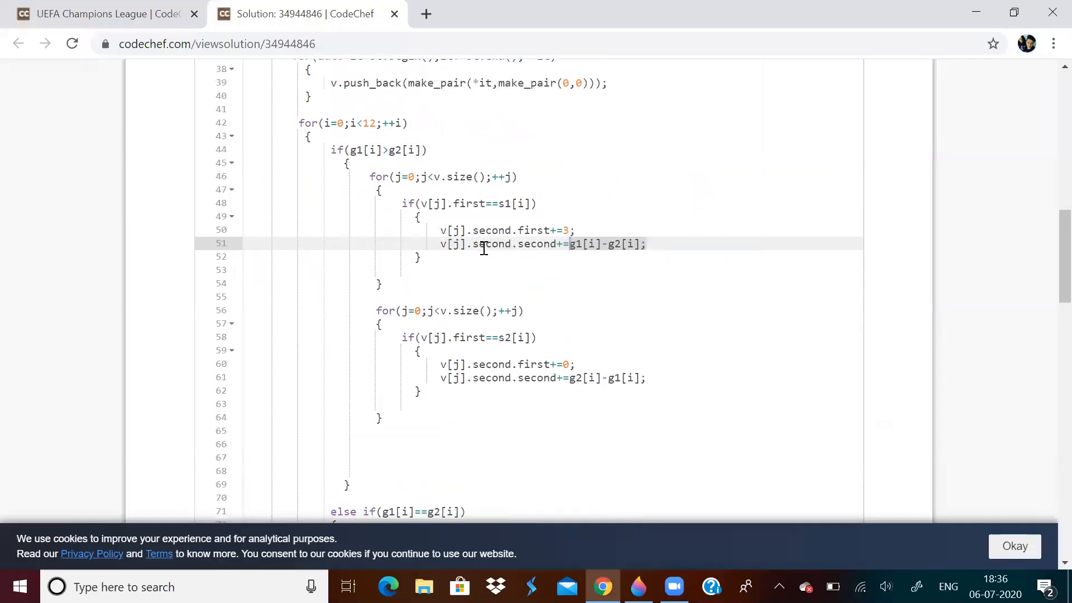
mouse_move(519, 230)
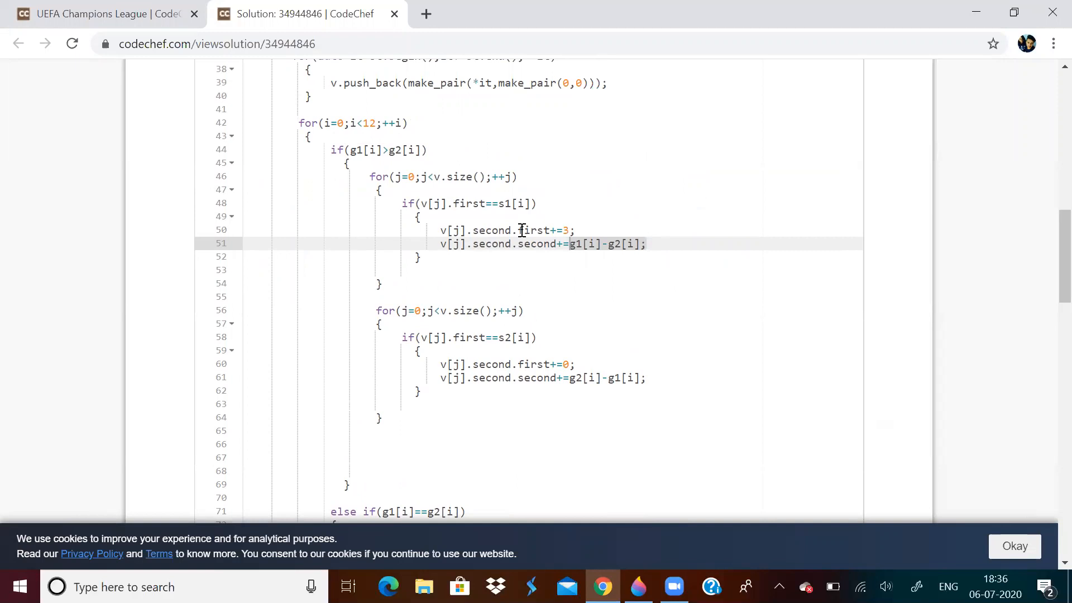
mouse_move(577, 230)
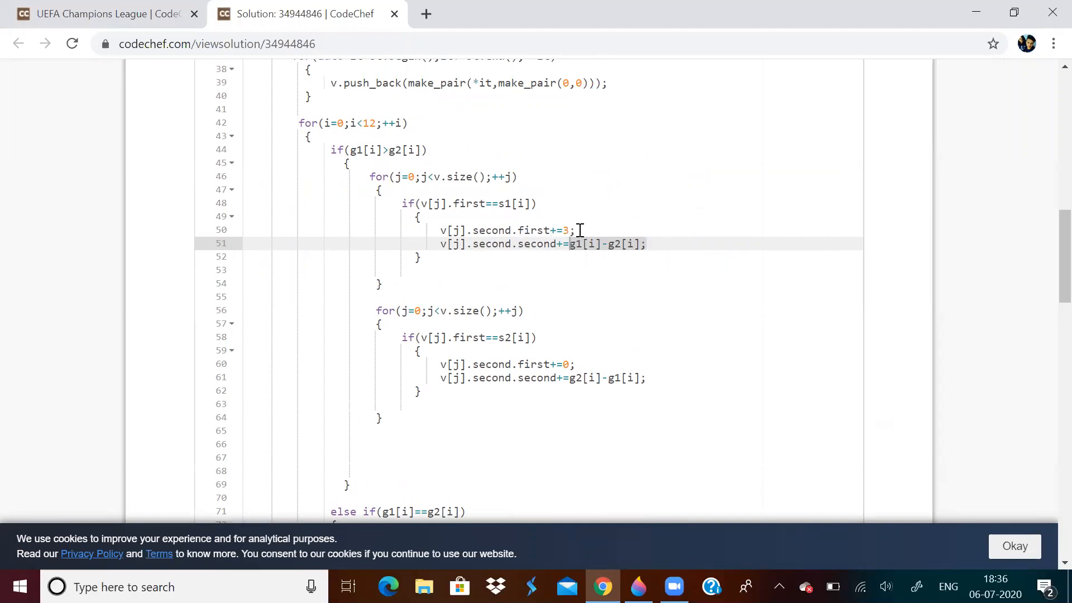
mouse_move(601, 300)
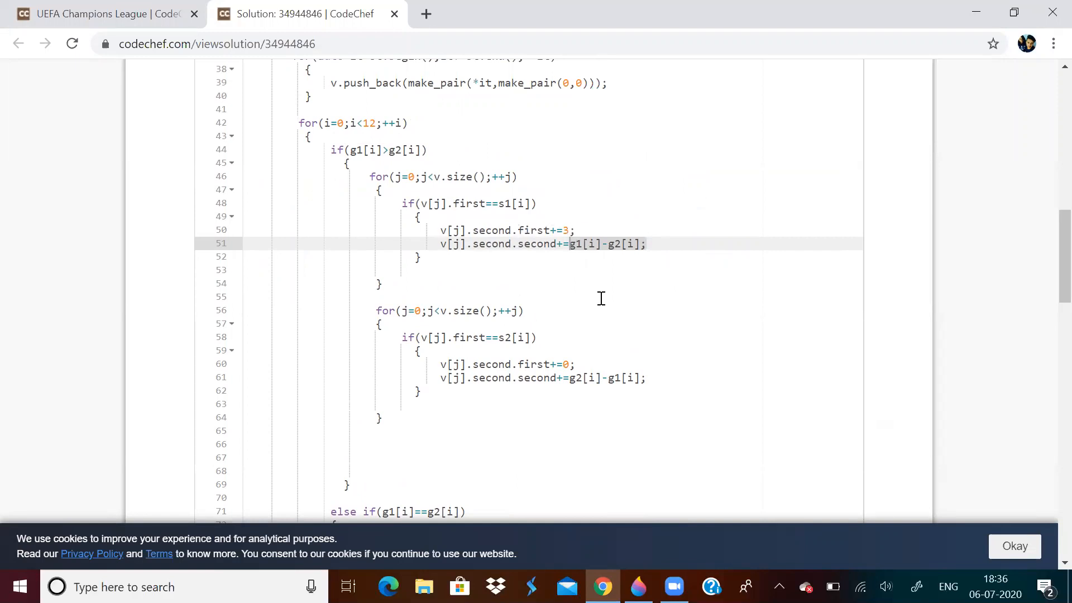
scroll(down, 3)
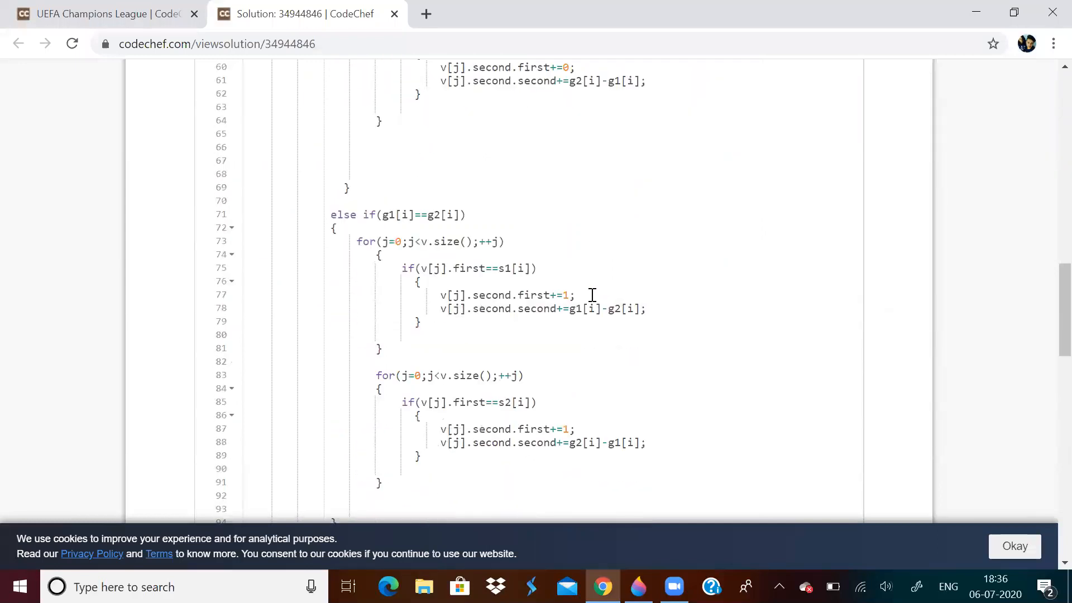
scroll(down, 3)
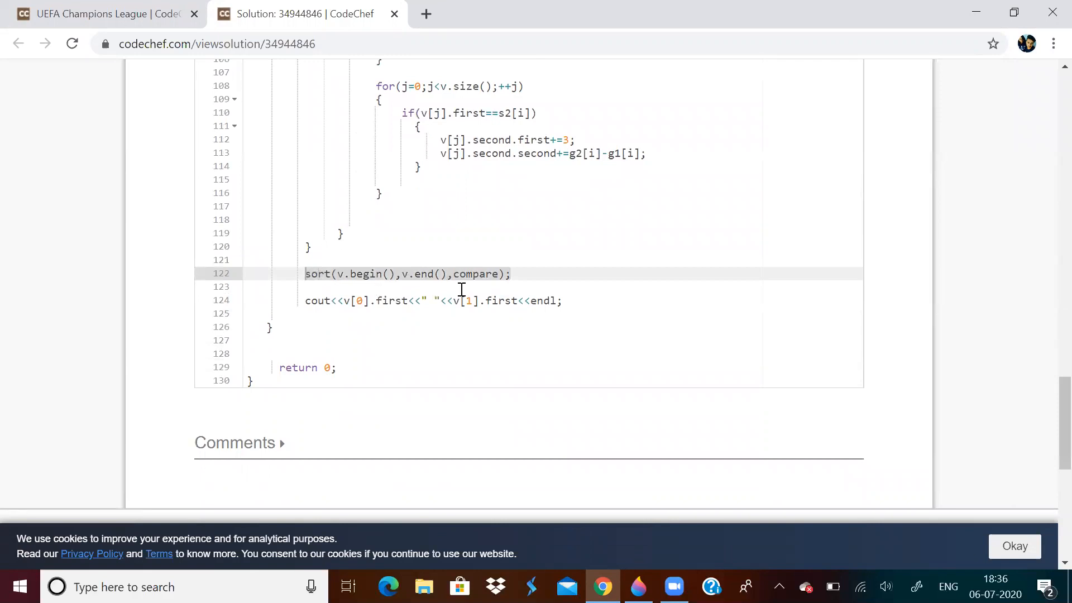
mouse_move(913, 340)
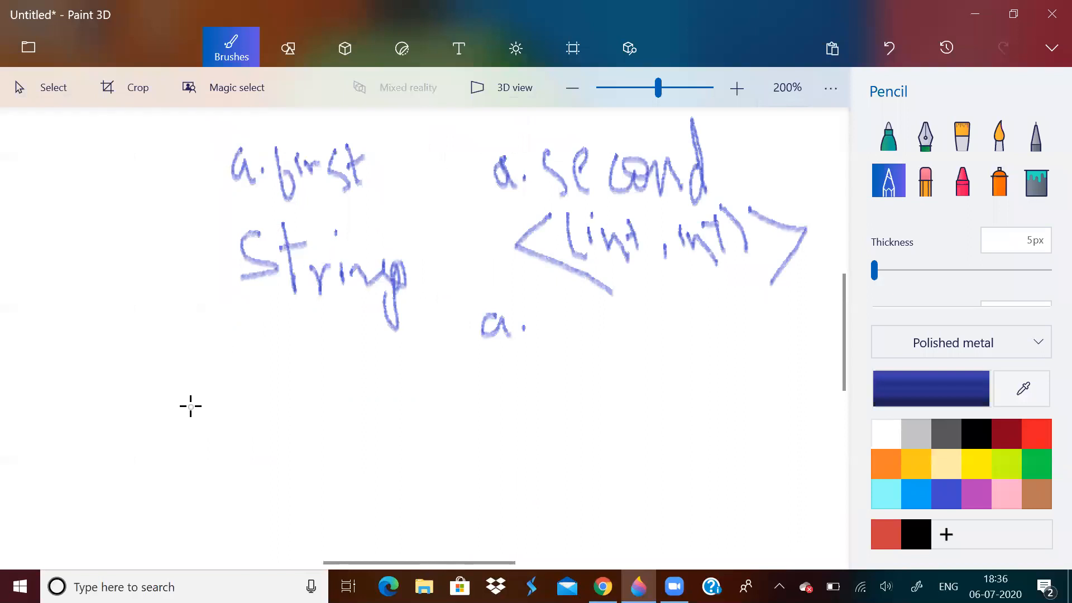
mouse_move(93, 370)
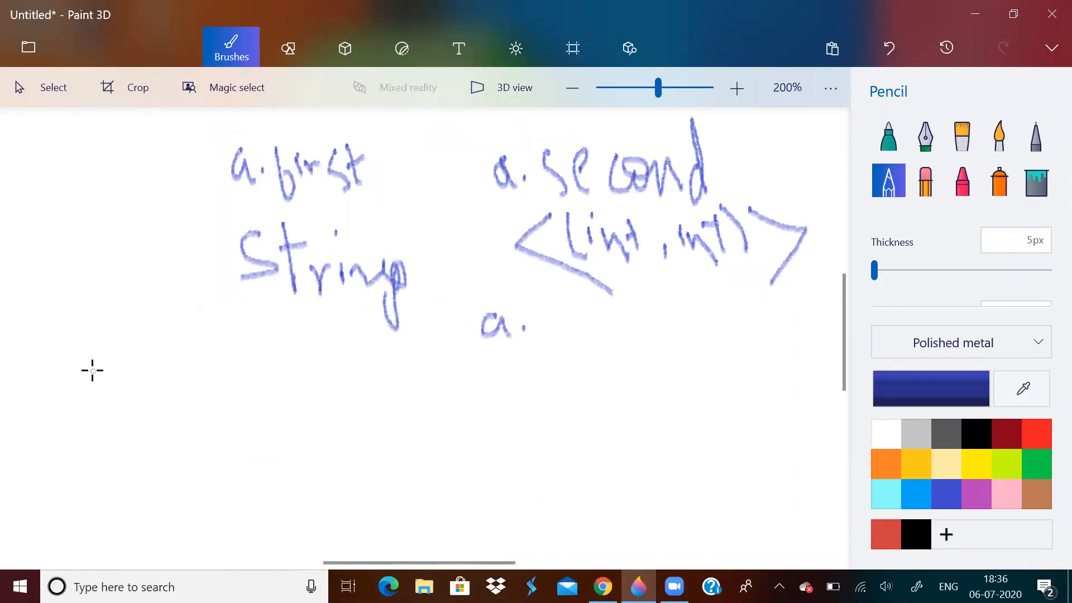
Step: Write the note a.second.first under String with the pencil, then return to the UCL example input
drag(78, 383, 103, 380)
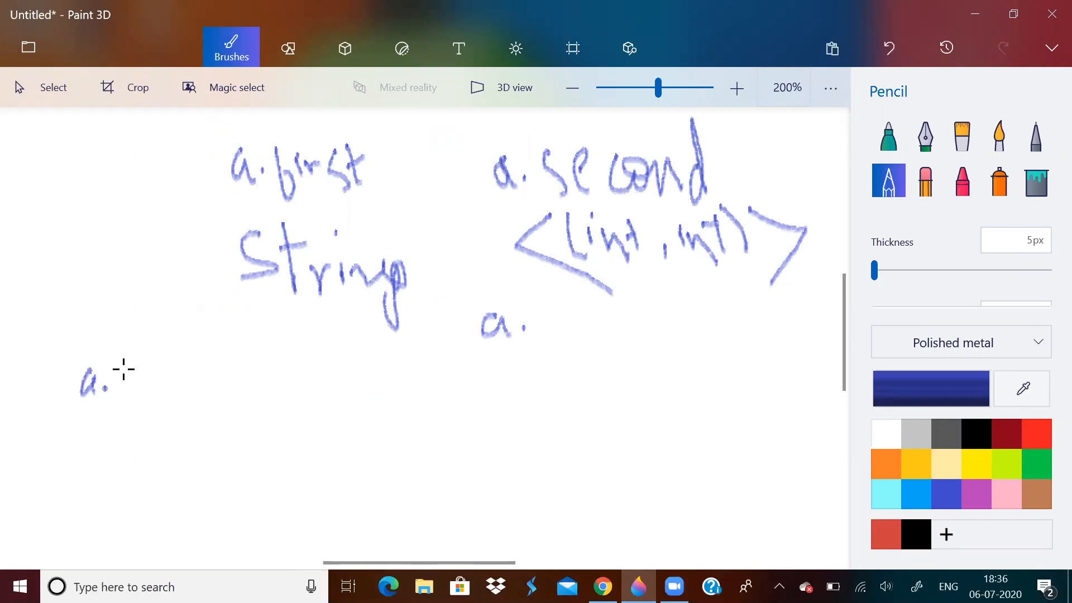
drag(113, 370, 170, 417)
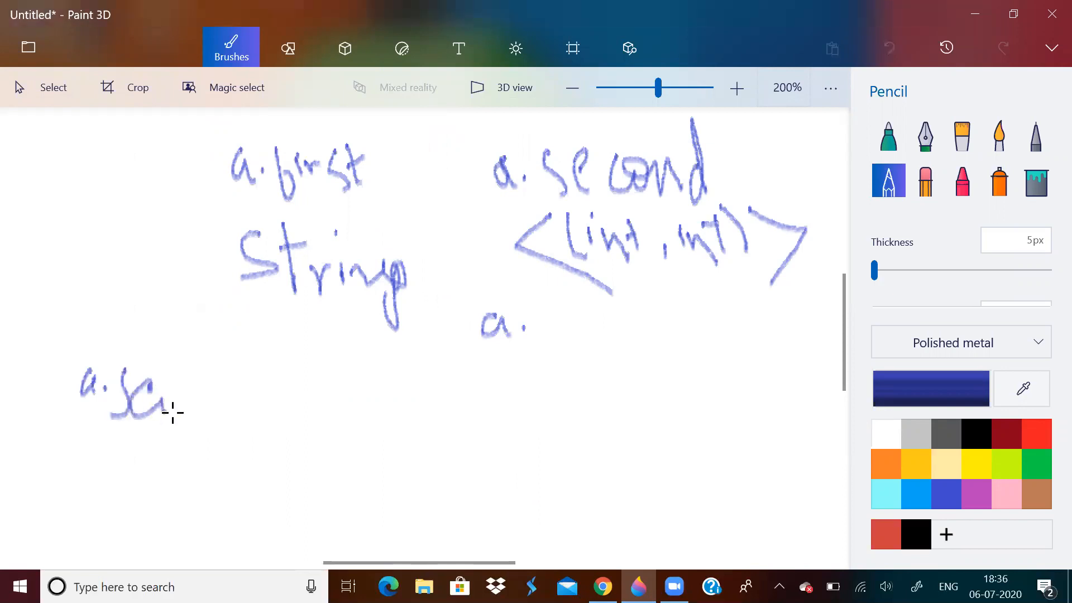
drag(174, 396, 212, 410)
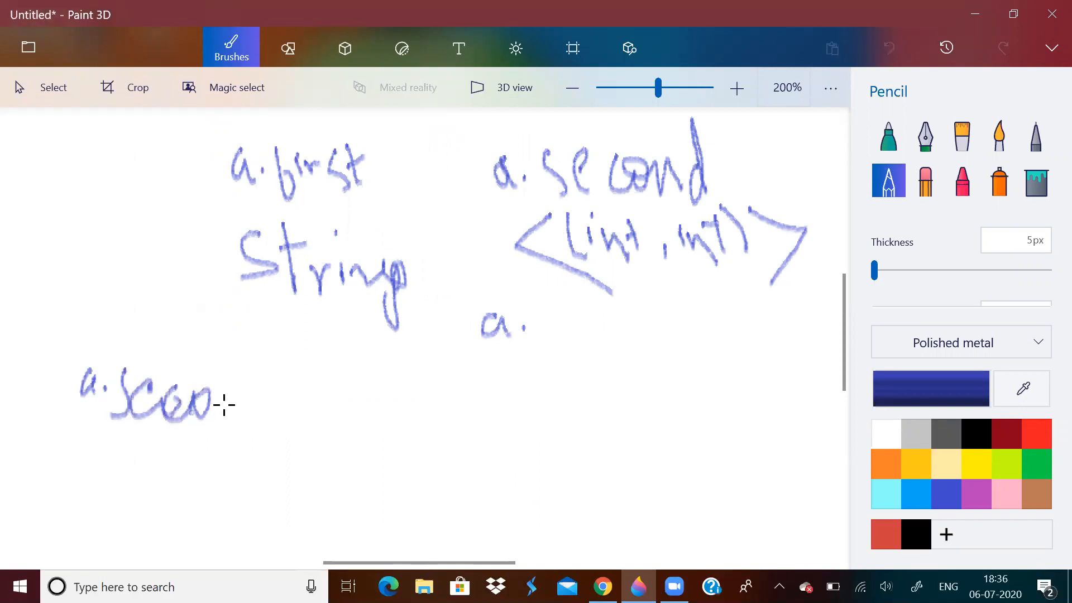
drag(206, 403, 304, 396)
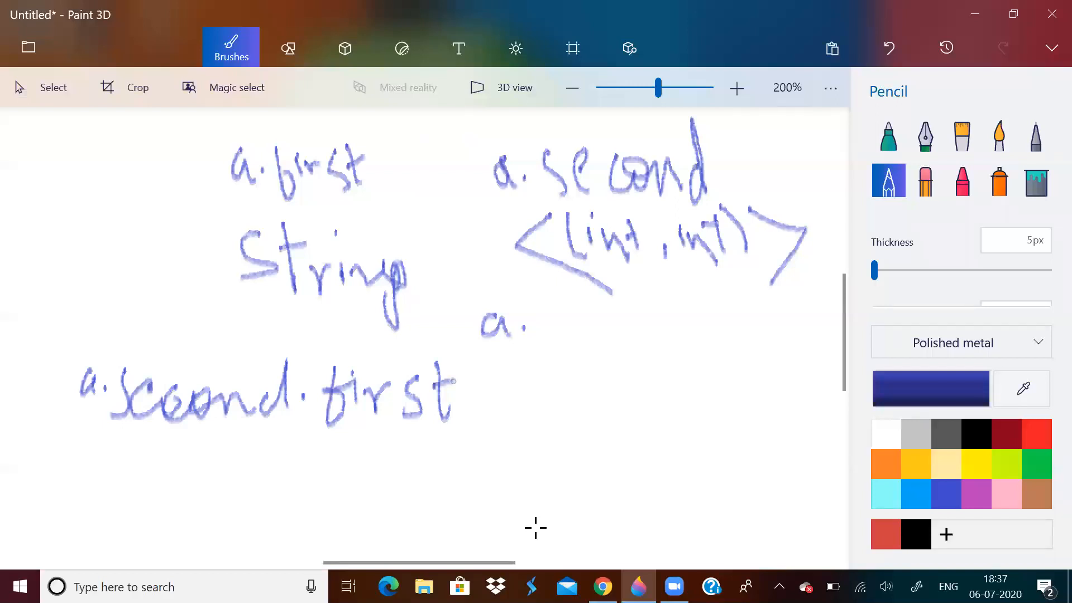
click(602, 586)
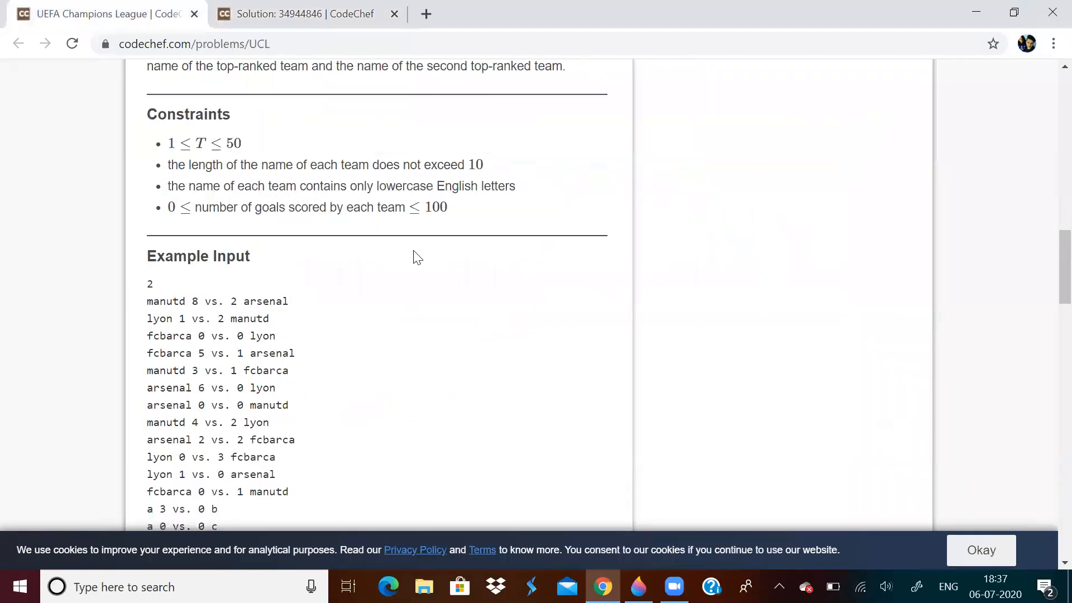
Step: Highlight the ranking rule that the team with higher goal difference is ranked higher
scroll(up, 3)
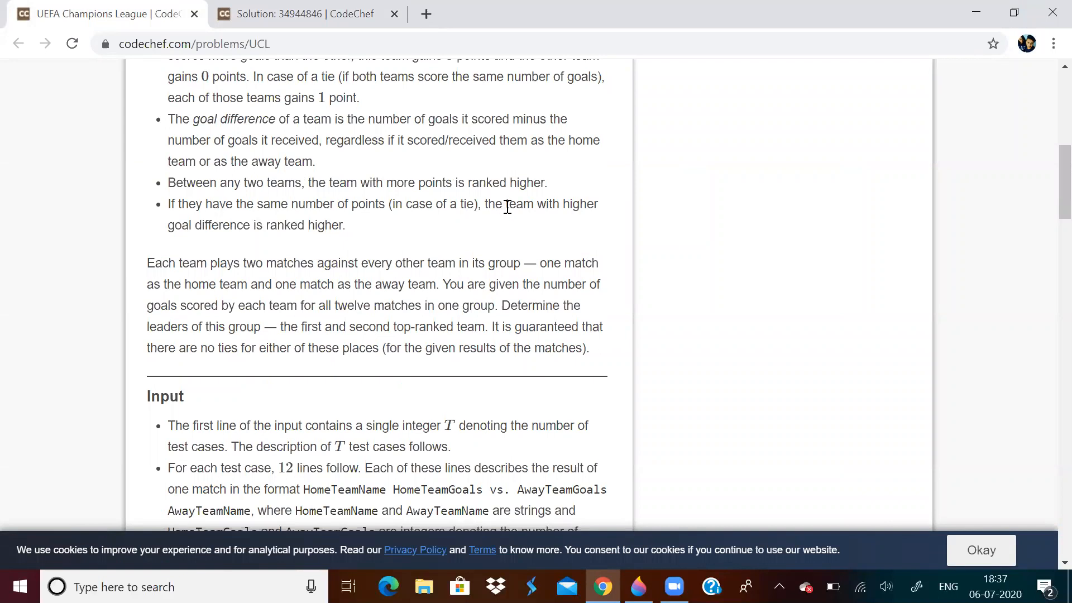
drag(503, 203, 345, 225)
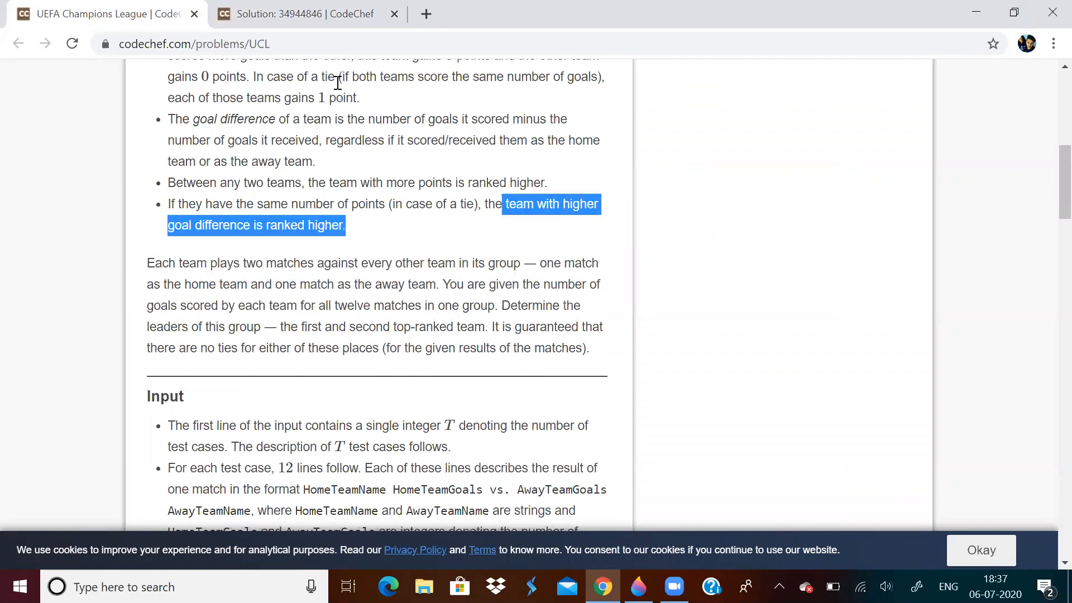
Step: Review the compare function ordering by points then goal difference, ending at the sort and cout lines
click(304, 13)
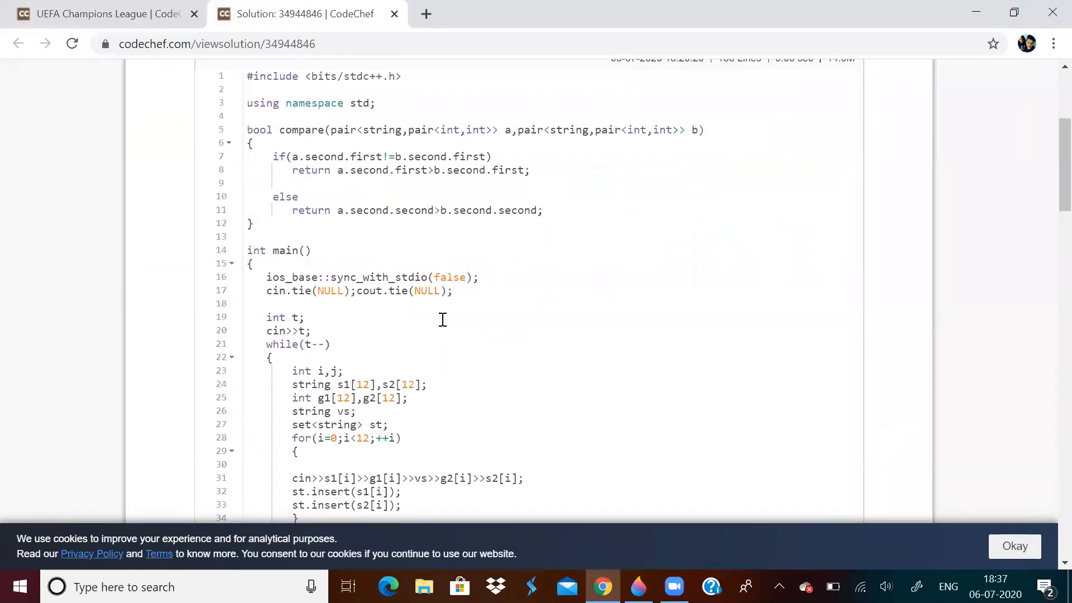
mouse_move(354, 158)
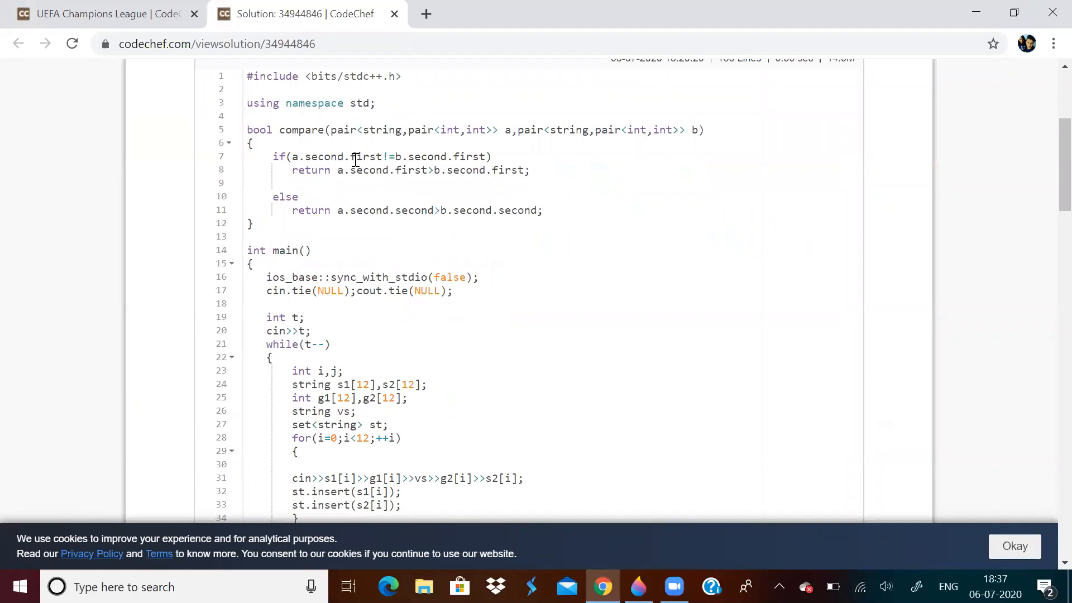
mouse_move(459, 160)
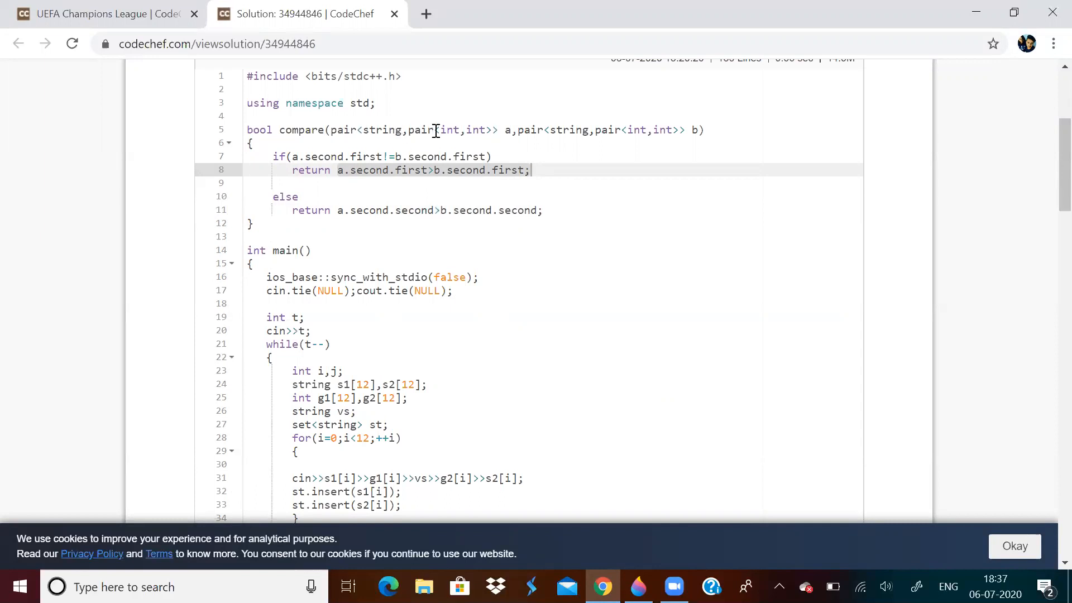
mouse_move(486, 138)
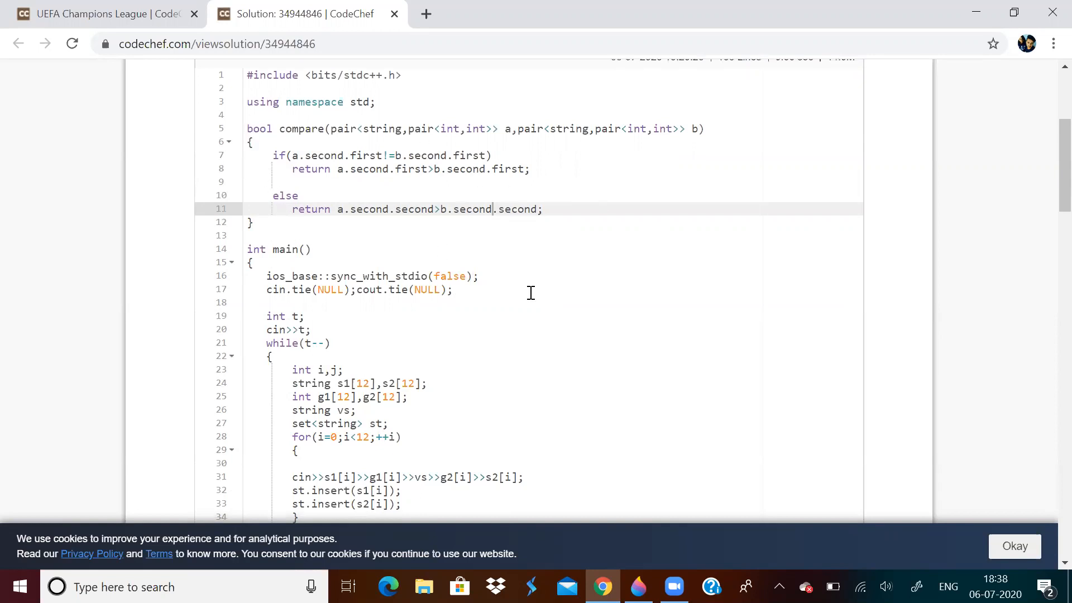
scroll(down, 3)
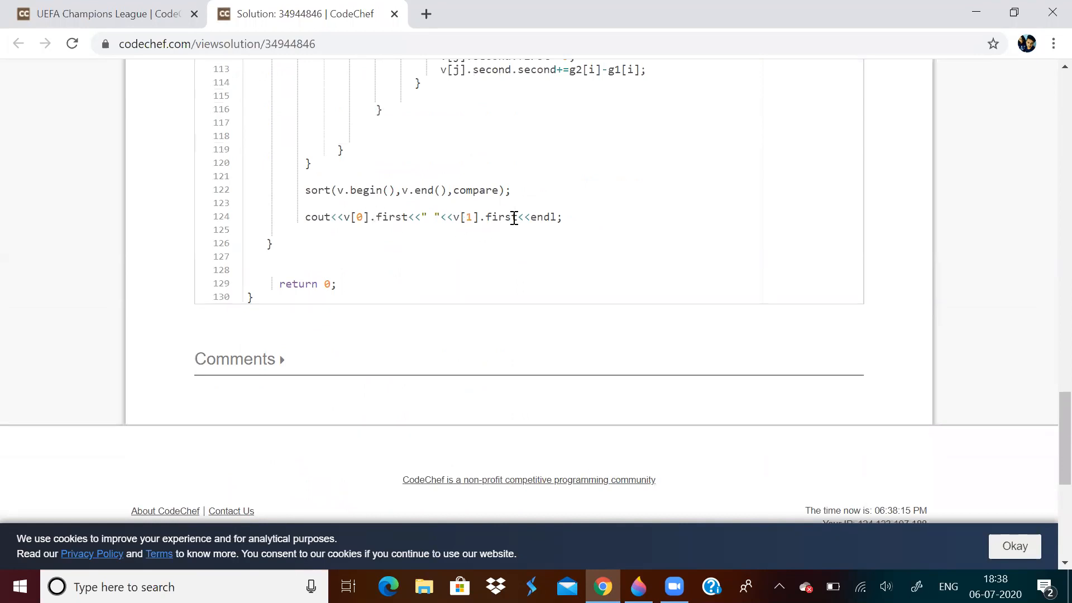
Step: Compare the problem's Example Output with the solution's cout line printing the top two teams
click(102, 13)
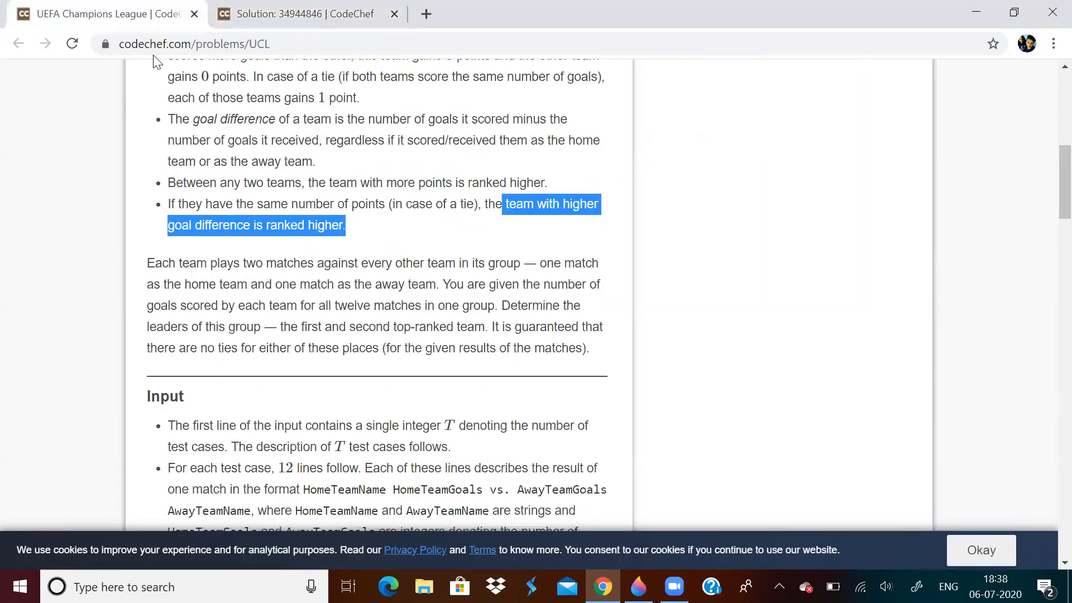
scroll(down, 3)
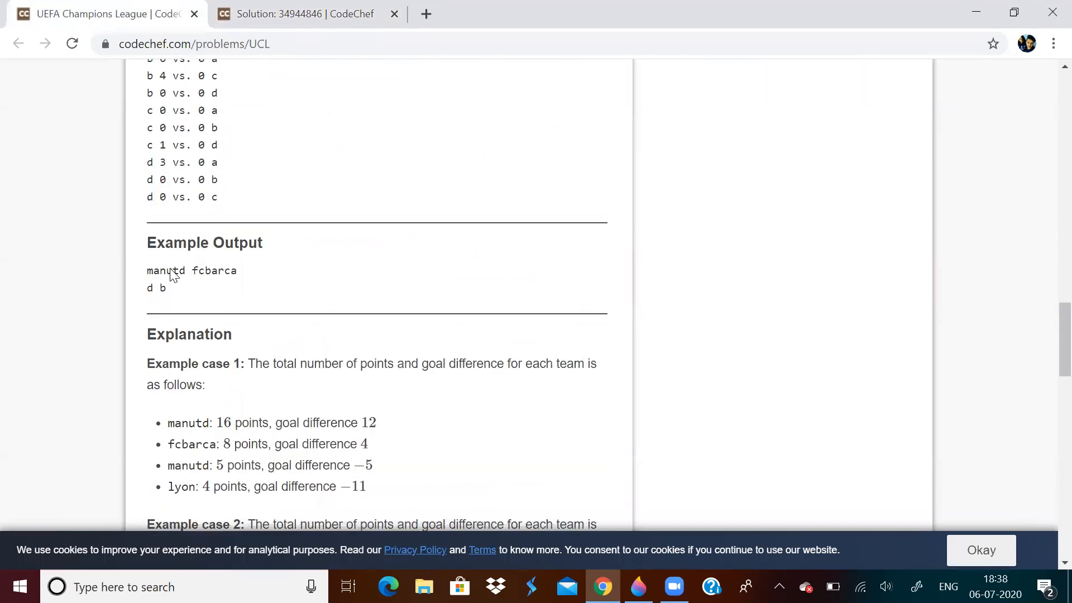
click(304, 14)
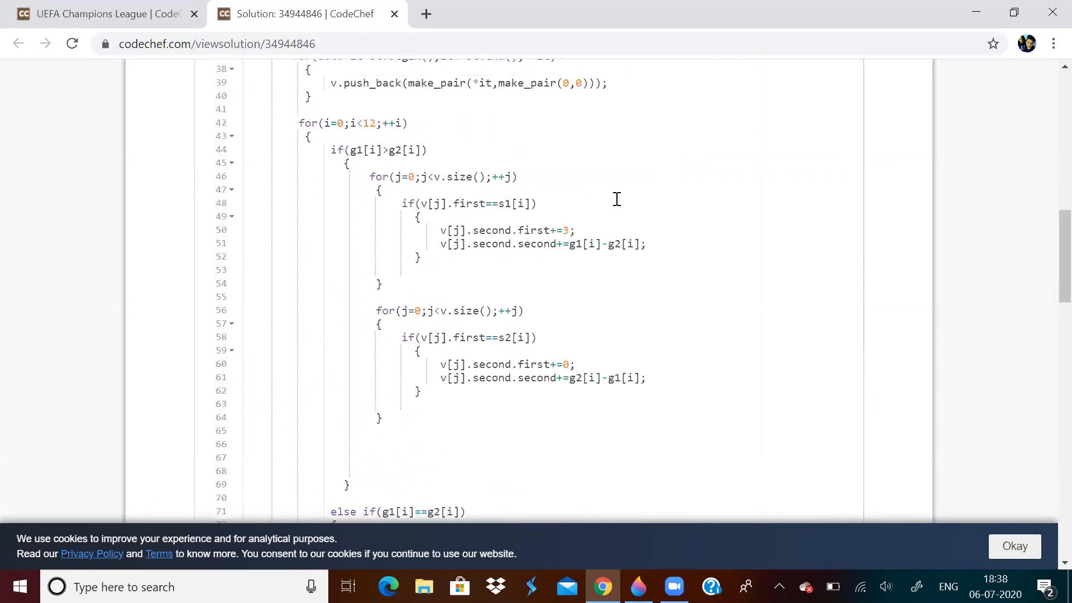
scroll(down, 3)
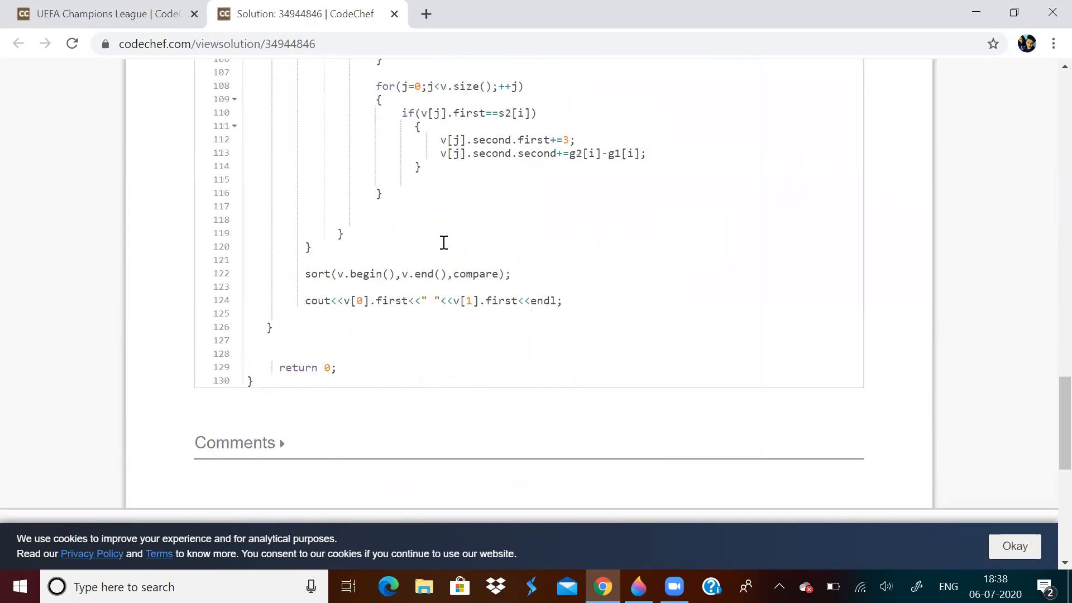
scroll(down, 3)
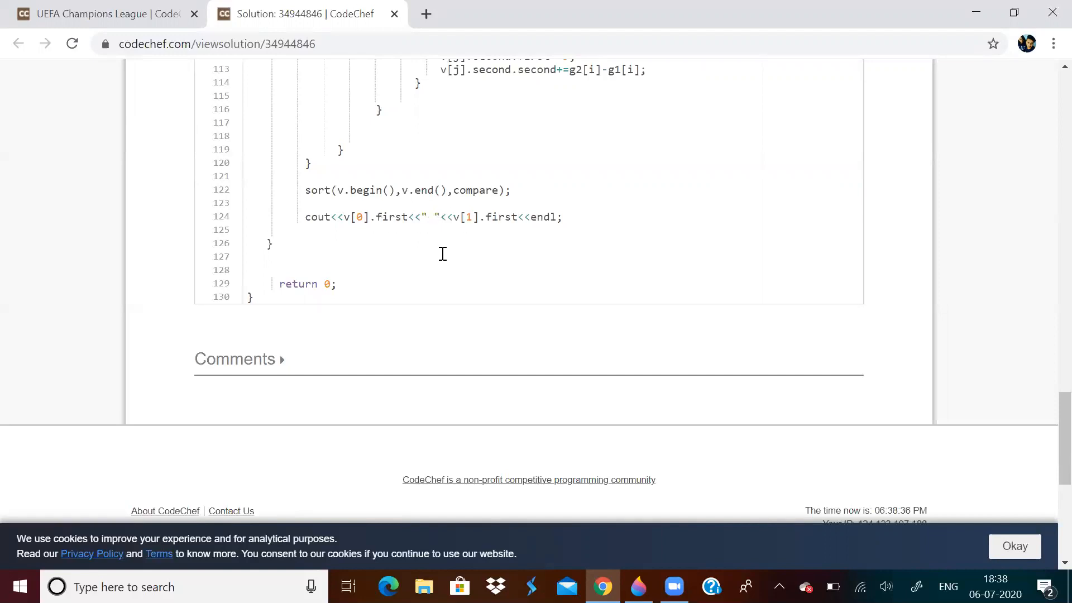
Step: Bring the UCL problem page back to the top of the UEFA Champions League statement
click(99, 13)
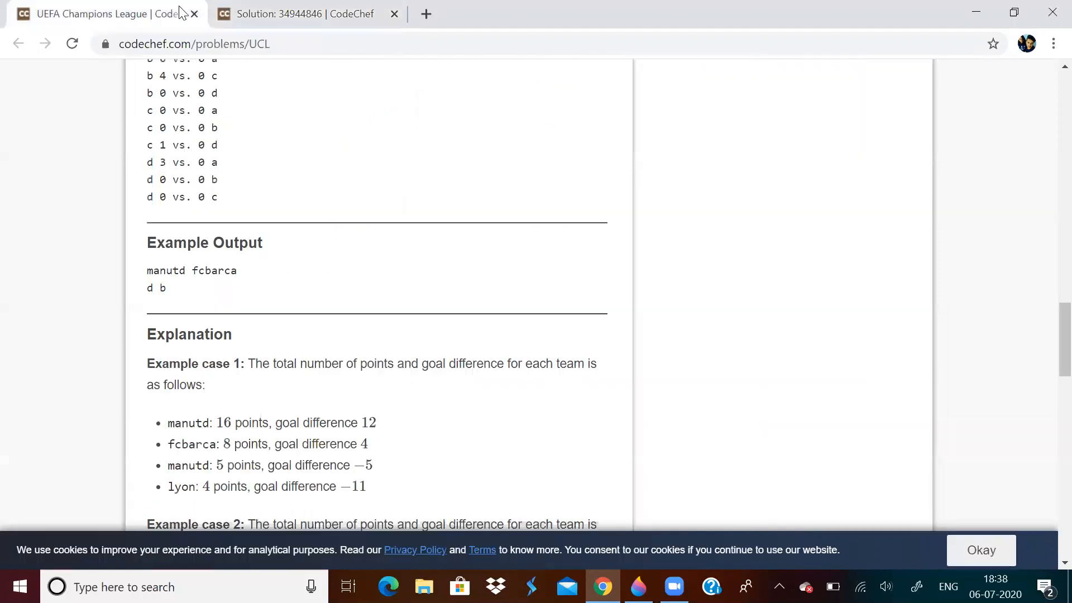
scroll(up, 3)
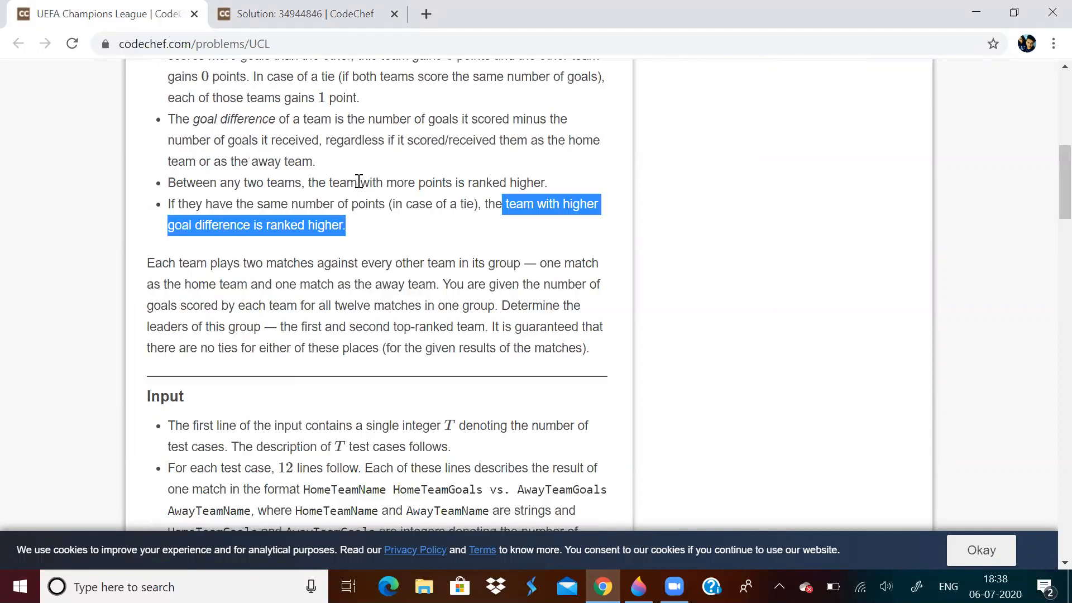
scroll(up, 3)
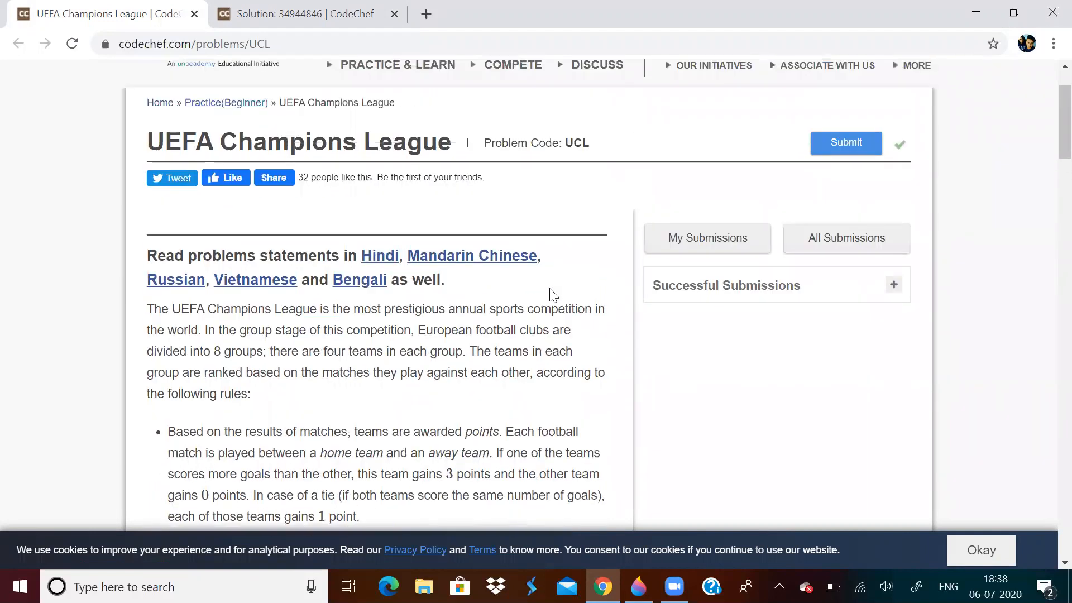
mouse_move(600, 306)
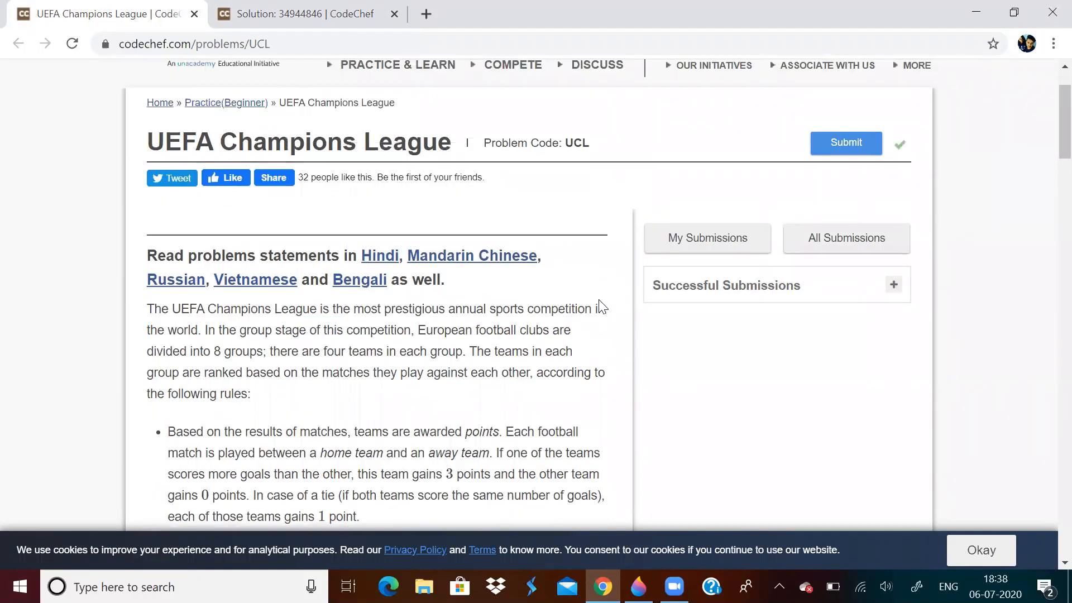